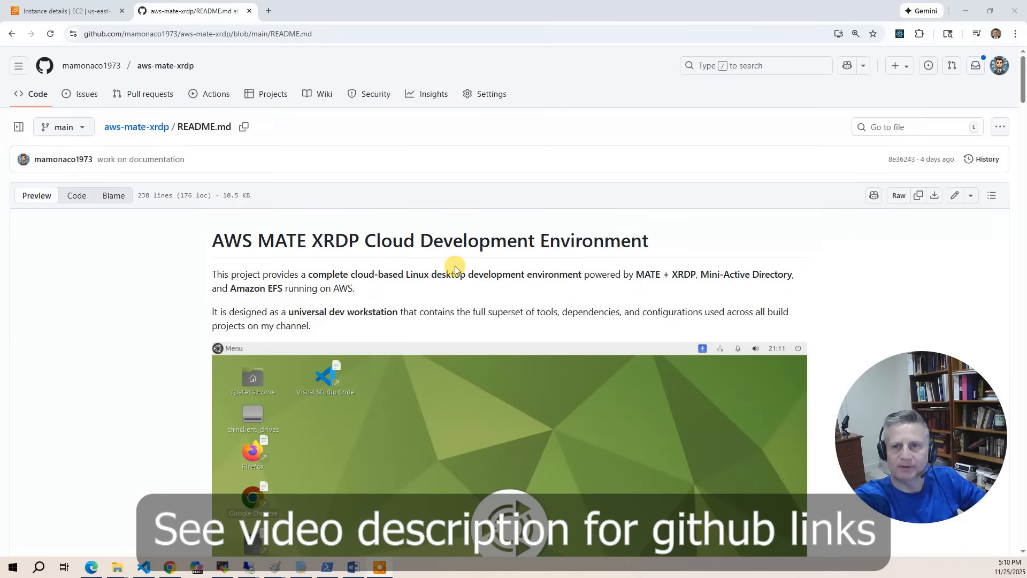
{"action": "mouse_move", "coordinate": [440, 258]}
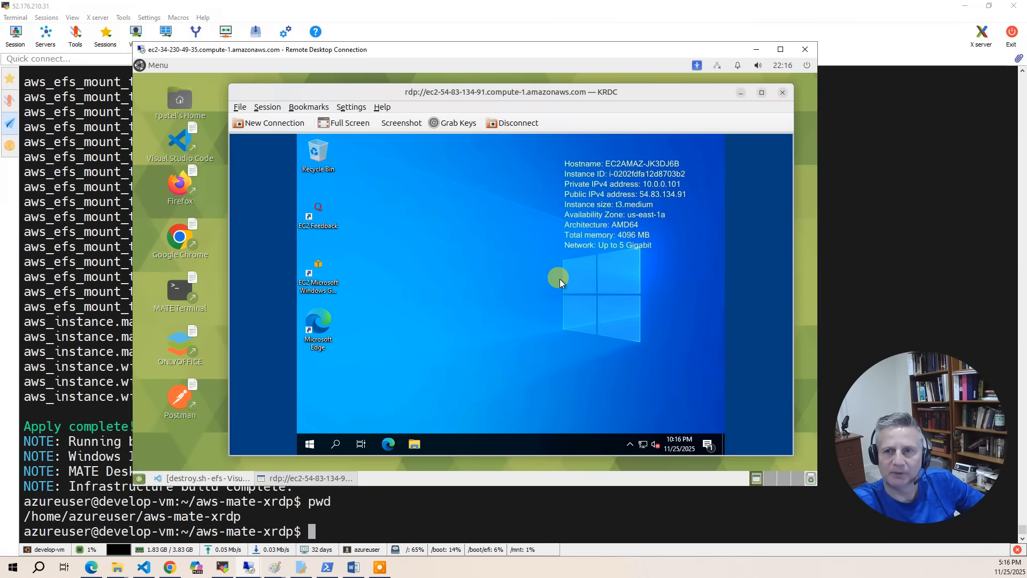
{"action": "mouse_move", "coordinate": [556, 277]}
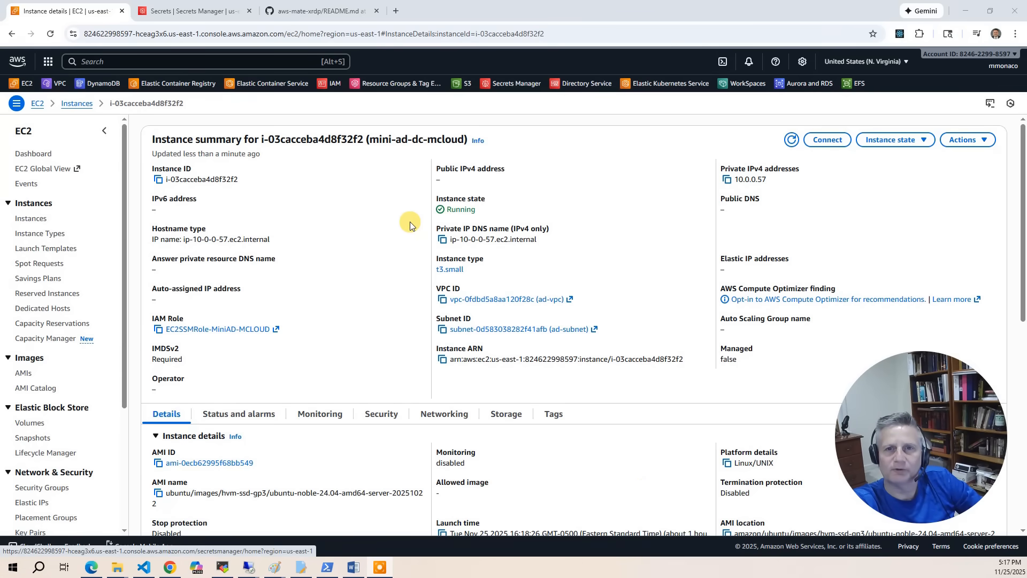
- Review the five AD credential secrets in Secrets Manager, then show the running mate-instance in EC2
{"action": "left_click", "coordinate": [191, 10]}
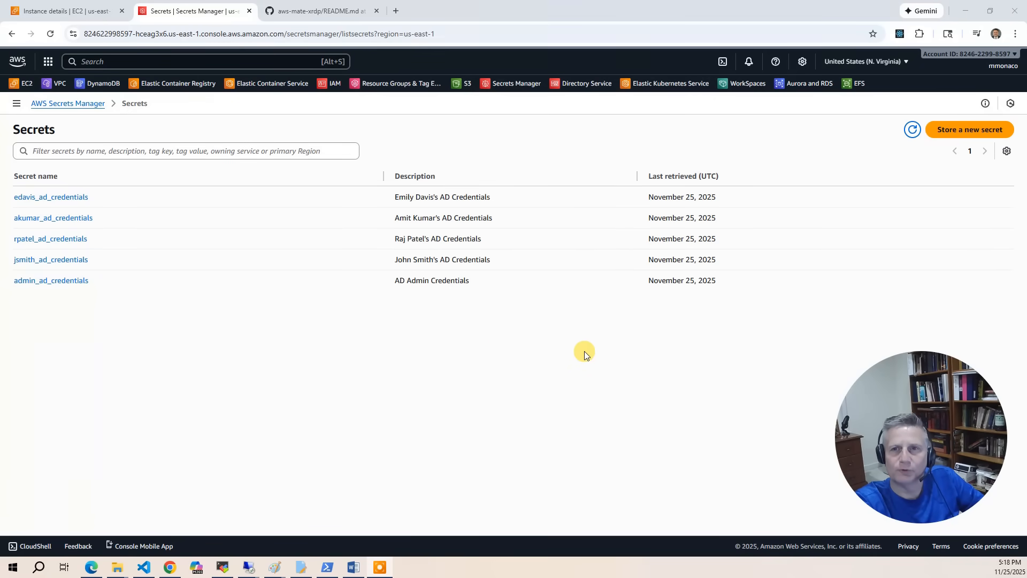
{"action": "mouse_move", "coordinate": [308, 273]}
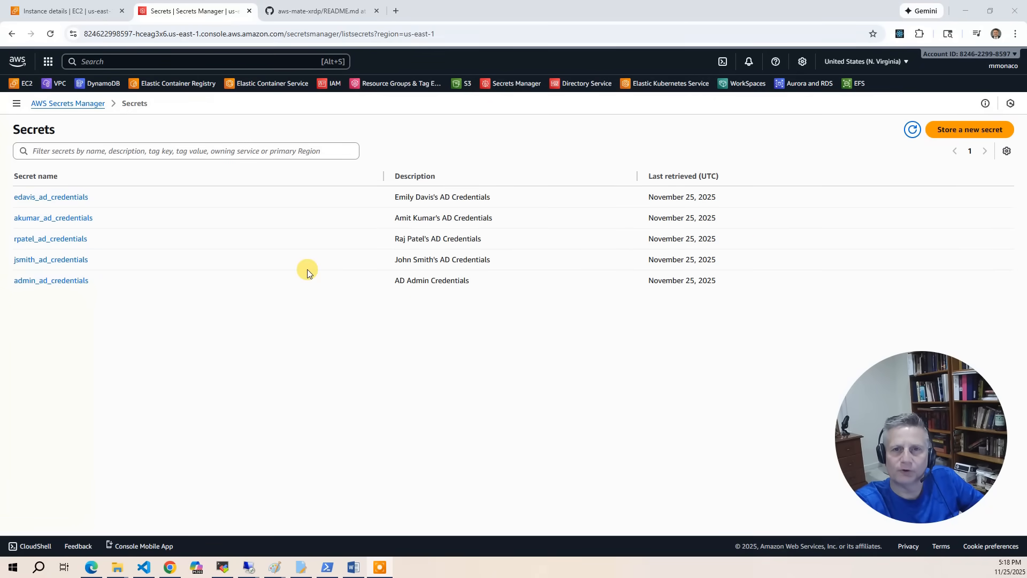
{"action": "left_click", "coordinate": [62, 11]}
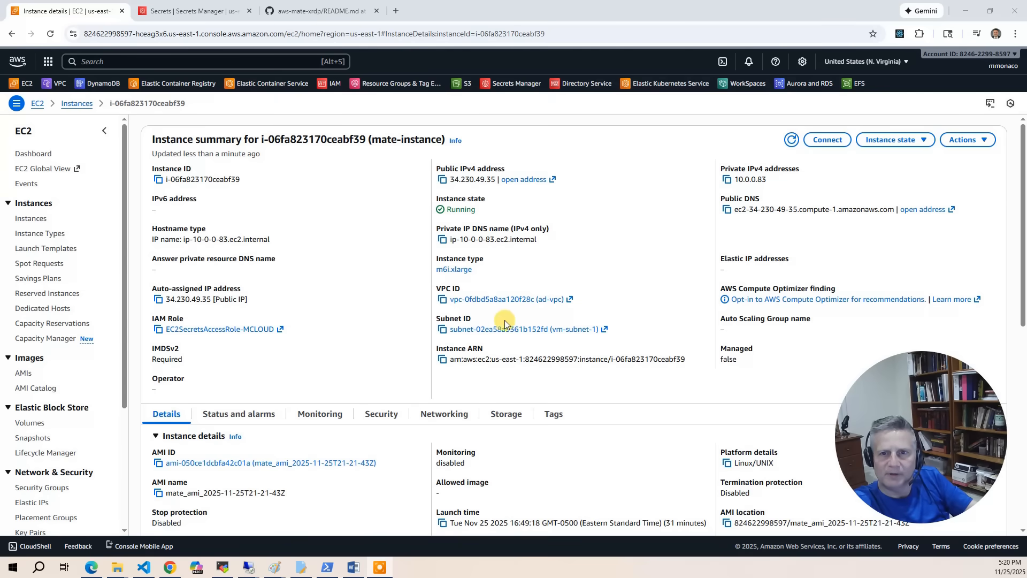
{"action": "mouse_move", "coordinate": [533, 309]}
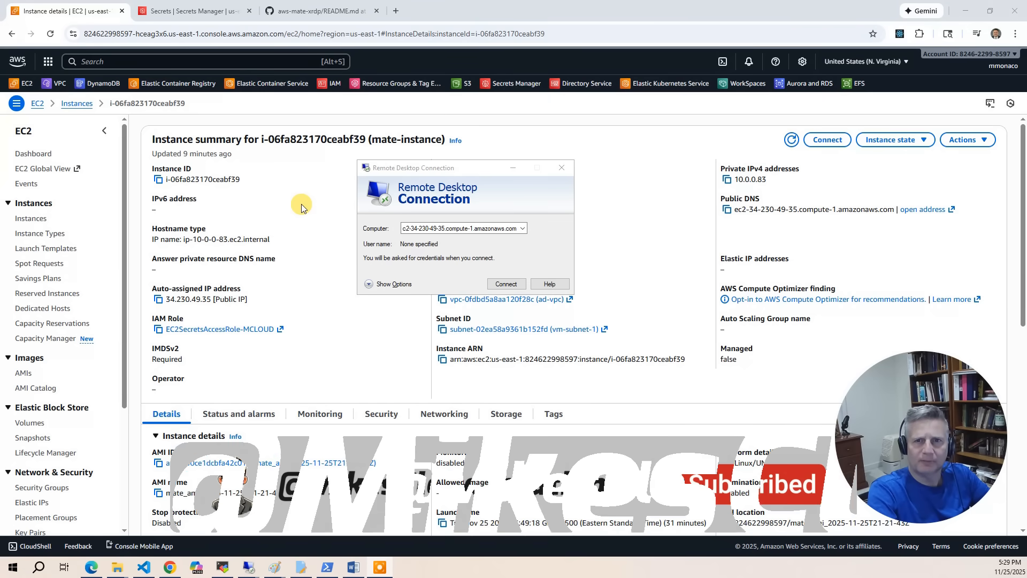
- Connect to mate-instance over RDP and sign in to the Xorg session with the AD user's credentials
{"action": "left_click", "coordinate": [506, 283]}
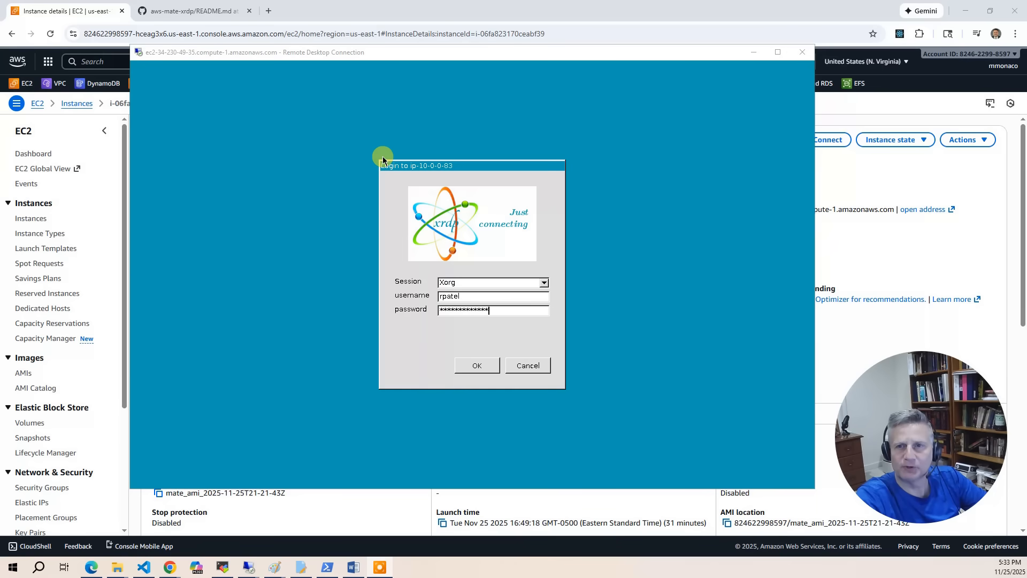
{"action": "mouse_move", "coordinate": [523, 425]}
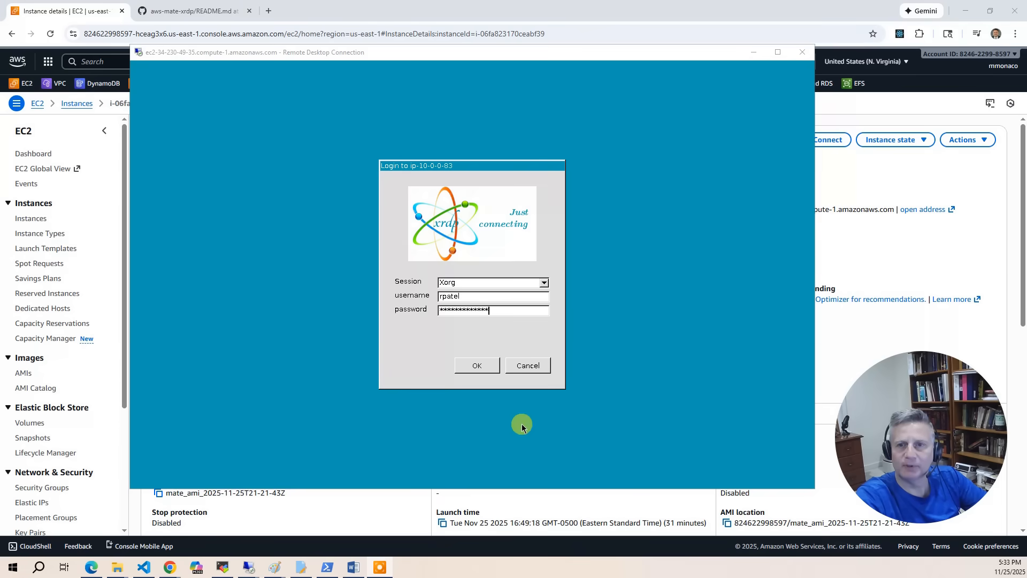
{"action": "left_click", "coordinate": [477, 366]}
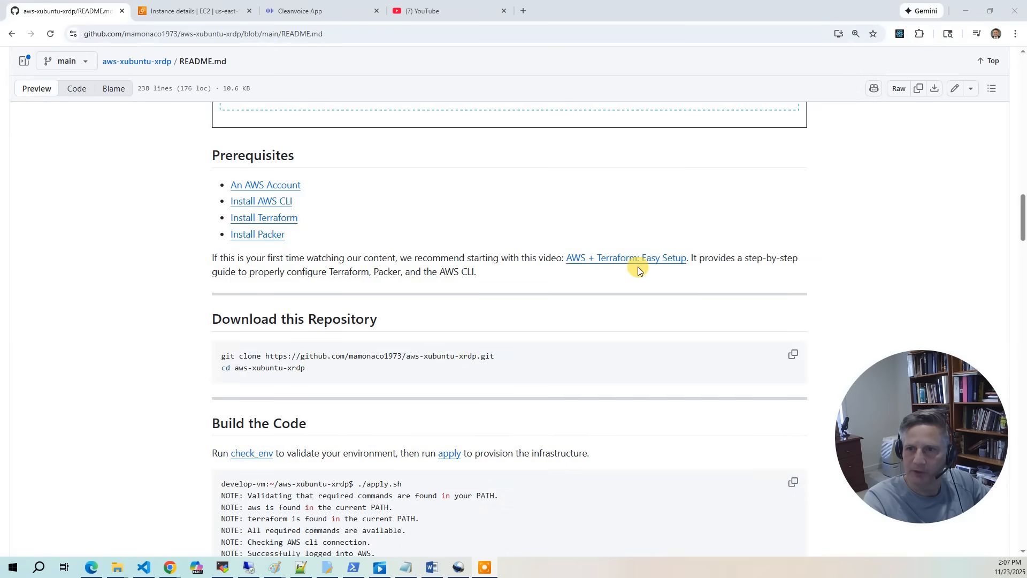
{"action": "mouse_move", "coordinate": [626, 258]}
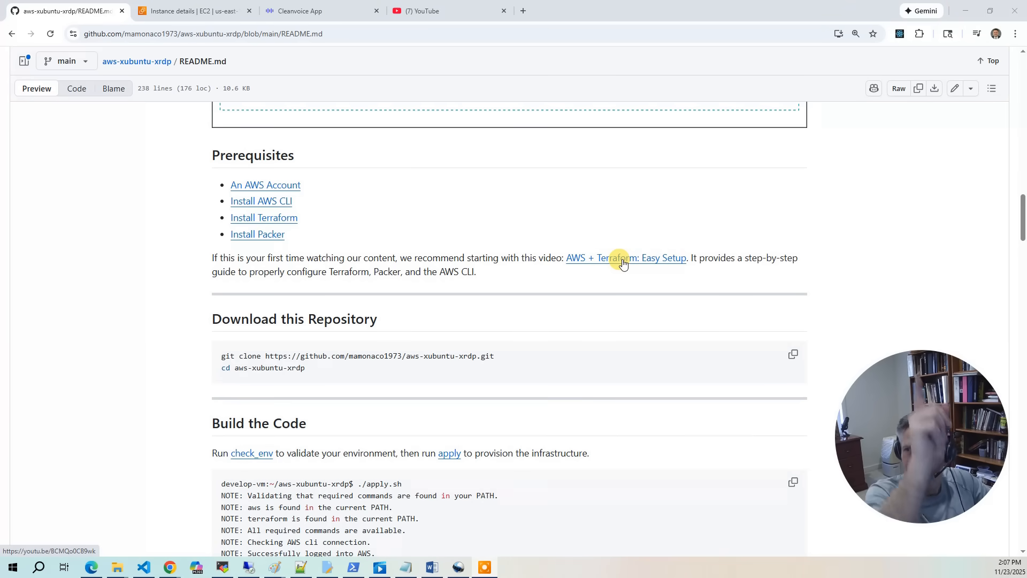
{"action": "mouse_move", "coordinate": [795, 223]}
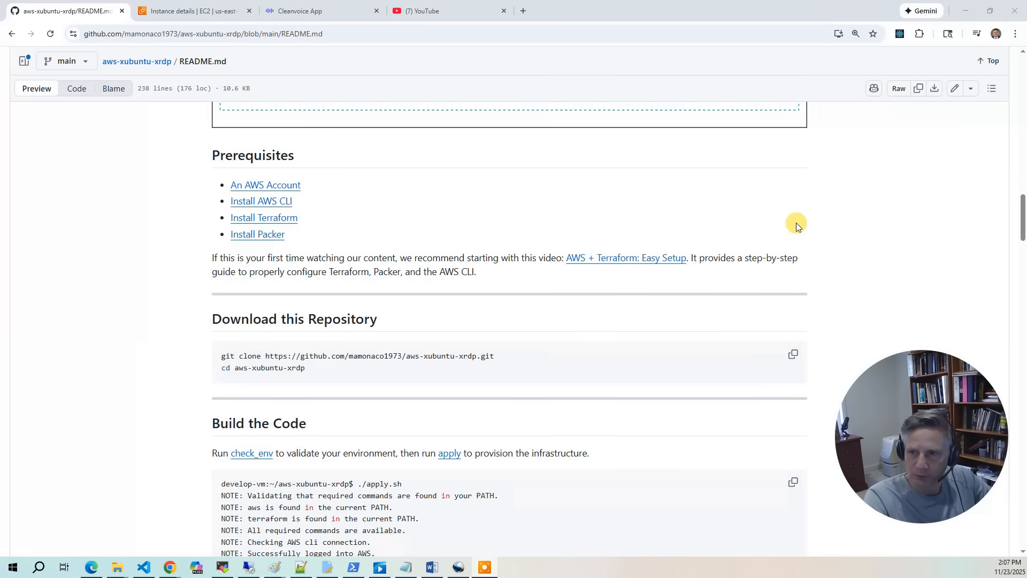
{"action": "mouse_move", "coordinate": [938, 299]}
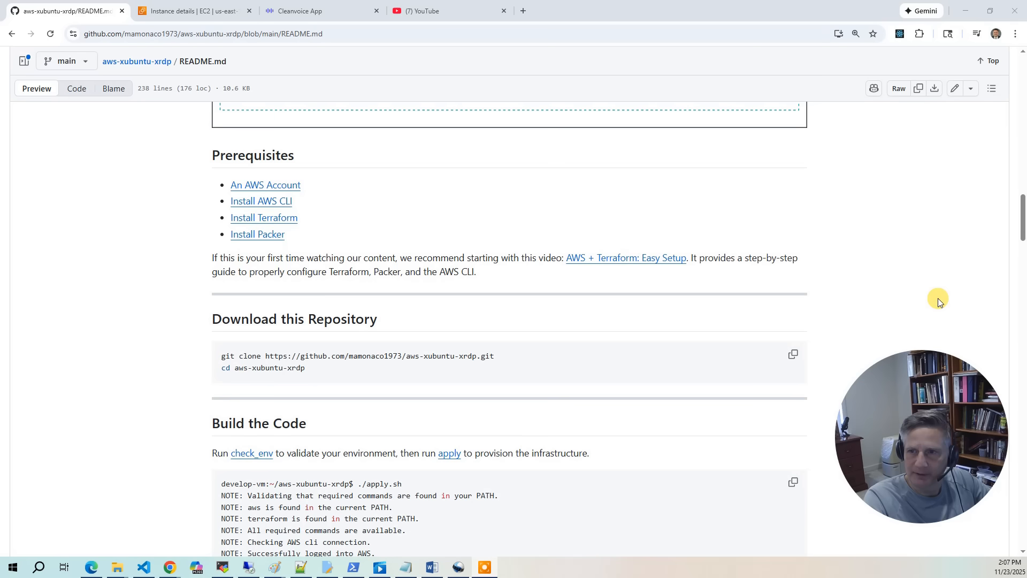
{"action": "mouse_move", "coordinate": [842, 290]}
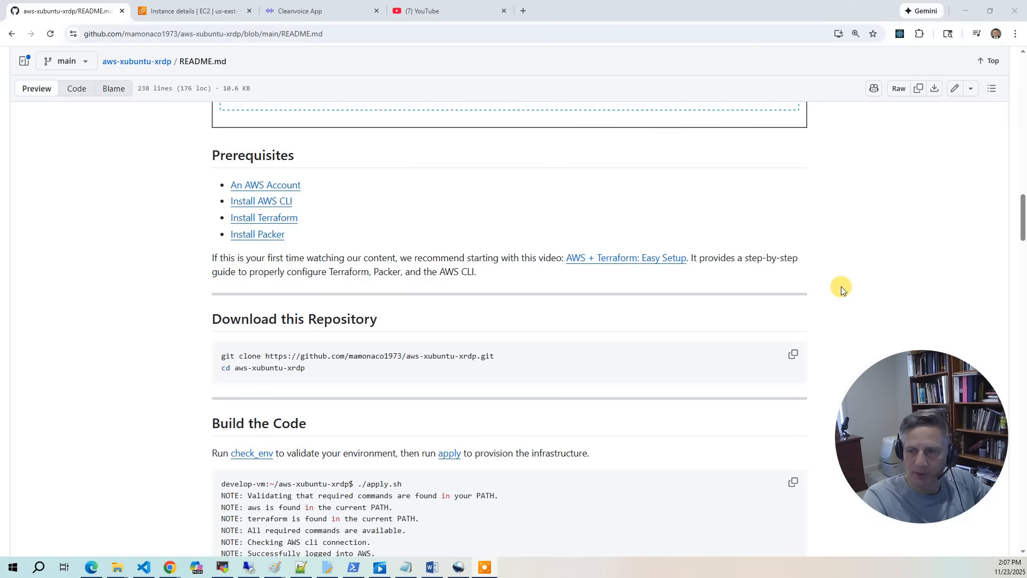
{"action": "mouse_move", "coordinate": [811, 286]}
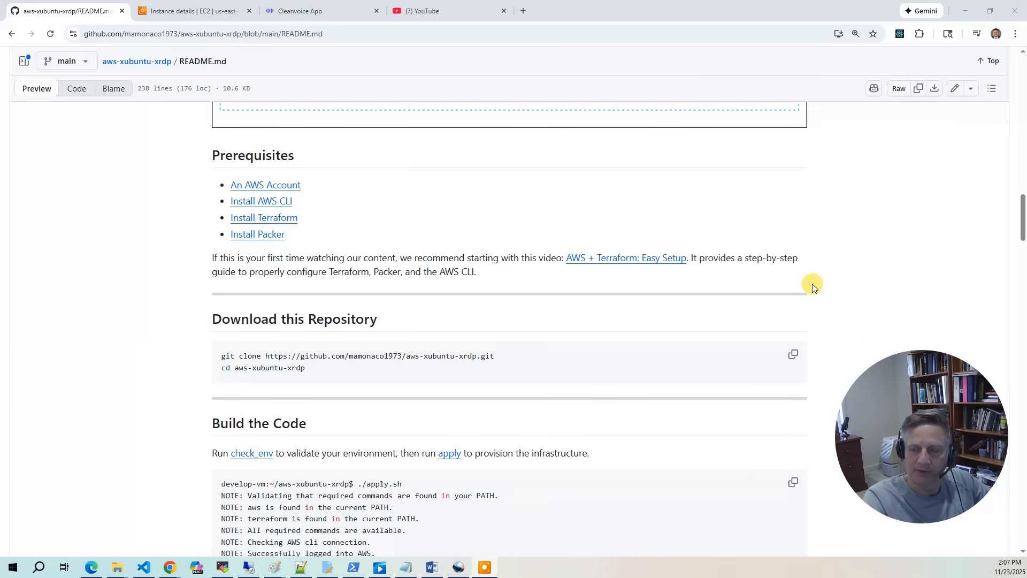
{"action": "mouse_move", "coordinate": [830, 283]}
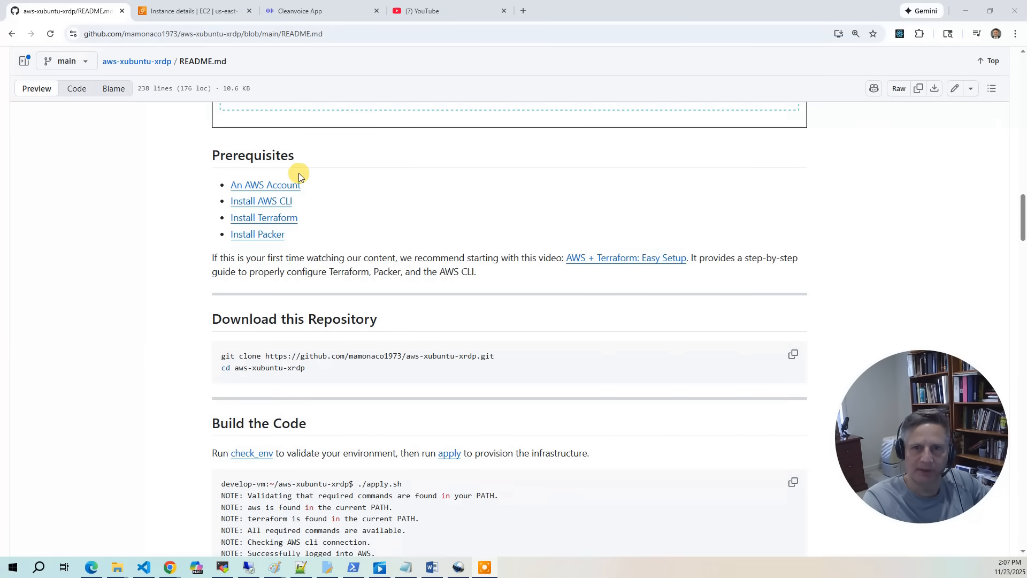
{"action": "mouse_move", "coordinate": [499, 179]}
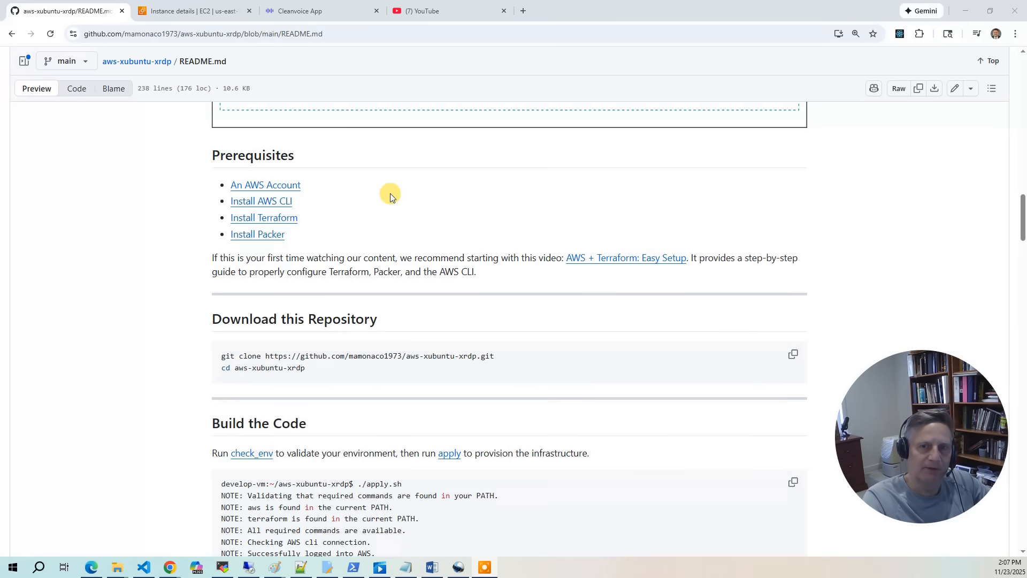
{"action": "mouse_move", "coordinate": [305, 221]}
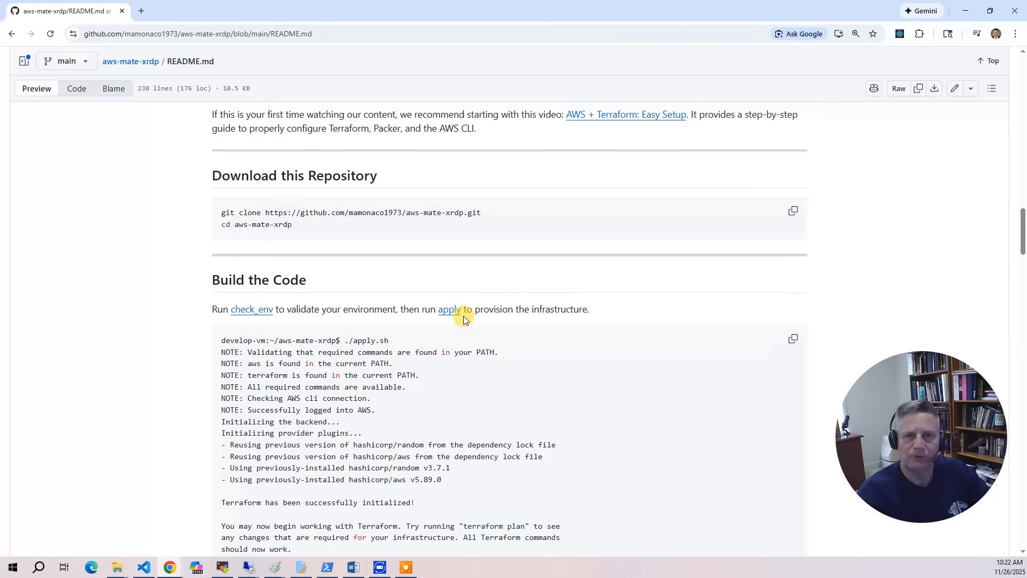
{"action": "mouse_move", "coordinate": [354, 320]}
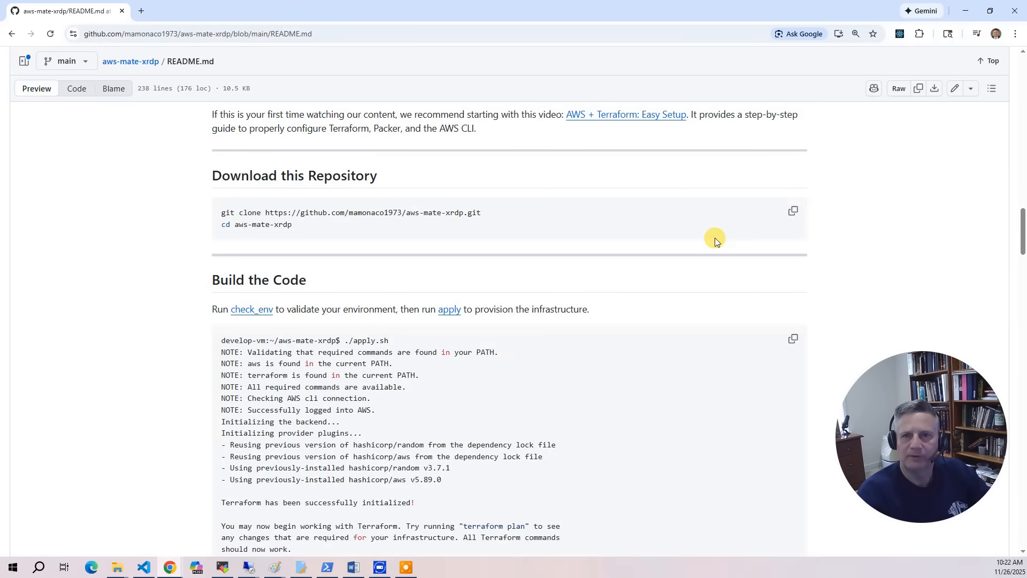
- Copy the git clone and cd commands from the aws-mate-xrdp README's Download section
{"action": "left_click", "coordinate": [792, 211]}
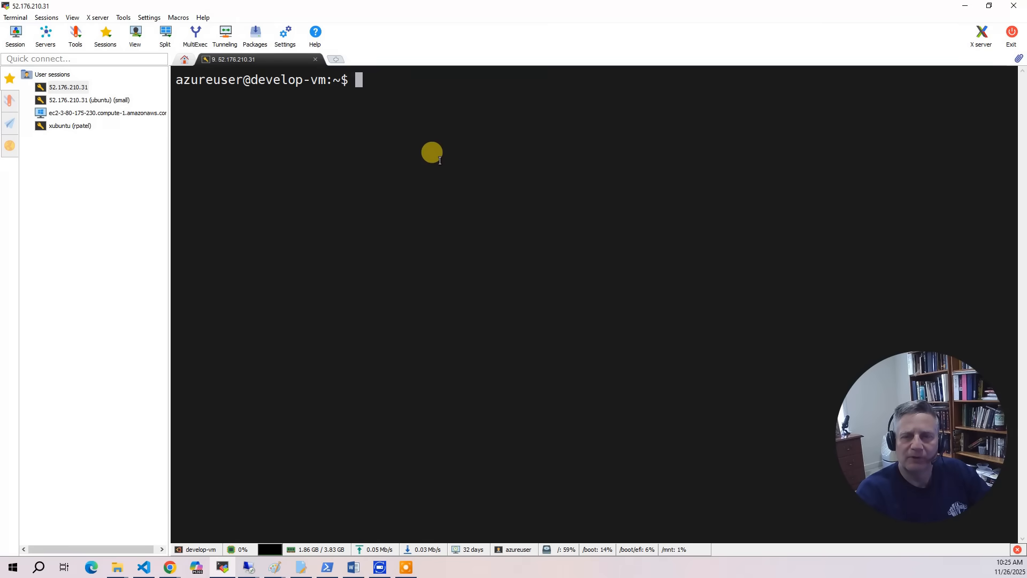
- Paste and run the clone commands on develop-vm, then run ./check_env.sh to verify tools and AWS login
{"action": "right_click", "coordinate": [431, 157]}
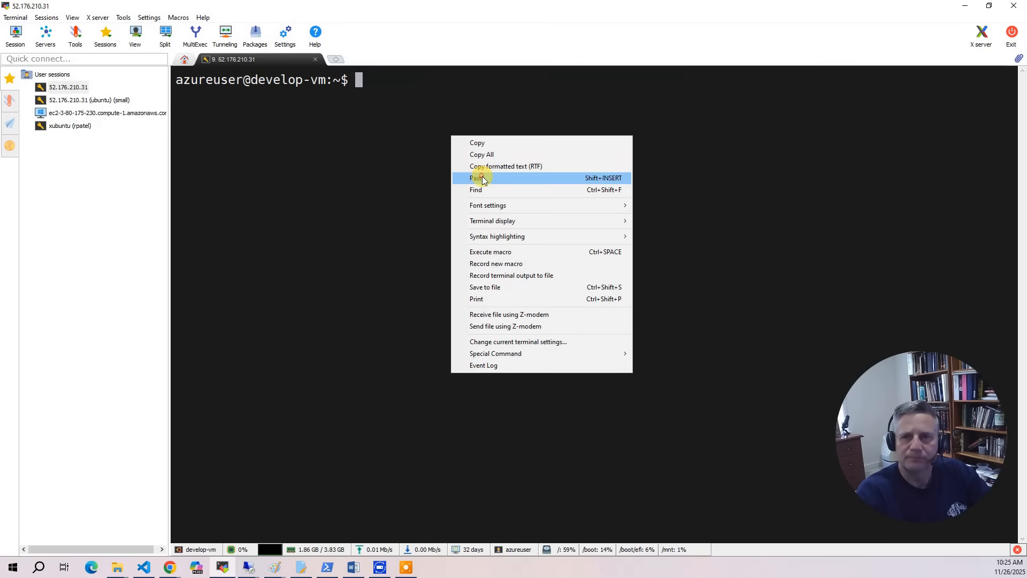
{"action": "left_click", "coordinate": [476, 177]}
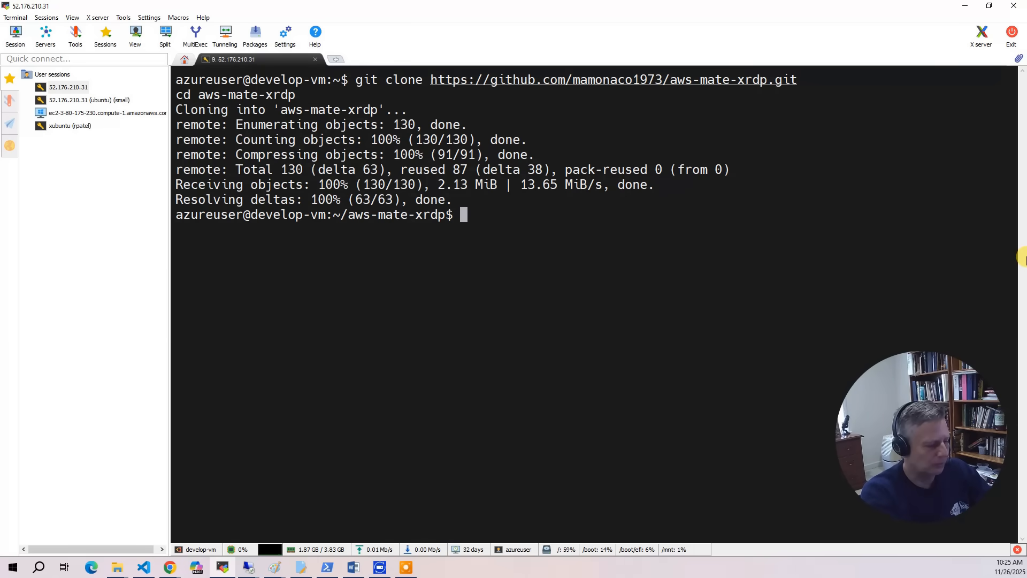
{"action": "type", "text": "./"}
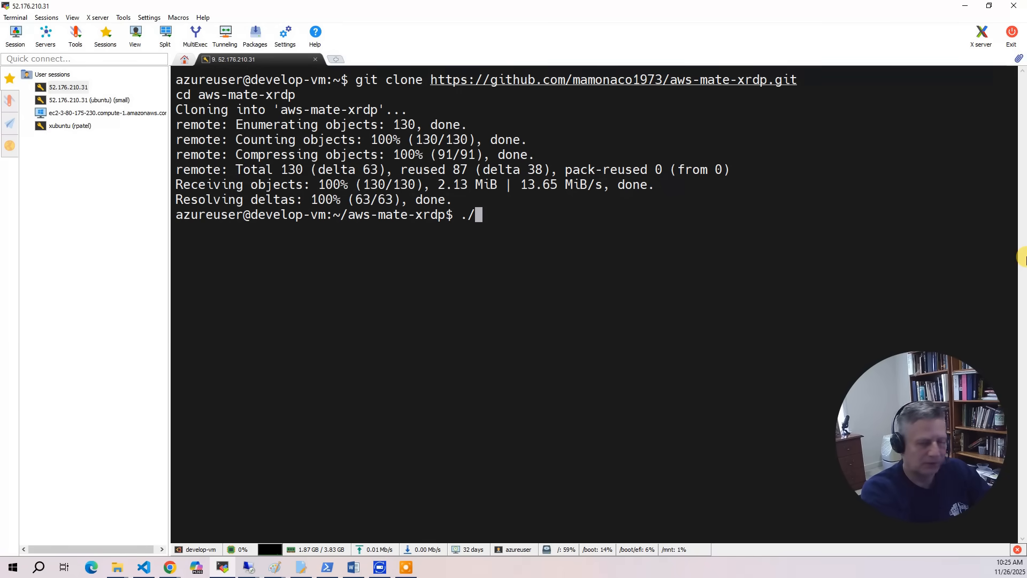
{"action": "type", "text": "check_env.sh"}
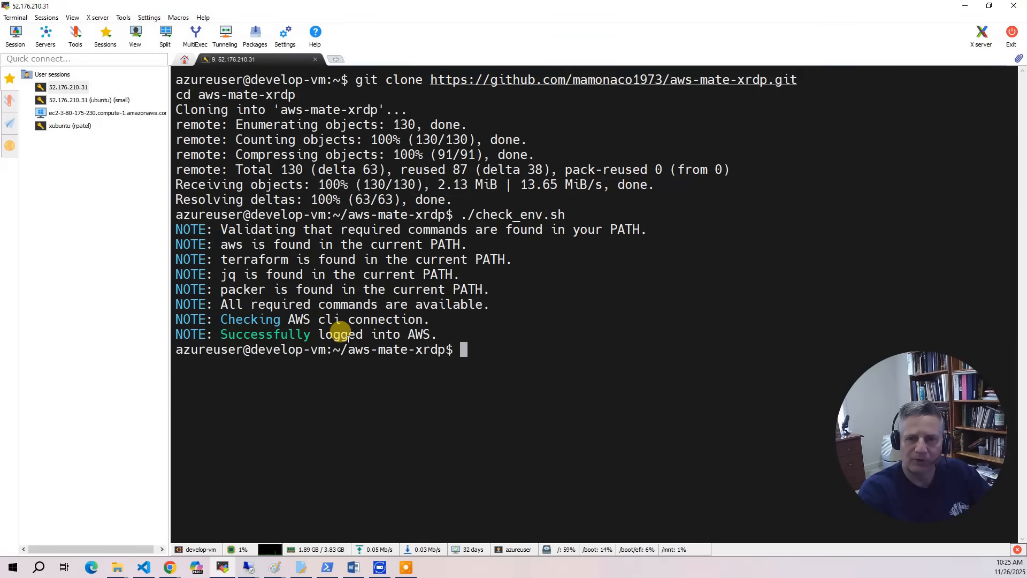
{"action": "mouse_move", "coordinate": [495, 340]}
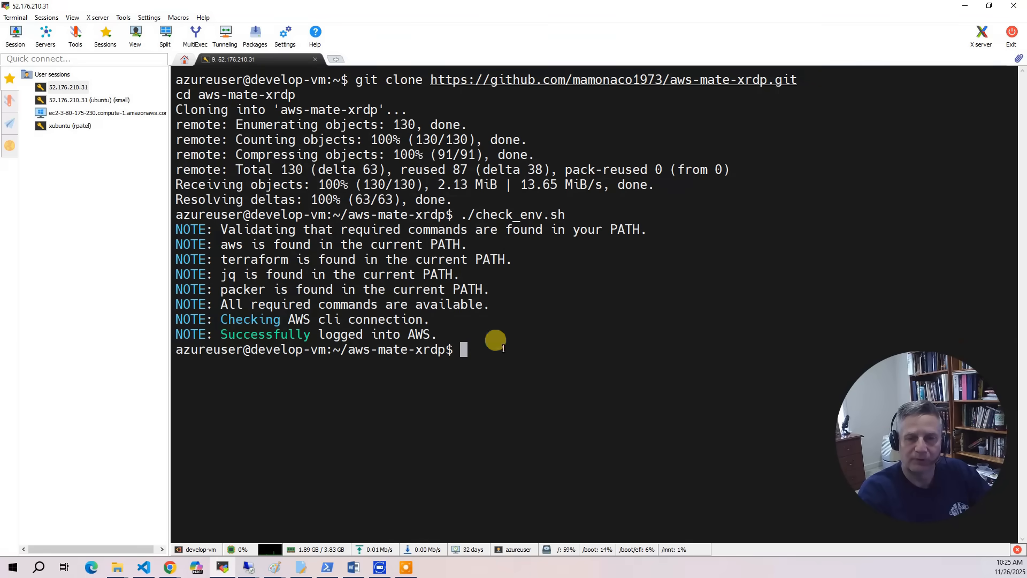
{"action": "type", "text": "./apply.sh"}
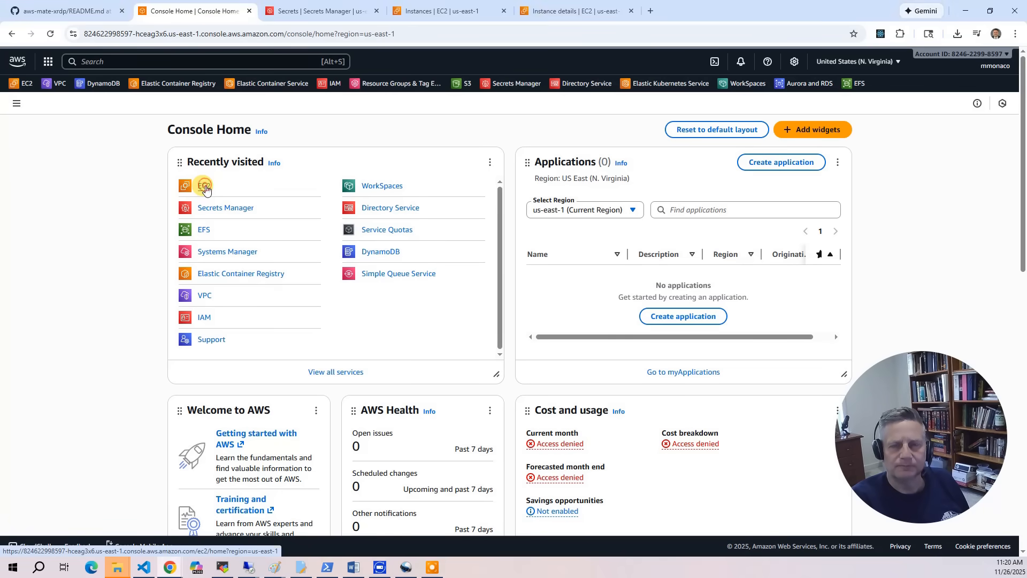
{"action": "left_click", "coordinate": [203, 185]}
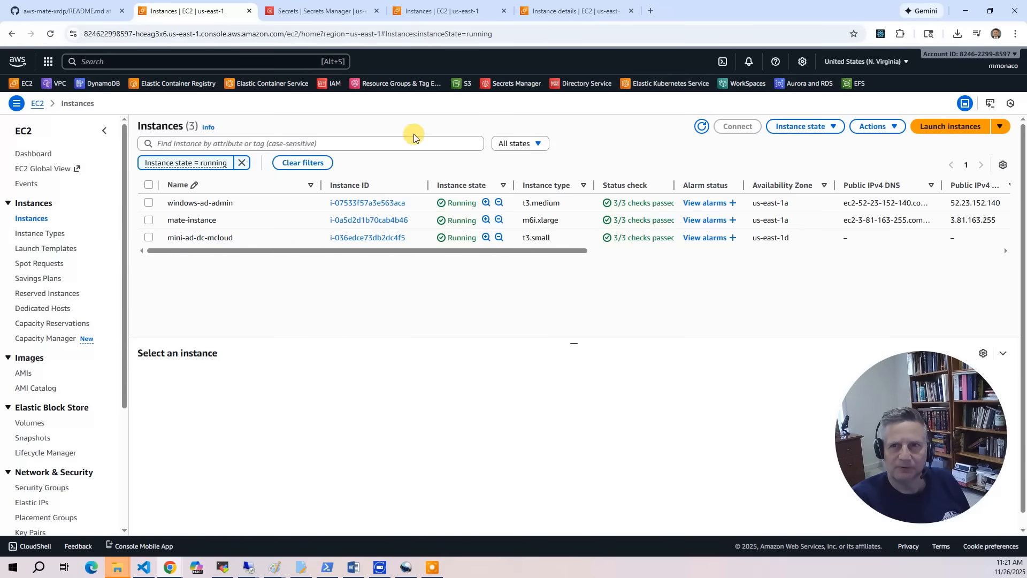
{"action": "left_click", "coordinate": [575, 11]}
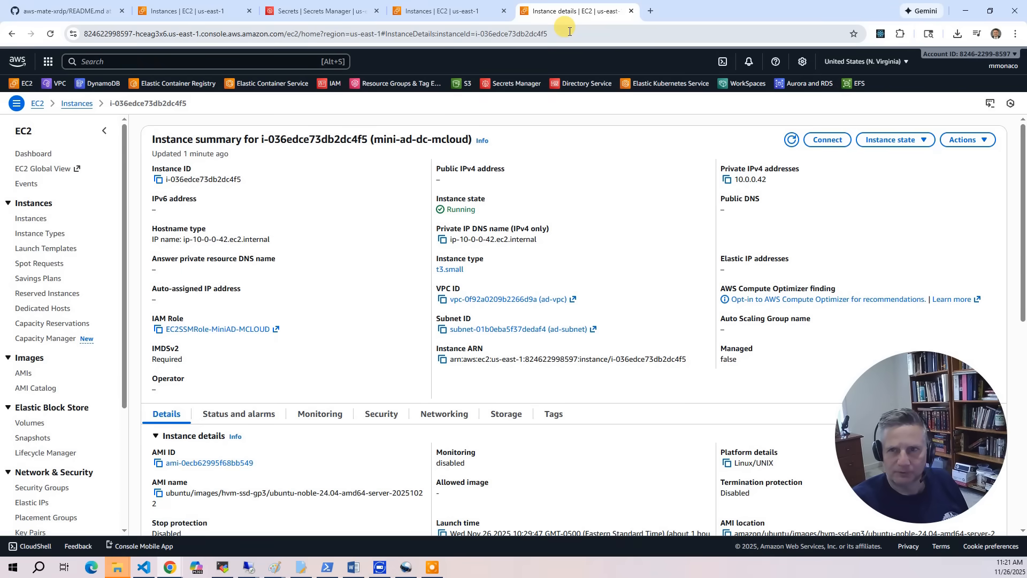
{"action": "left_click", "coordinate": [321, 11]}
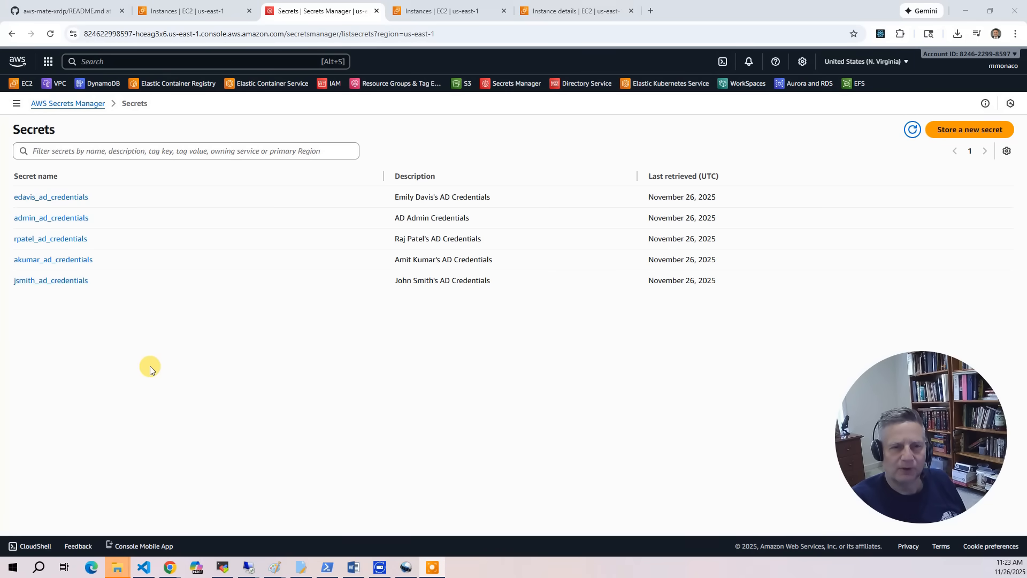
{"action": "left_click", "coordinate": [50, 237]}
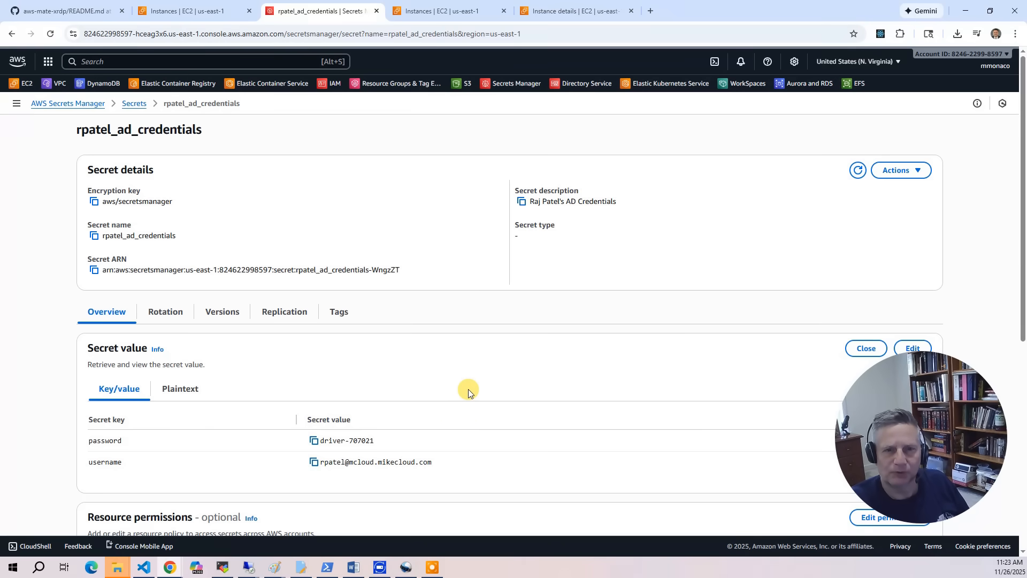
{"action": "mouse_move", "coordinate": [479, 398]}
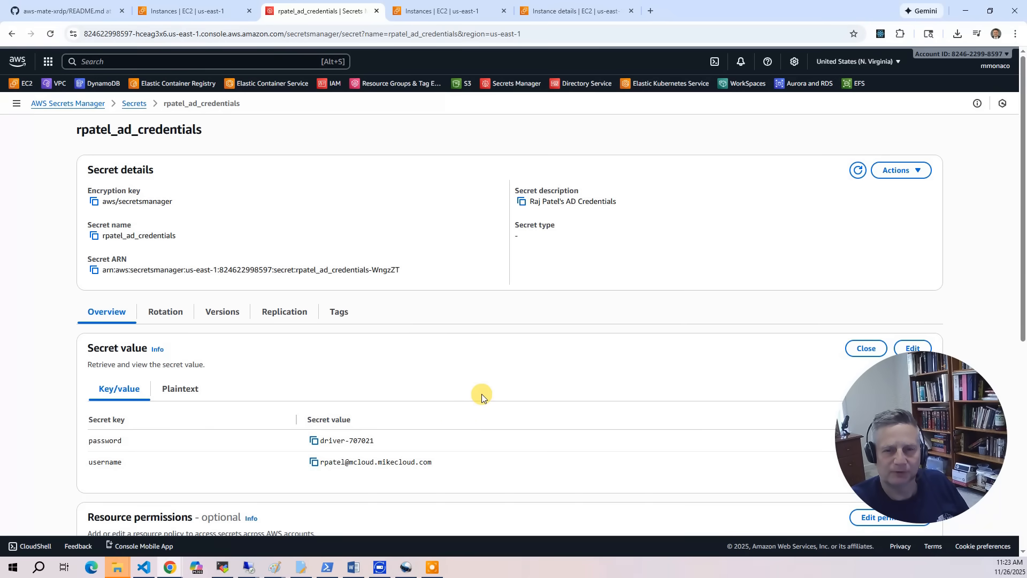
{"action": "left_click", "coordinate": [191, 10]}
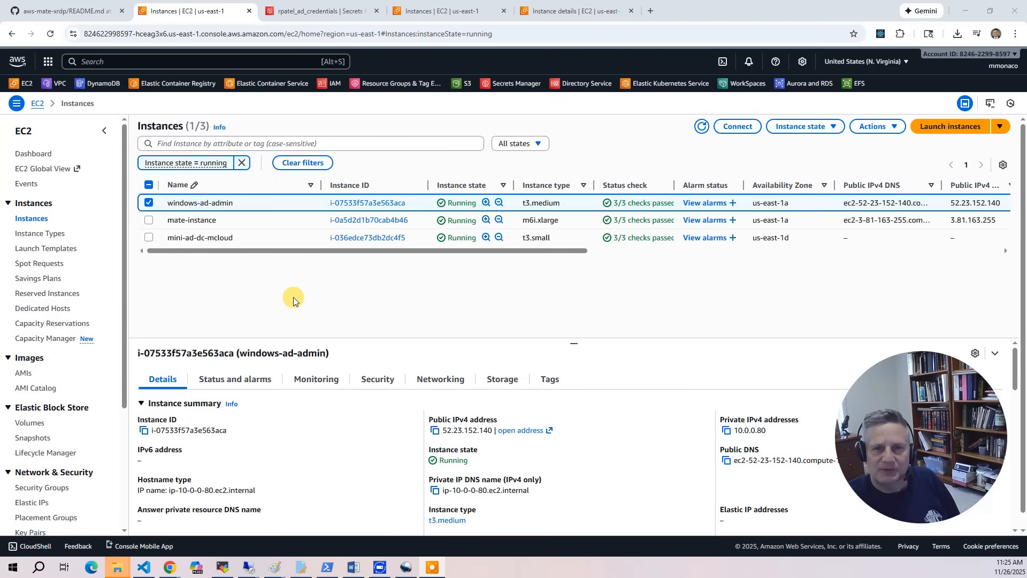
{"action": "mouse_move", "coordinate": [243, 311]}
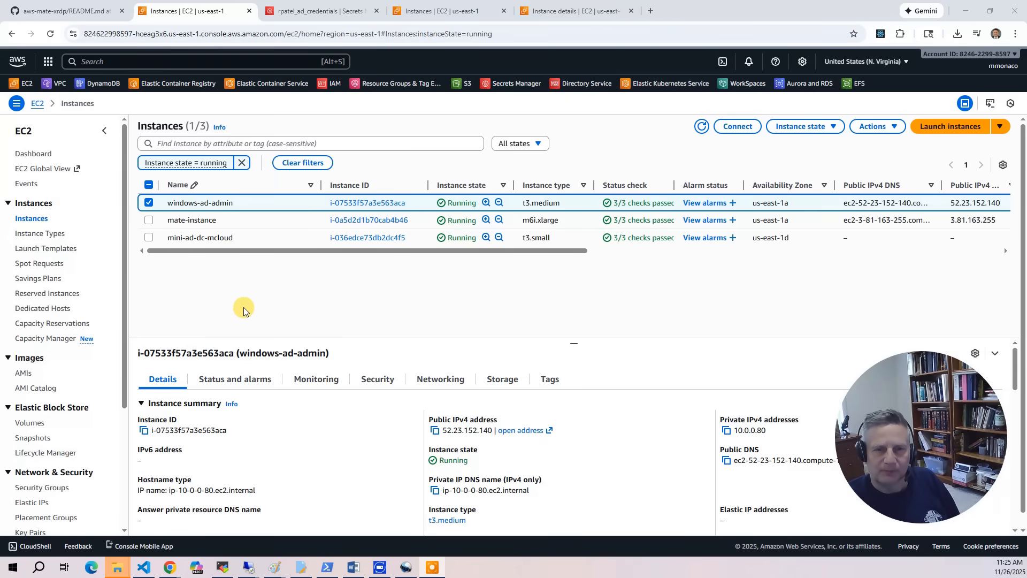
{"action": "mouse_move", "coordinate": [235, 318]}
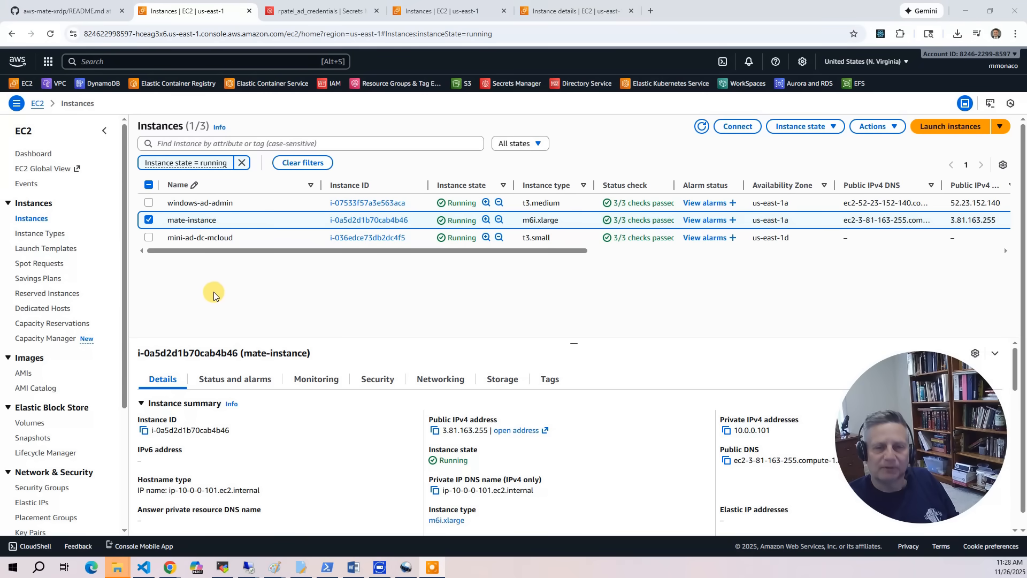
{"action": "mouse_move", "coordinate": [194, 300]}
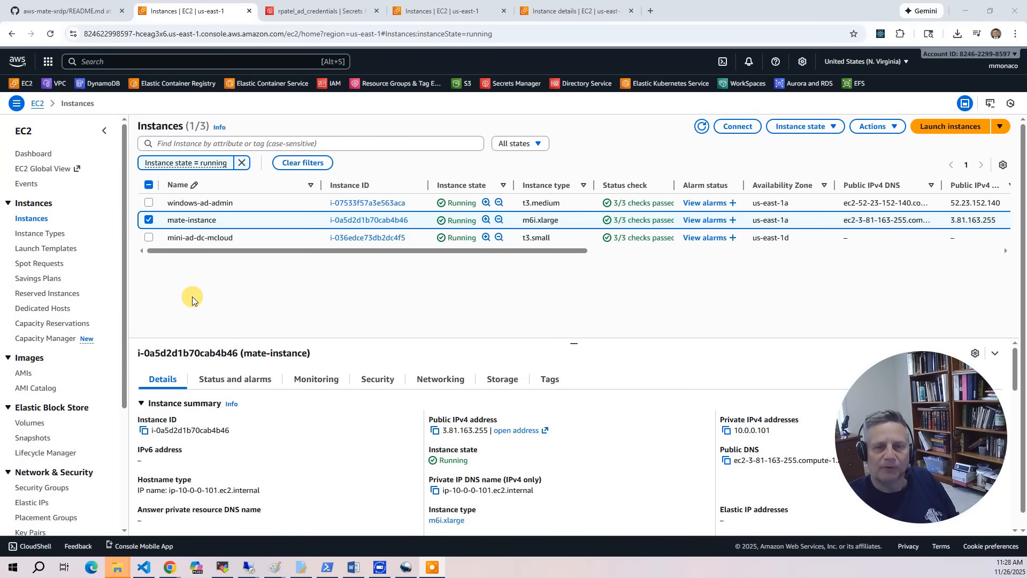
{"action": "mouse_move", "coordinate": [197, 300]}
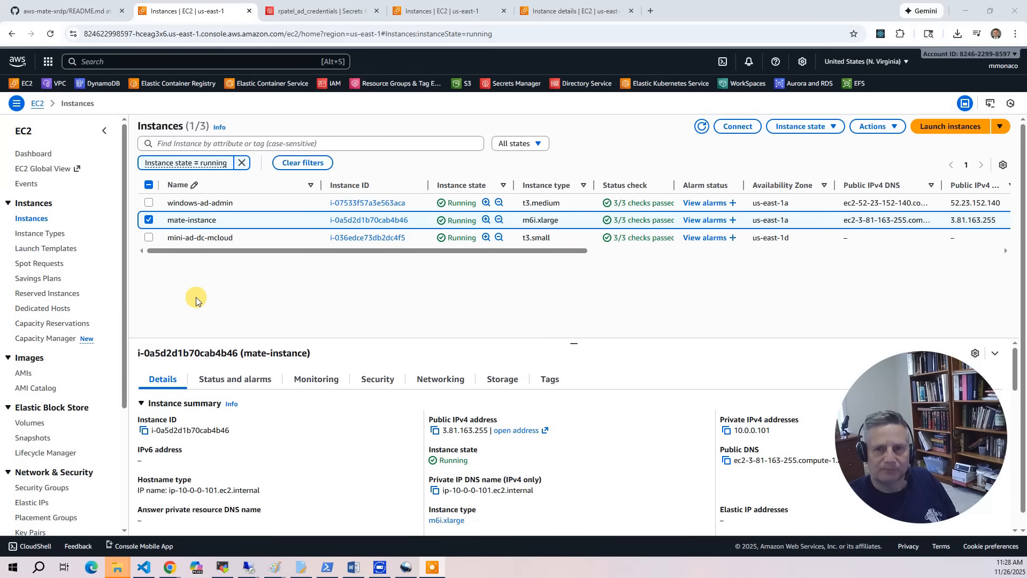
- Show the mate-instance details page and its Actions menu
{"action": "left_click", "coordinate": [367, 219]}
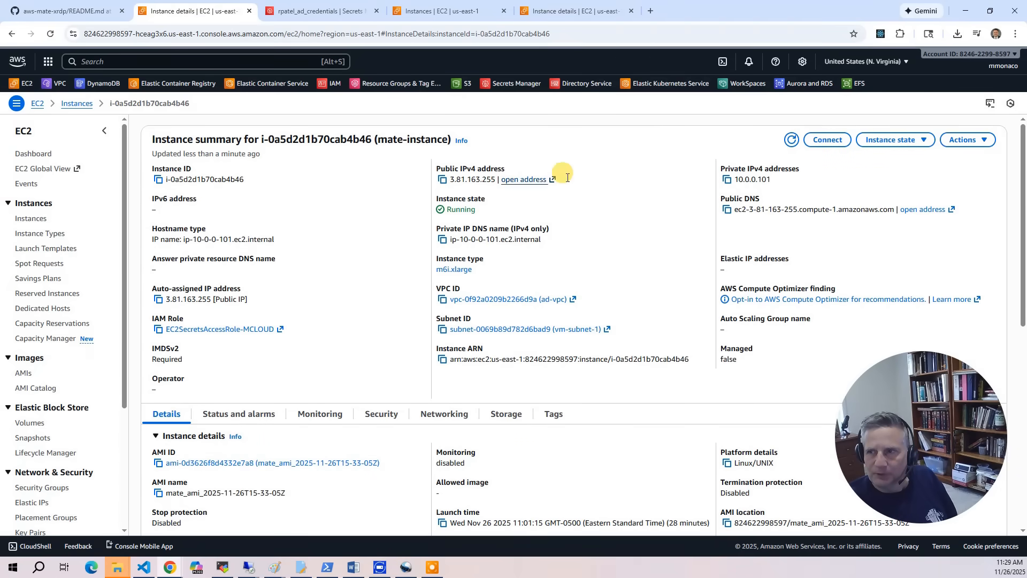
{"action": "left_click", "coordinate": [965, 139]}
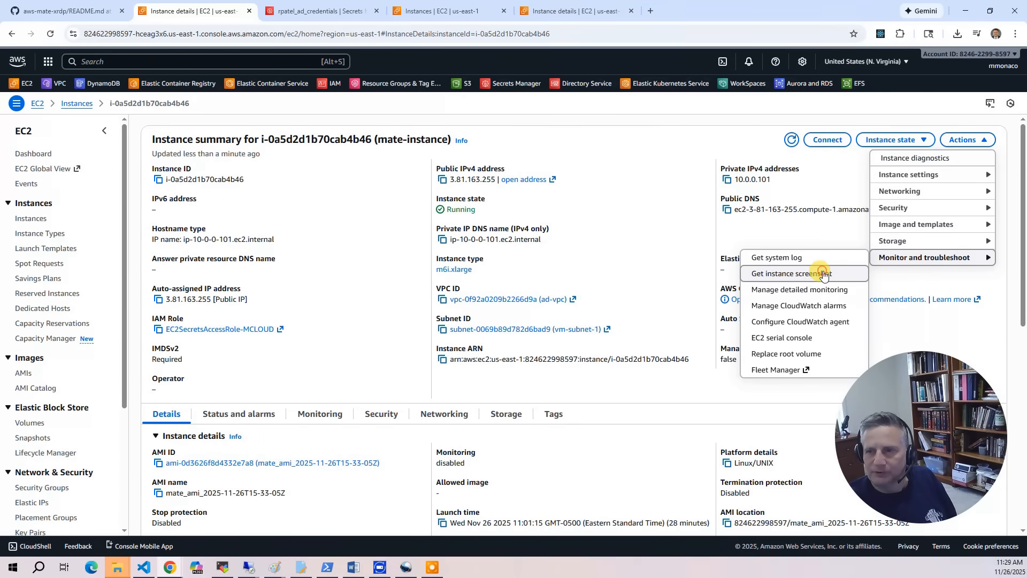
- Get the instance screenshot of mate-instance showing the Ubuntu desktop login
{"action": "left_click", "coordinate": [796, 273]}
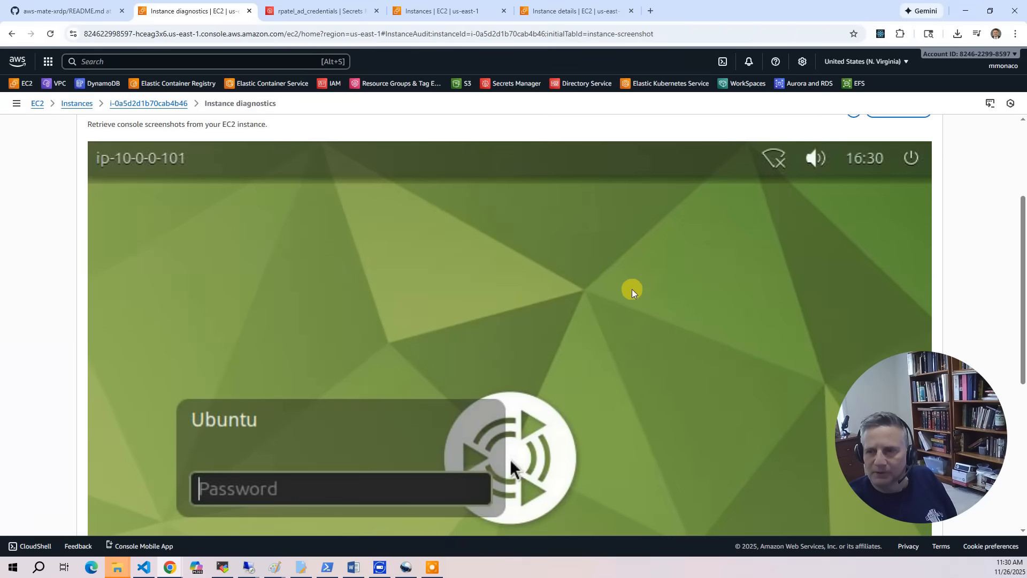
{"action": "mouse_move", "coordinate": [299, 295]}
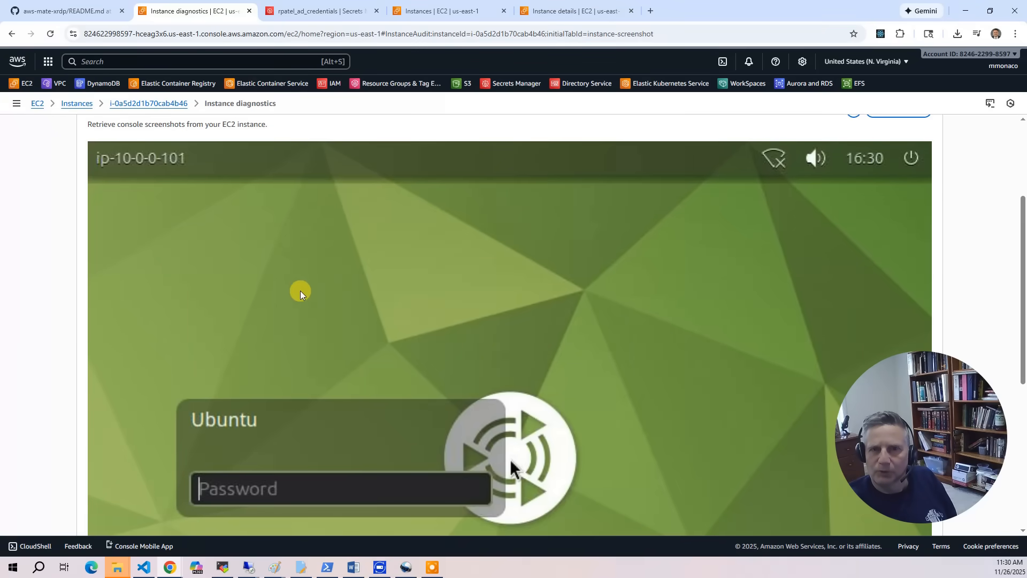
{"action": "mouse_move", "coordinate": [381, 314]}
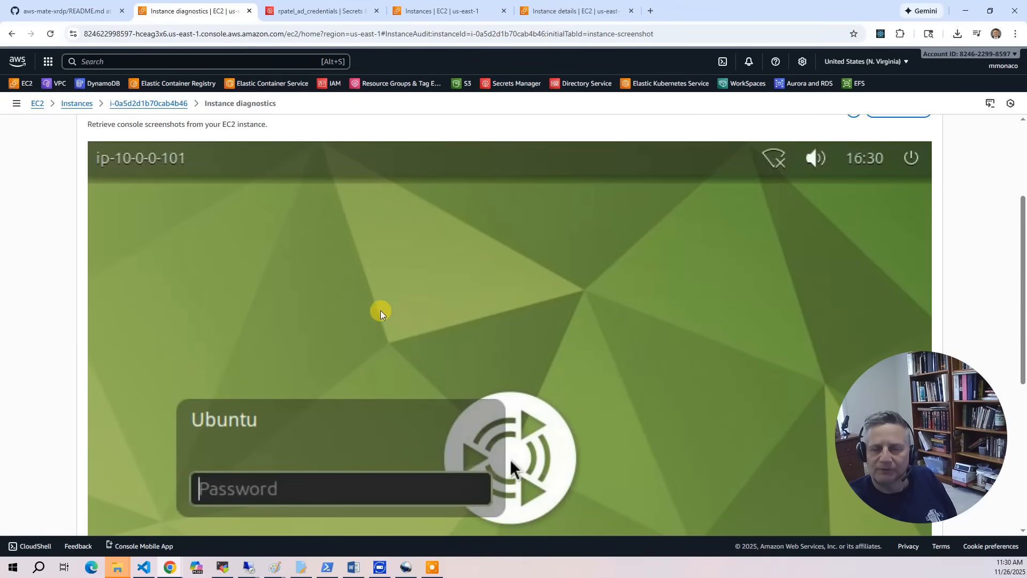
{"action": "mouse_move", "coordinate": [442, 282]}
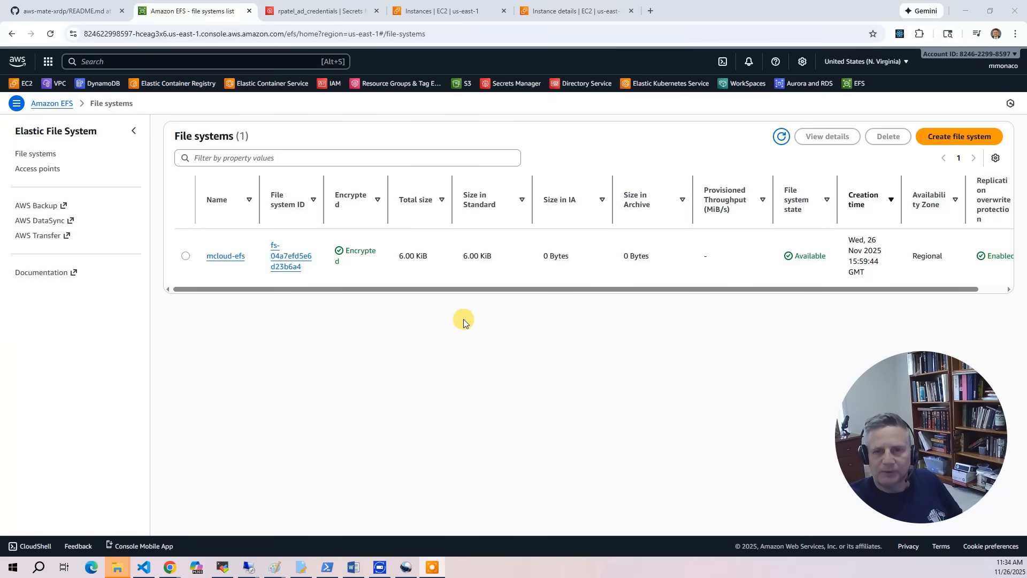
- Show the mcloud-efs file system details: available, encrypted and regional
{"action": "left_click", "coordinate": [225, 255]}
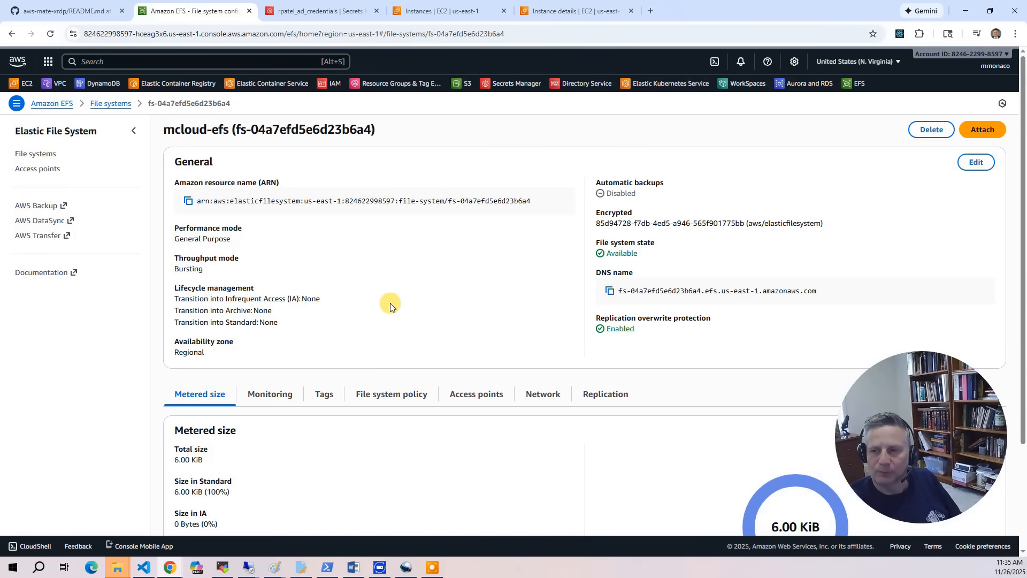
{"action": "mouse_move", "coordinate": [382, 282]}
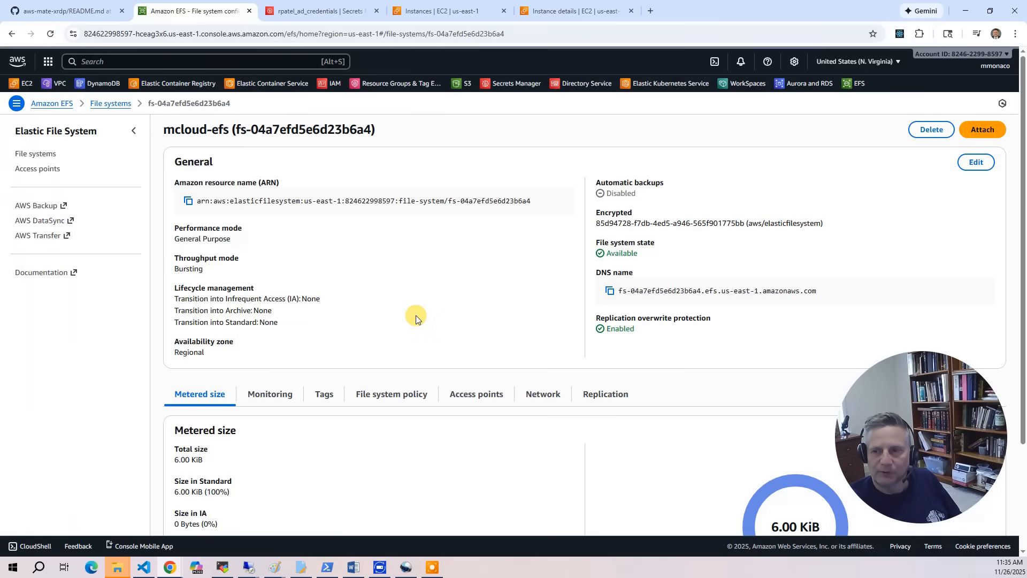
{"action": "mouse_move", "coordinate": [426, 309]}
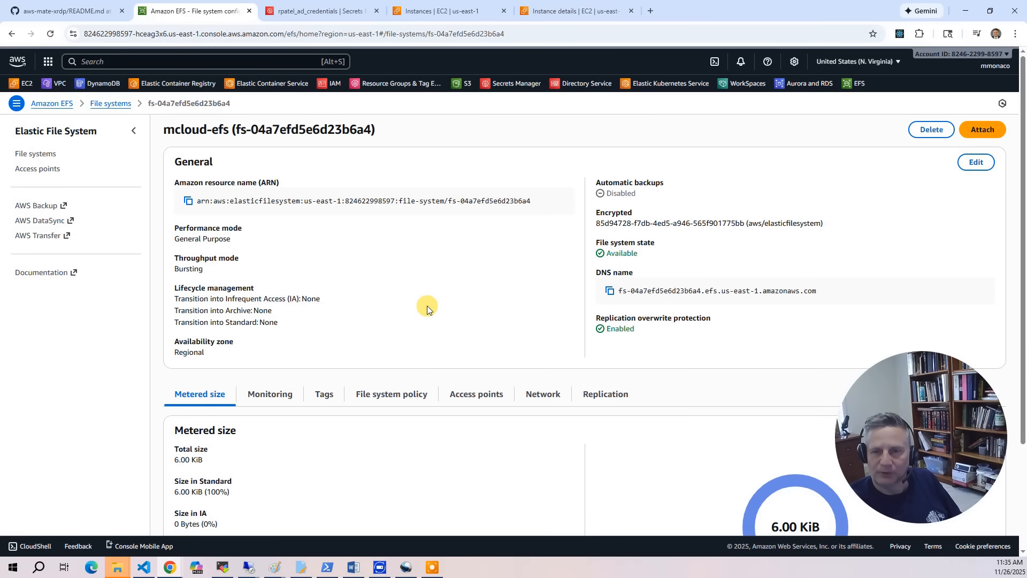
{"action": "mouse_move", "coordinate": [347, 320]}
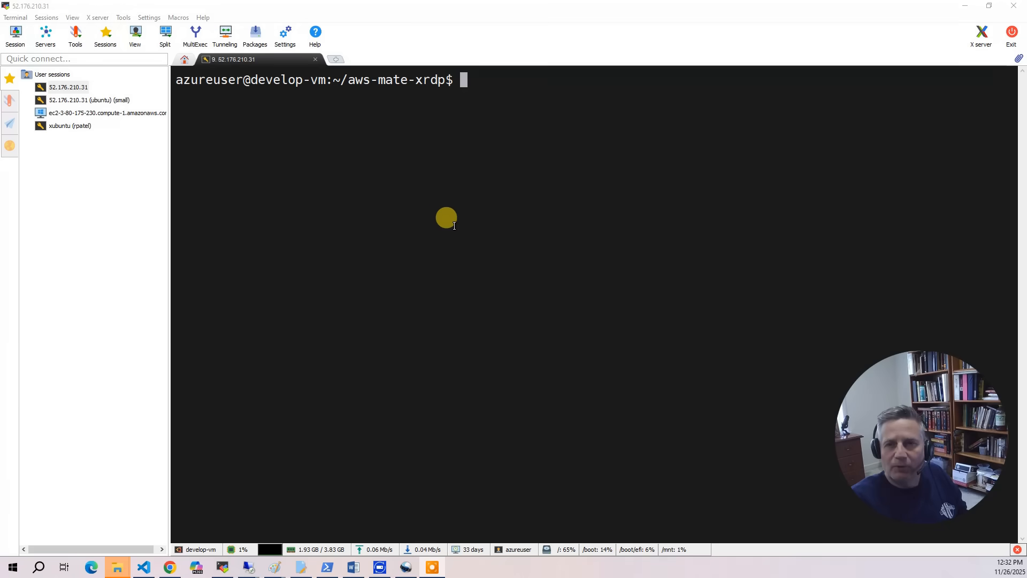
{"action": "mouse_move", "coordinate": [459, 236]}
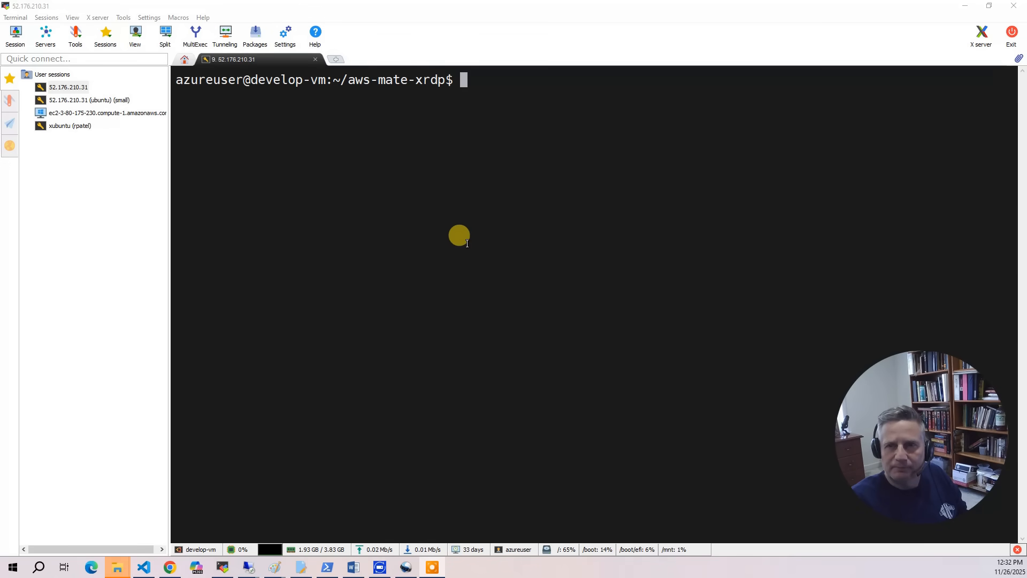
- Run ./validate.sh, then connect Remote Desktop to the MATE FQDN ec2-3-81-163-255.compute-1.amazonaws.com
{"action": "type", "text": "./validate.sh"}
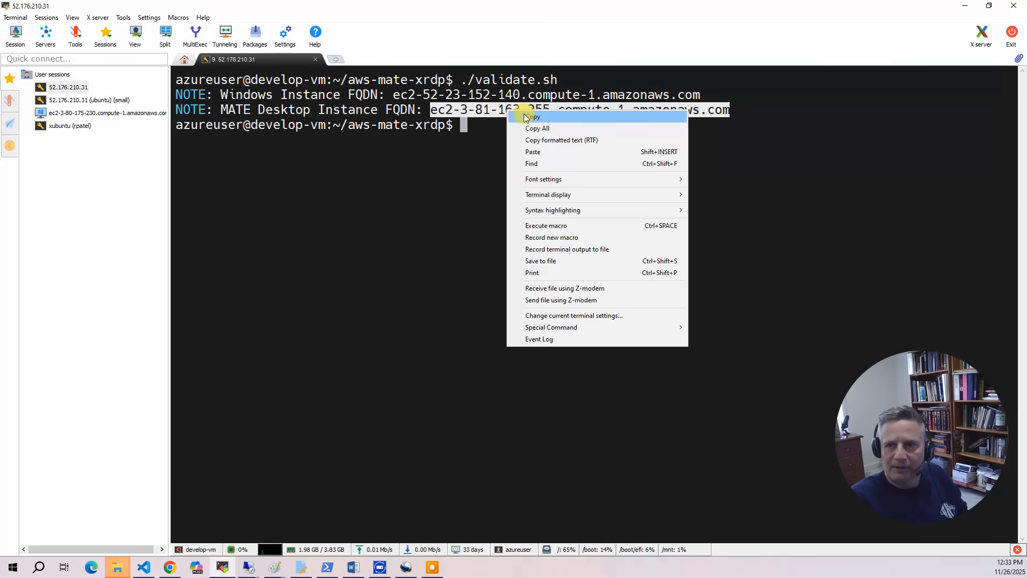
{"action": "left_click", "coordinate": [533, 118]}
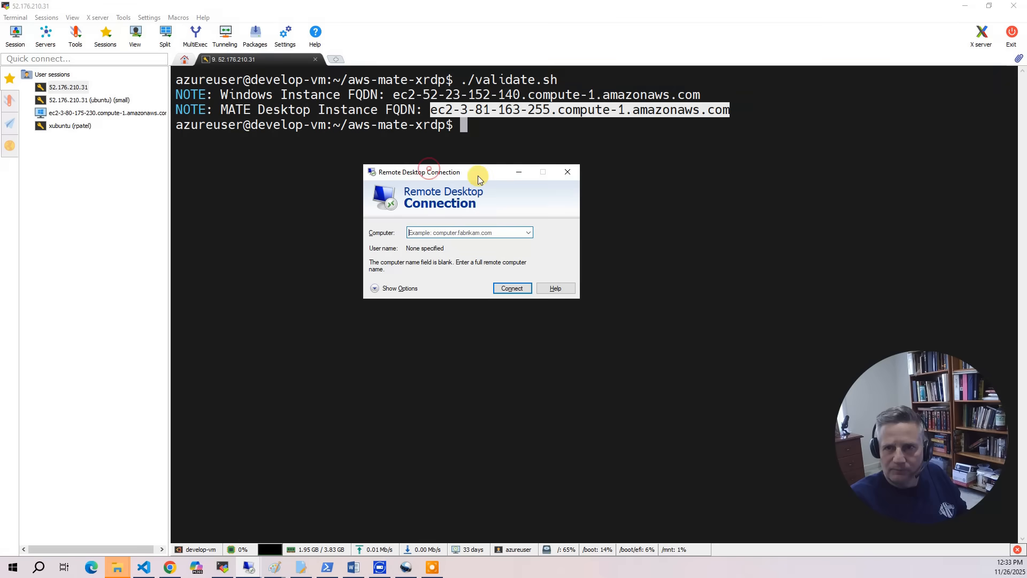
{"action": "type", "text": "ec2-3-81-163-255.compute-1.amazonaws.com"}
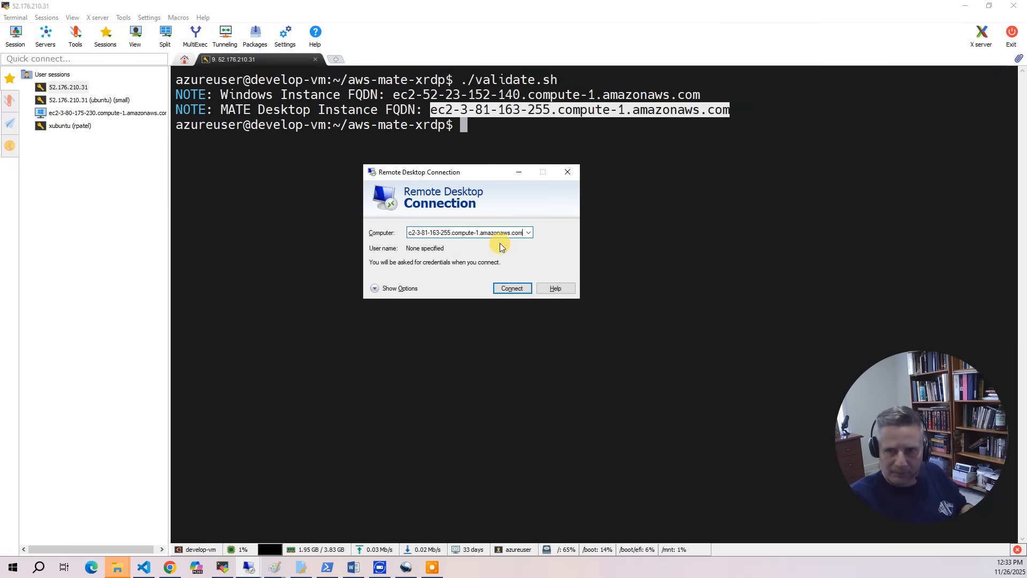
{"action": "left_click", "coordinate": [512, 288]}
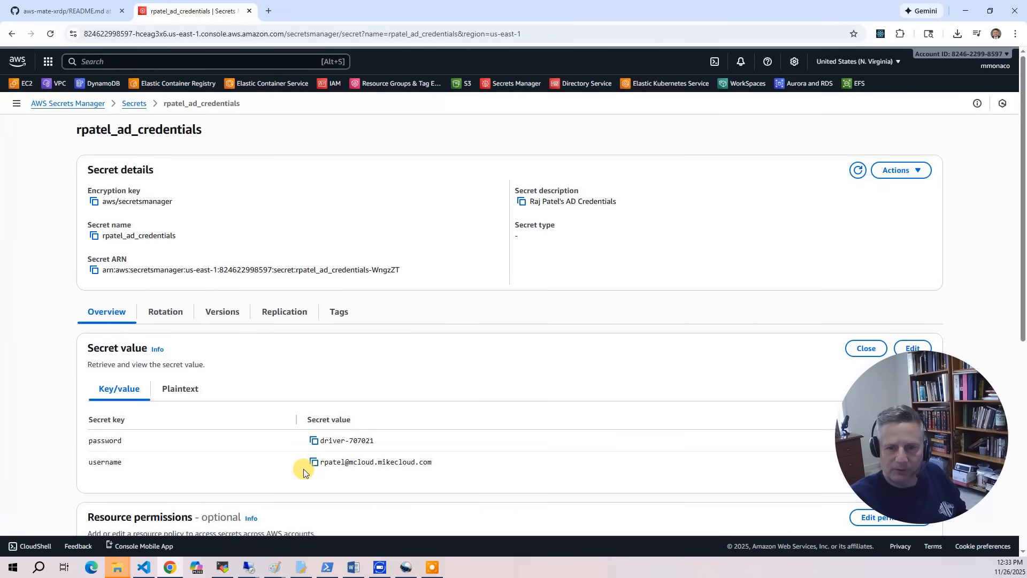
{"action": "mouse_move", "coordinate": [322, 494]}
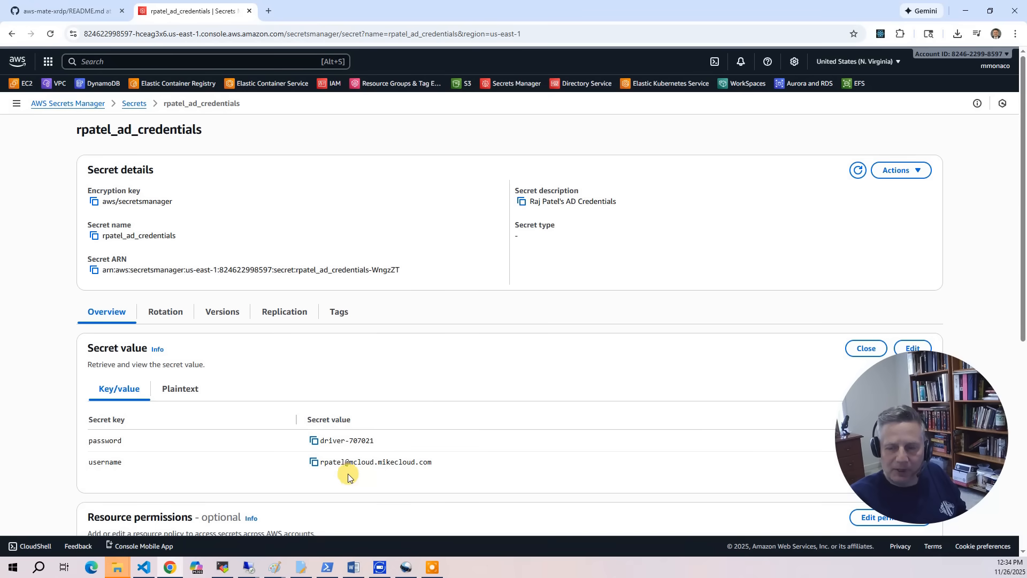
{"action": "mouse_move", "coordinate": [506, 452]}
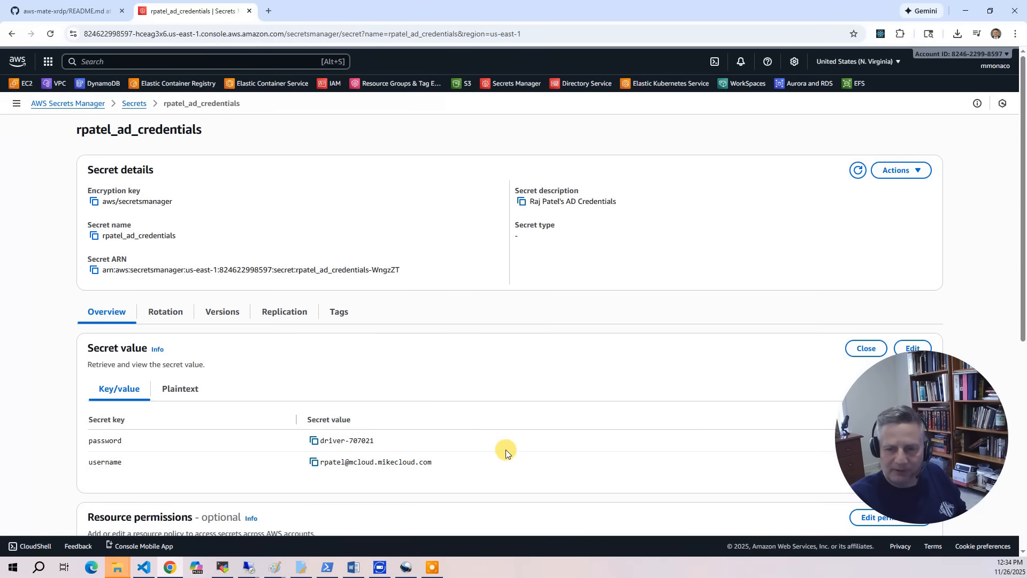
{"action": "mouse_move", "coordinate": [312, 405]}
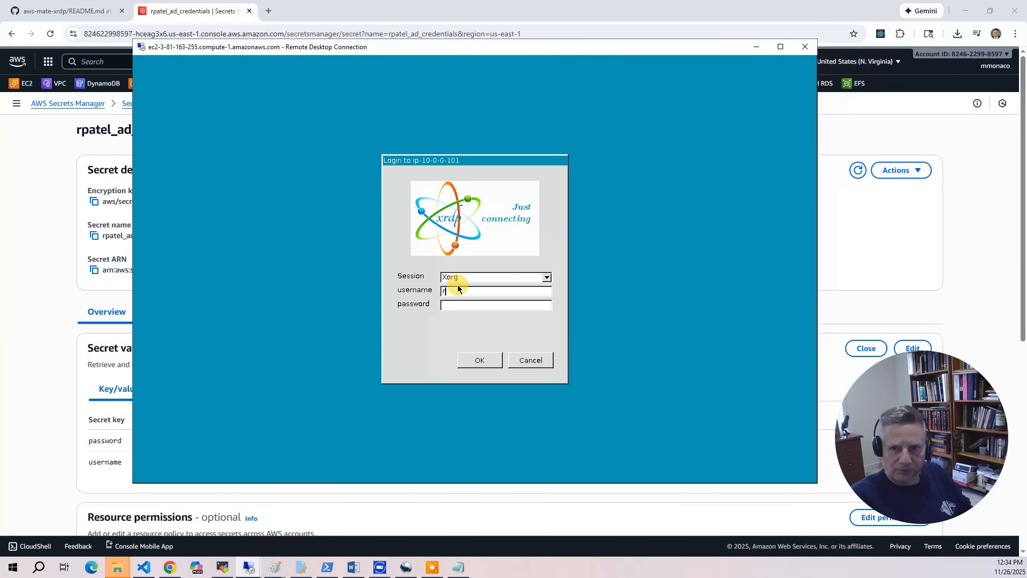
- Sign in to the MATE desktop as the AD user and launch Chrome, Postman and ONLYOFFICE, closing ONLYOFFICE afterwards
{"action": "left_click", "coordinate": [479, 359]}
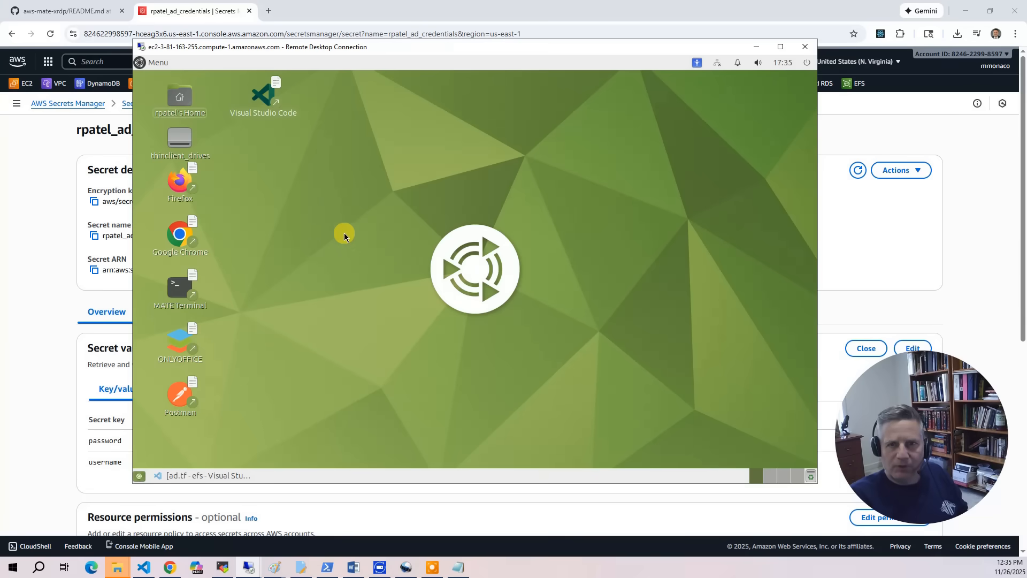
{"action": "mouse_move", "coordinate": [186, 314]}
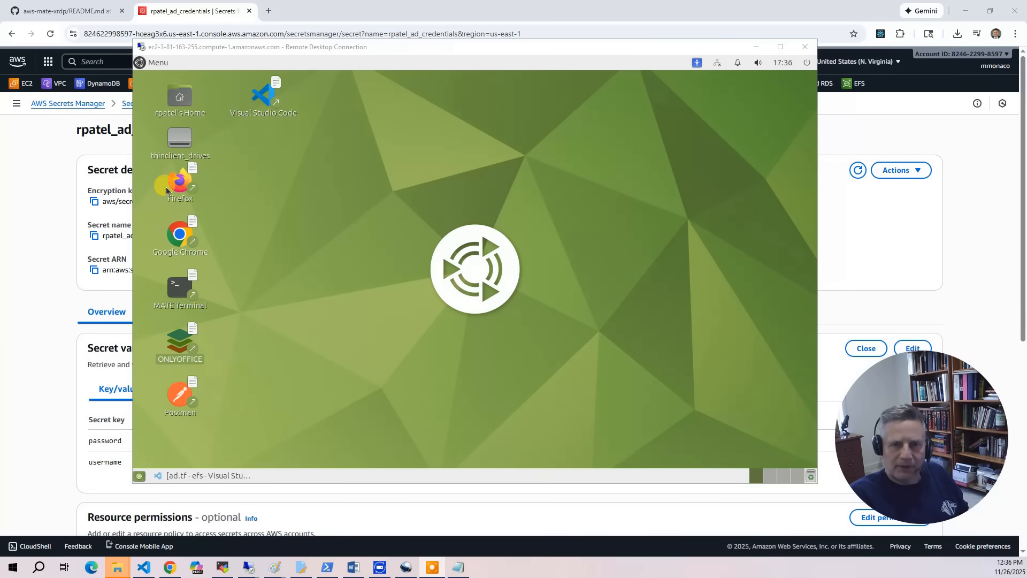
{"action": "double_click", "coordinate": [180, 182]}
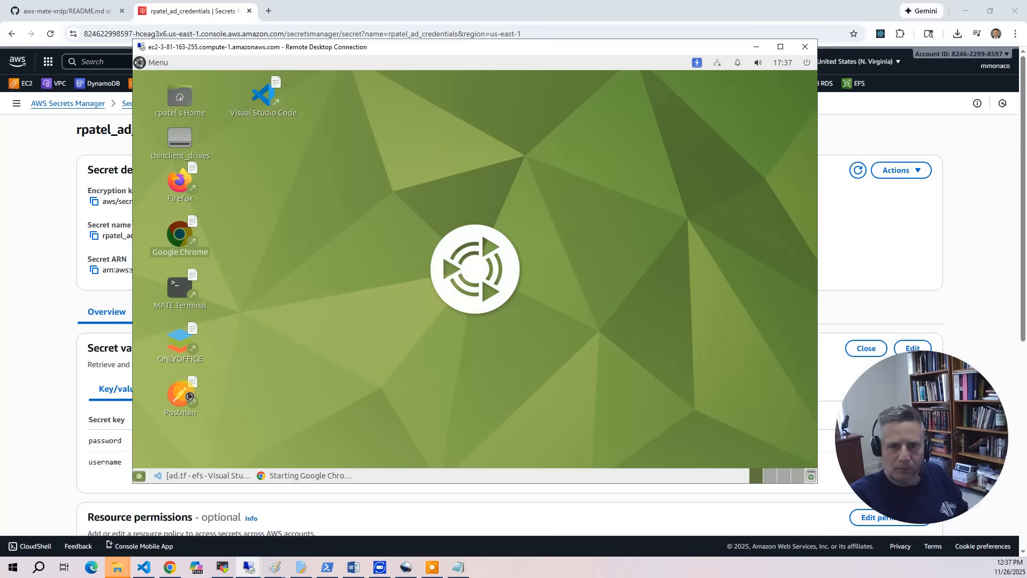
{"action": "double_click", "coordinate": [180, 393]}
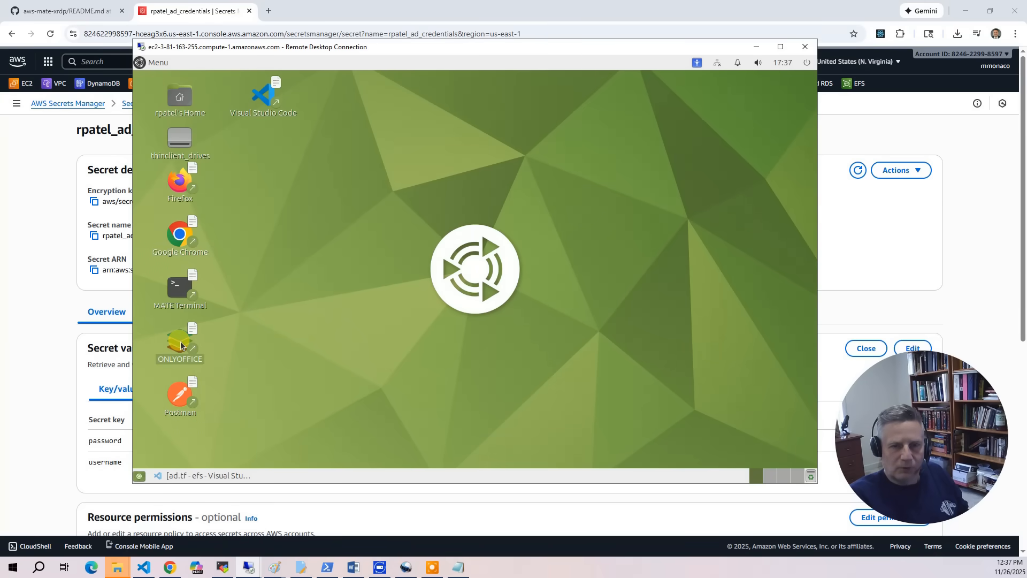
{"action": "double_click", "coordinate": [180, 337]}
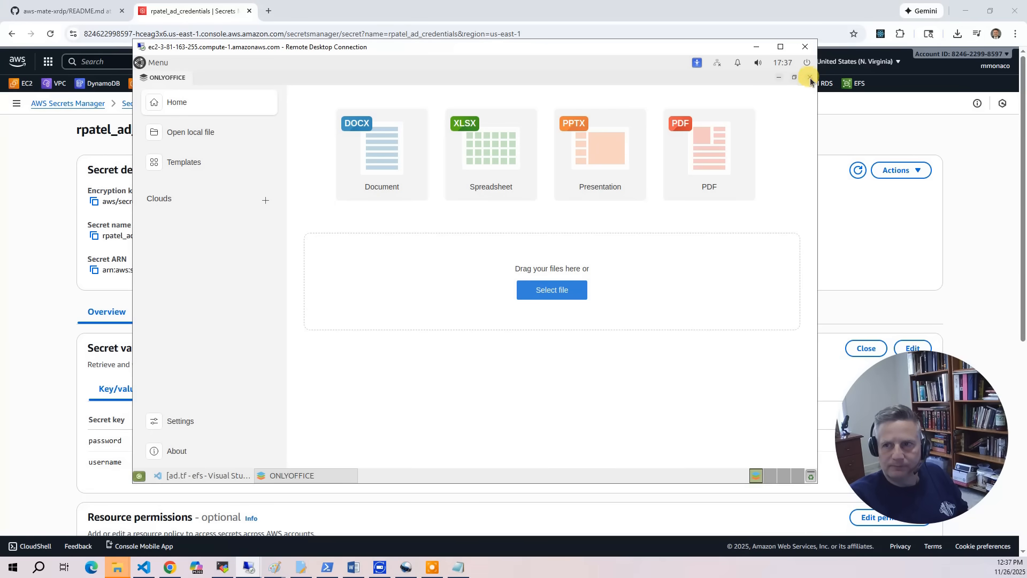
{"action": "left_click", "coordinate": [203, 475]}
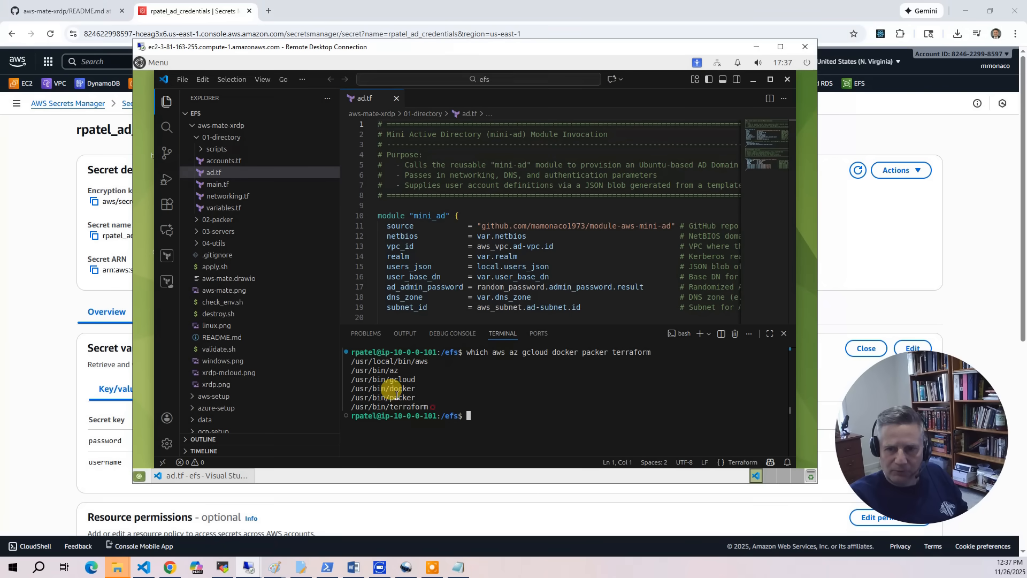
- Run ./check_env.sh from aws-setup and confirm all required commands and the AWS CLI login pass
{"action": "left_click_drag", "start_coordinate": [351, 360], "coordinate": [432, 406]}
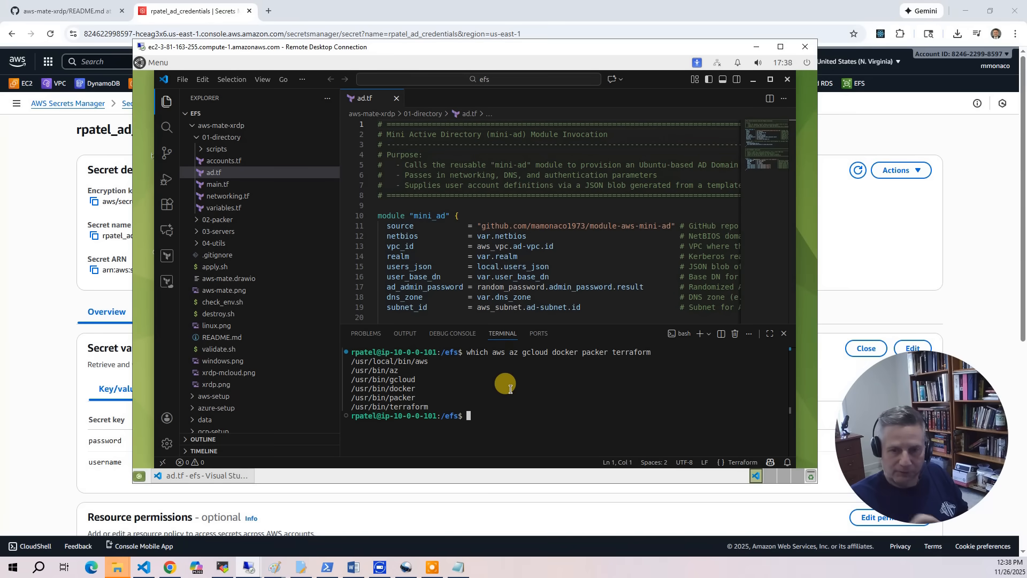
{"action": "type", "text": "pwd"}
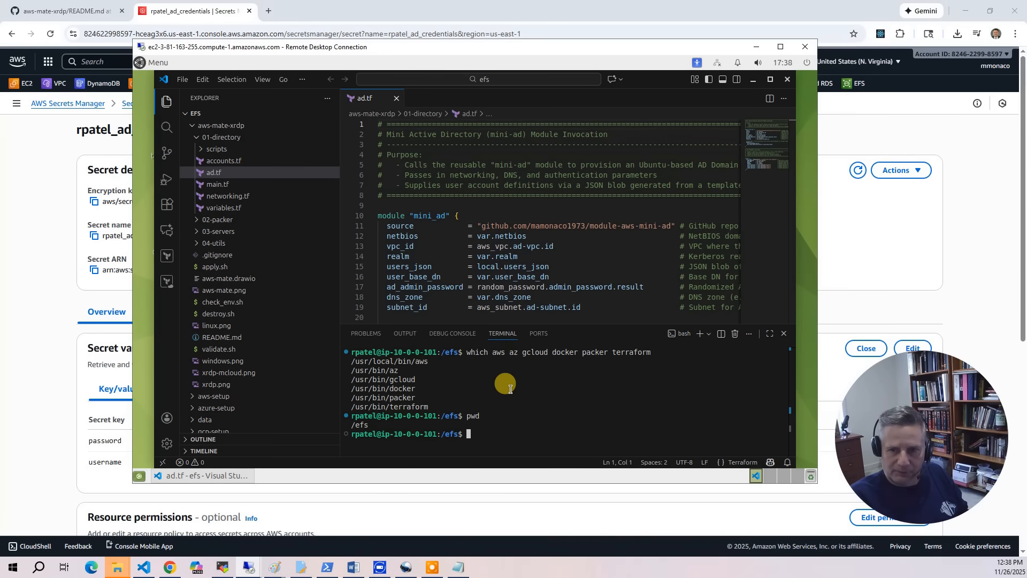
{"action": "type", "text": "ls -la"}
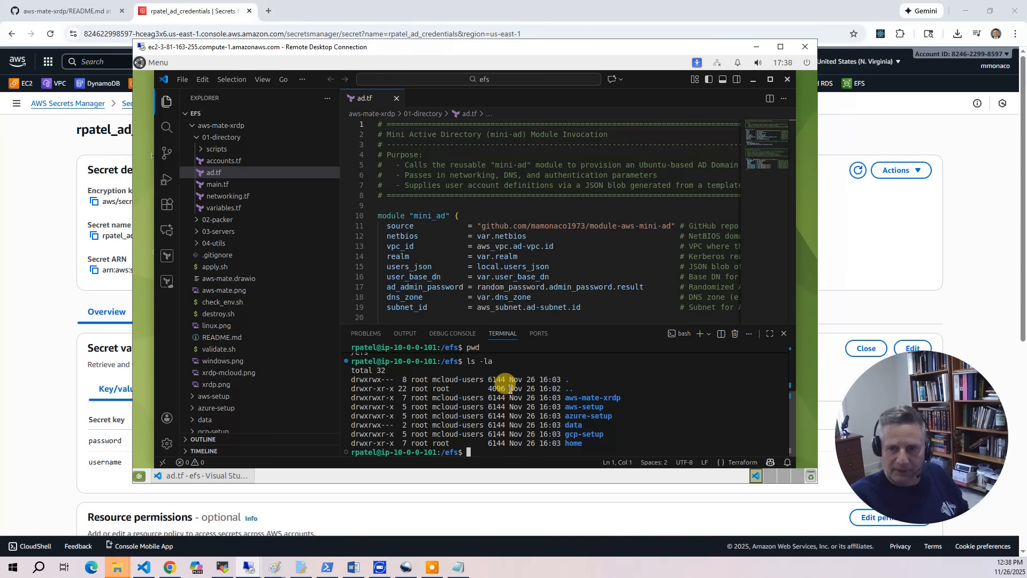
{"action": "type", "text": "cd aws-setu"}
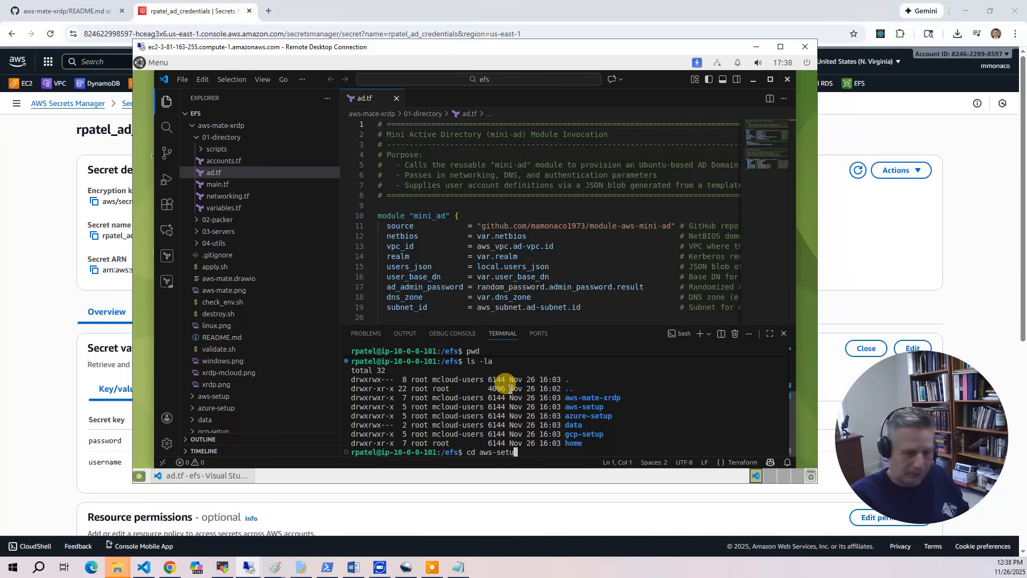
{"action": "type", "text": "./check_env.sh"}
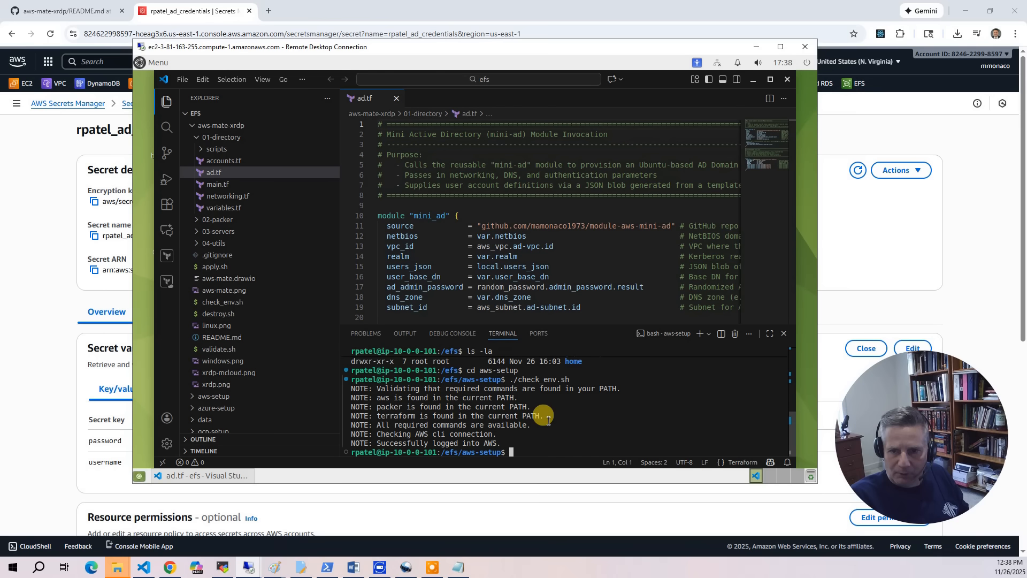
{"action": "left_click_drag", "start_coordinate": [541, 415], "coordinate": [351, 398]}
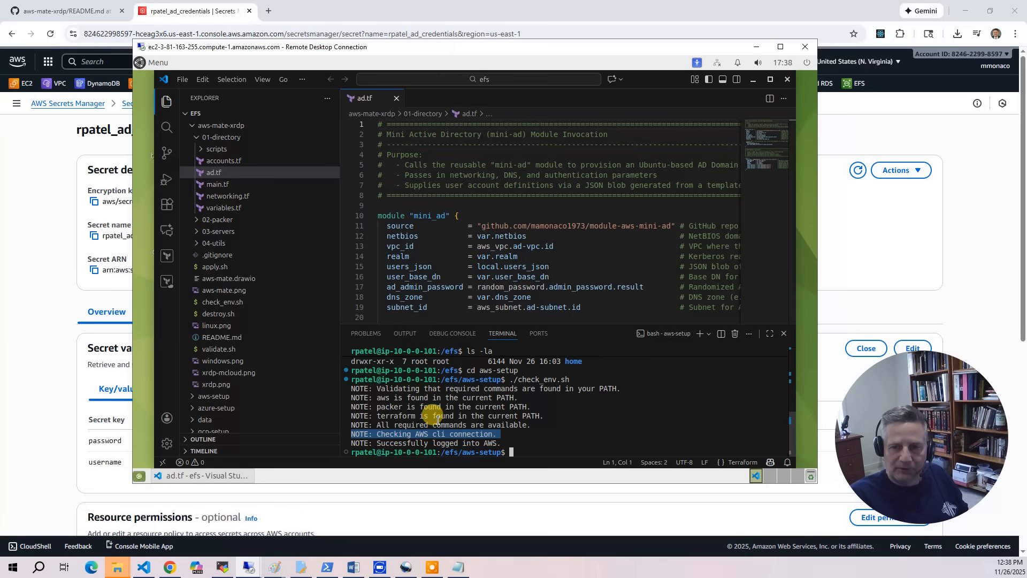
{"action": "mouse_move", "coordinate": [962, 403]}
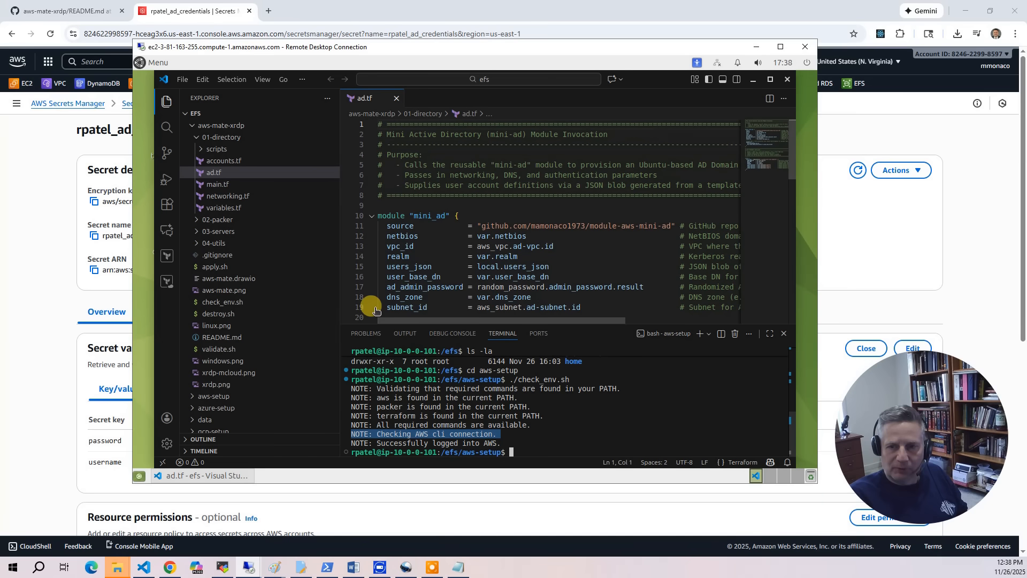
{"action": "mouse_move", "coordinate": [633, 437]}
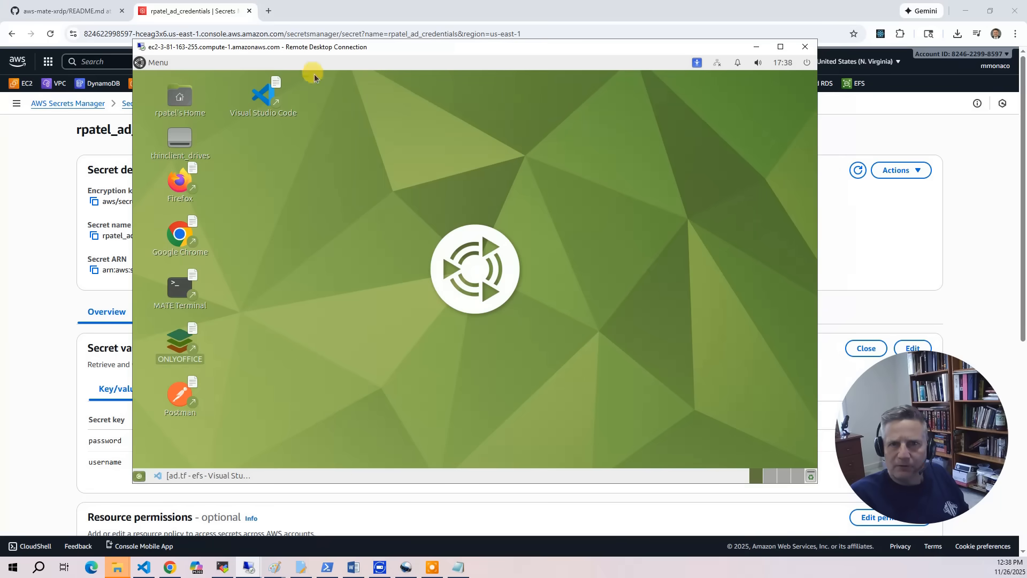
- Launch the KRDC remote desktop client from the Internet category of the MATE menu
{"action": "left_click", "coordinate": [155, 62]}
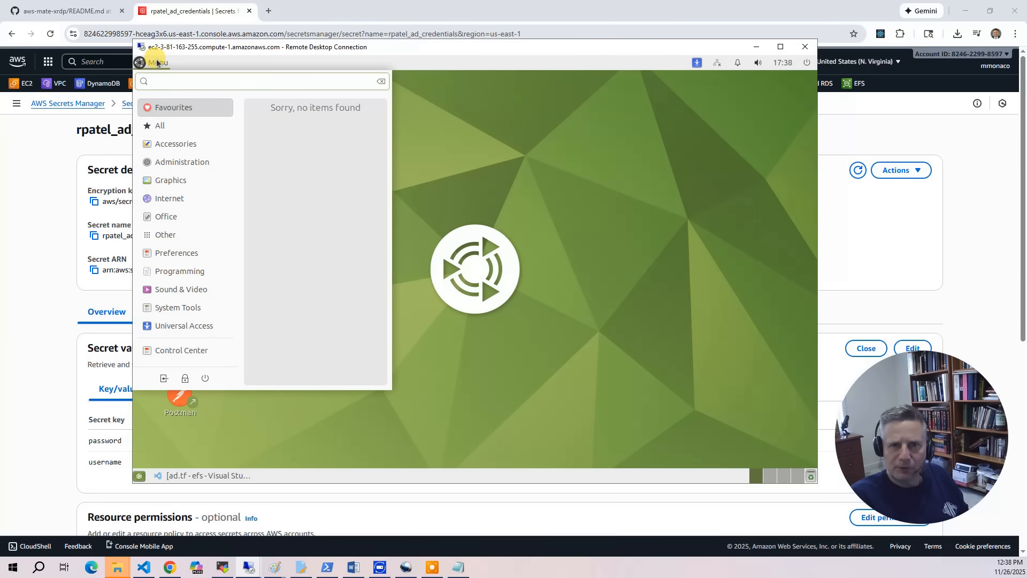
{"action": "left_click", "coordinate": [168, 198]}
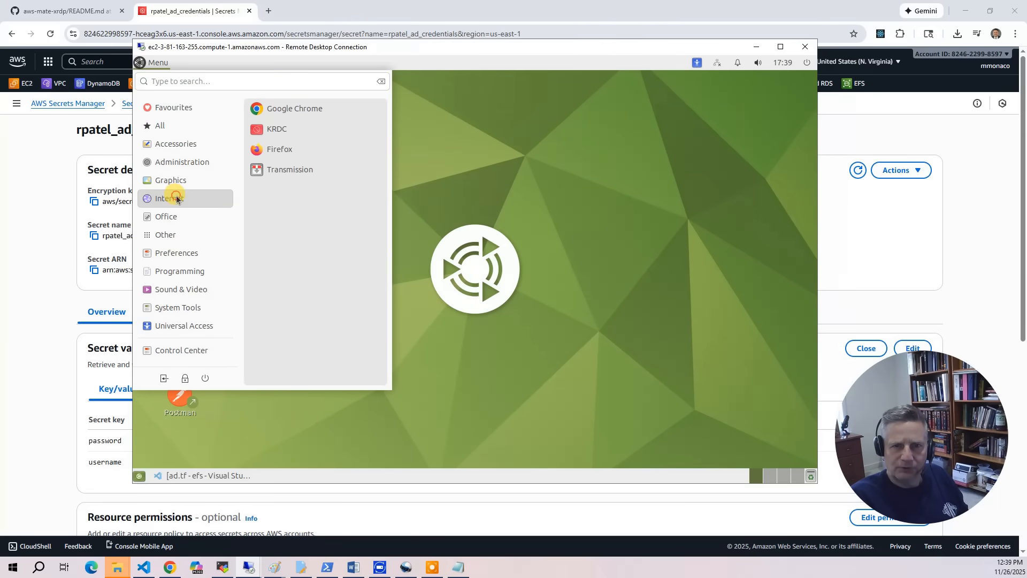
{"action": "left_click", "coordinate": [276, 129]}
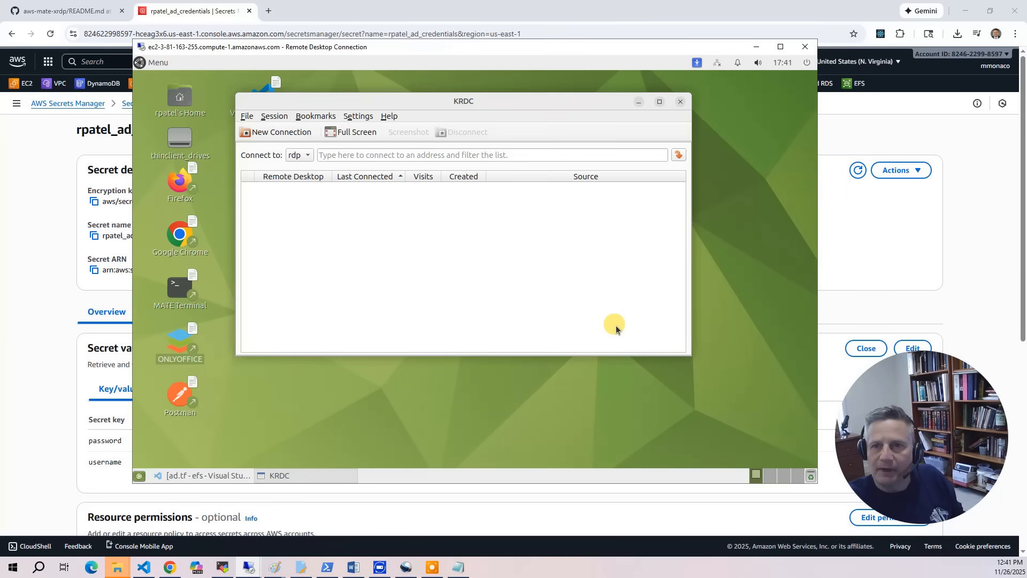
{"action": "mouse_move", "coordinate": [571, 295]}
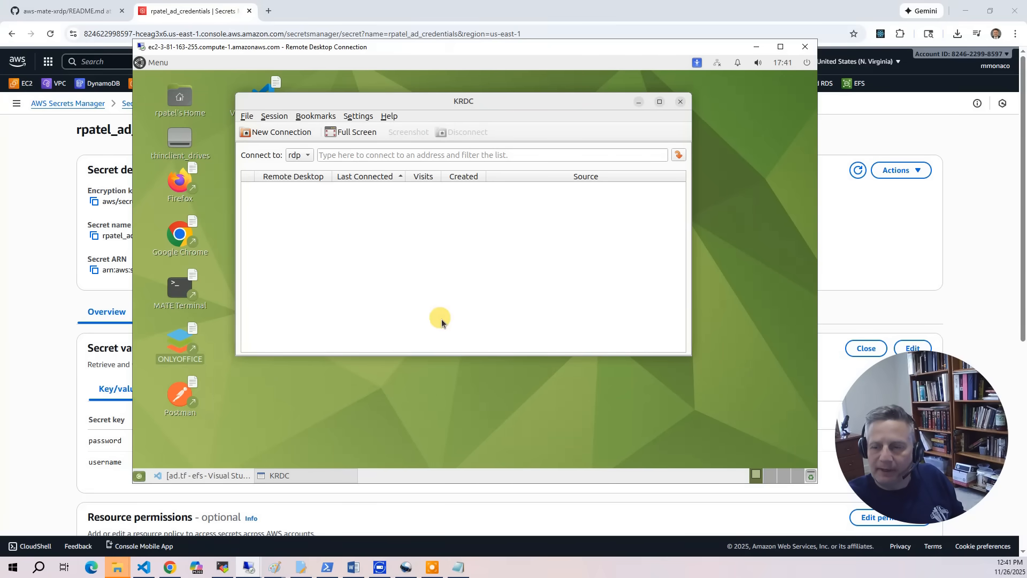
{"action": "mouse_move", "coordinate": [349, 378]}
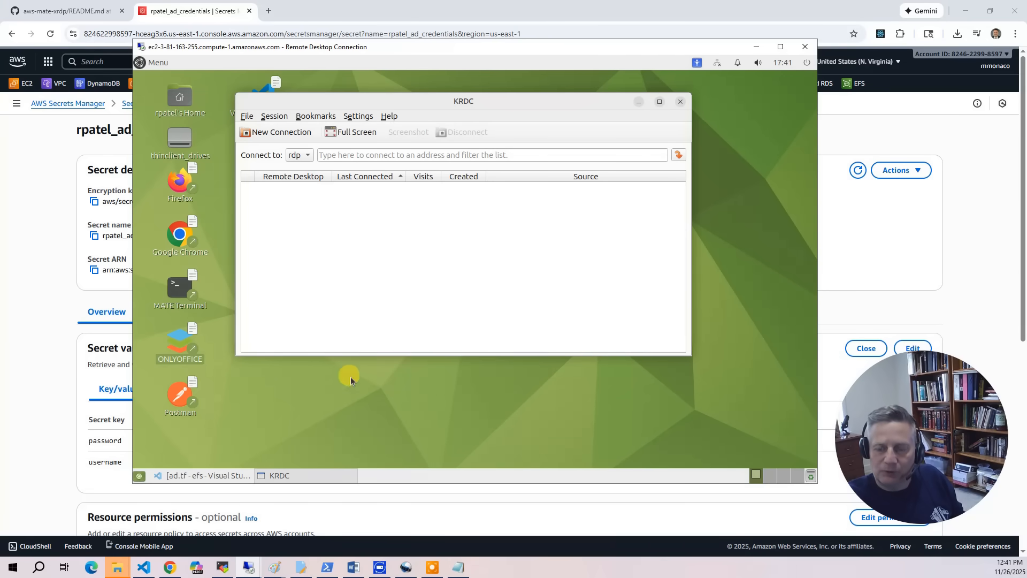
{"action": "mouse_move", "coordinate": [306, 385]}
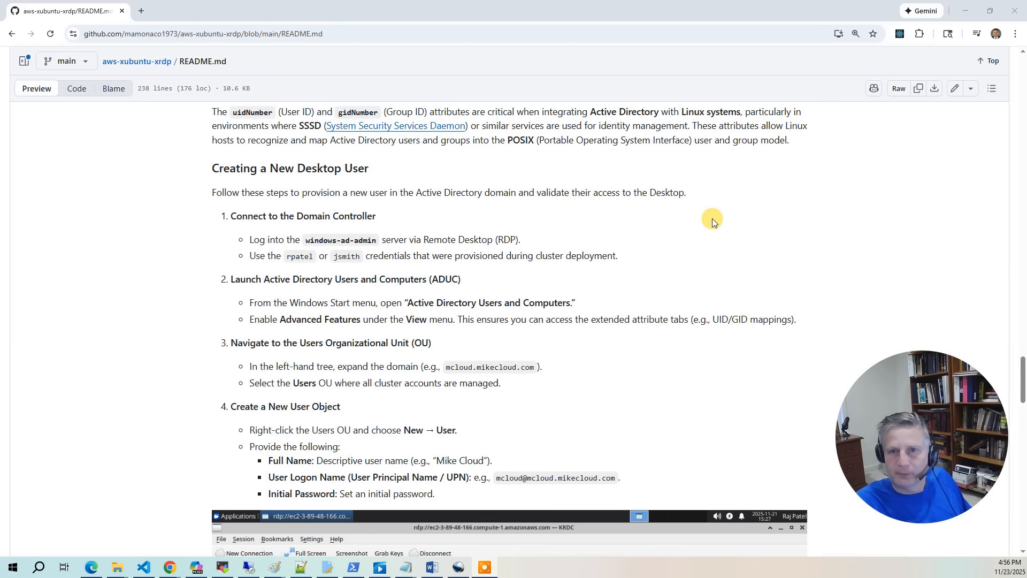
{"action": "mouse_move", "coordinate": [650, 238]}
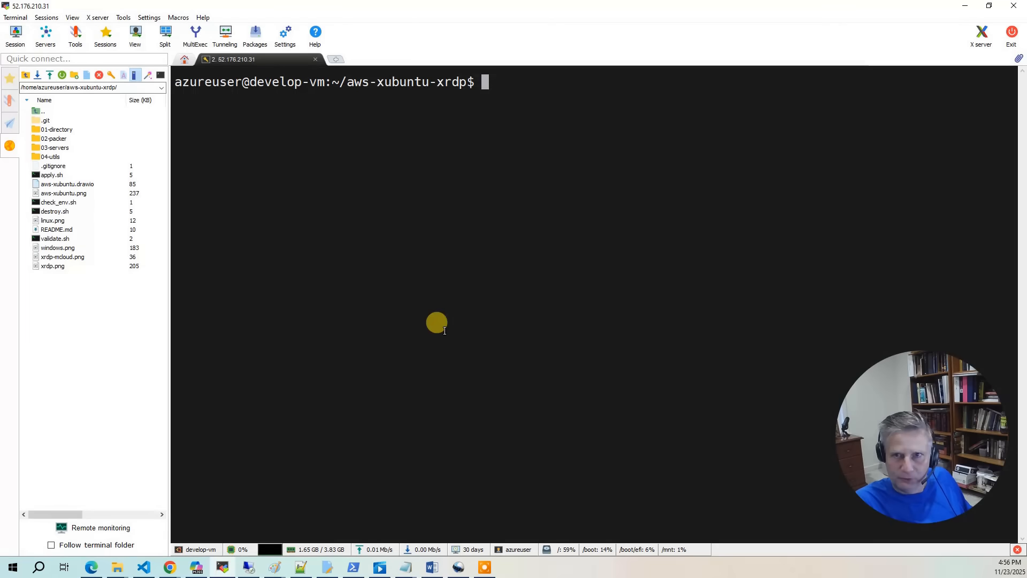
- Run ./validate.sh and select the Windows instance DNS name from its output
{"action": "type", "text": "./validate.sh"}
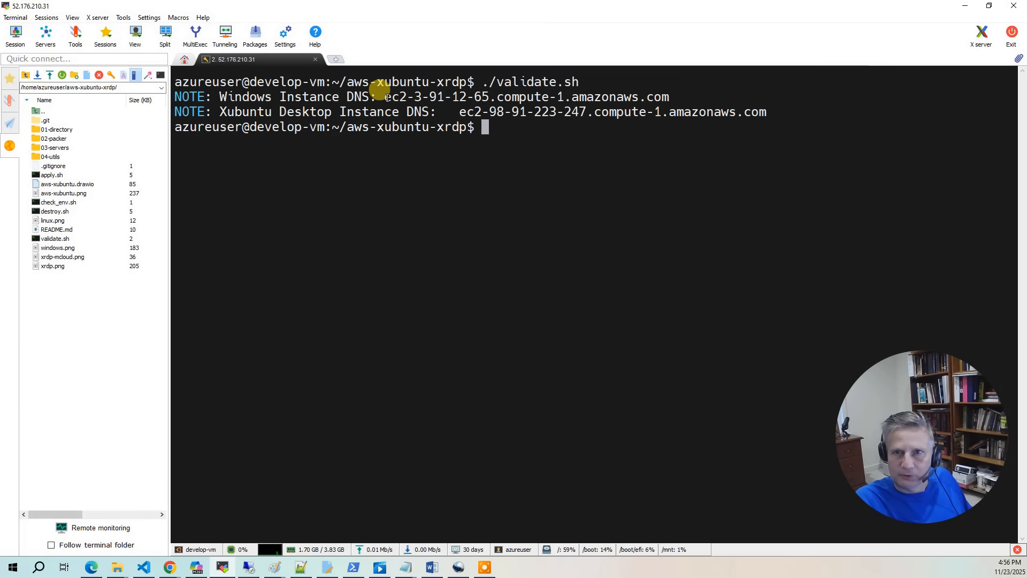
{"action": "left_click_drag", "start_coordinate": [384, 96], "coordinate": [669, 96]}
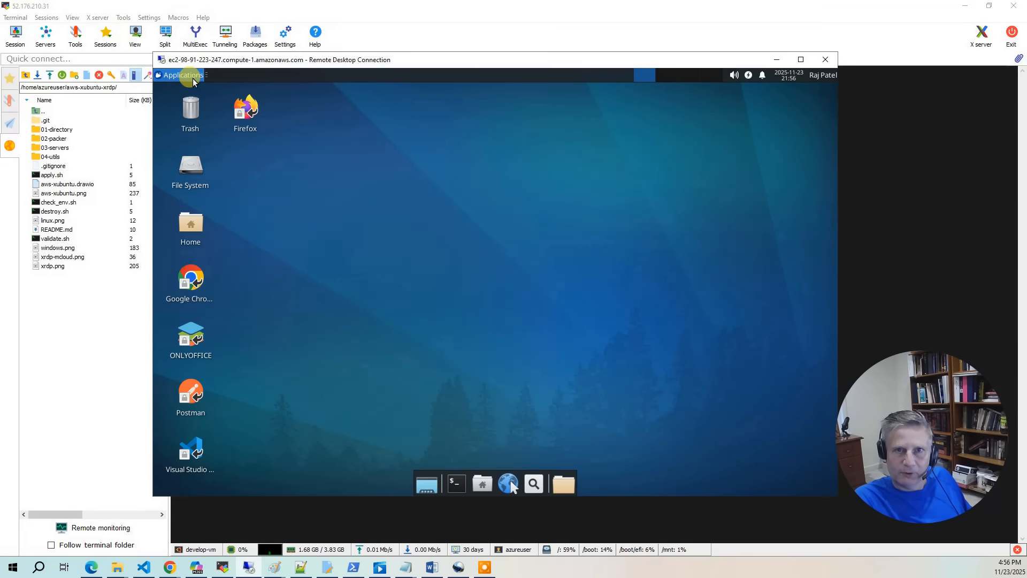
- In KRDC start an rdp connection to ec2-3-91-12-65.compute-1.amazonaws.com
{"action": "left_click", "coordinate": [183, 75]}
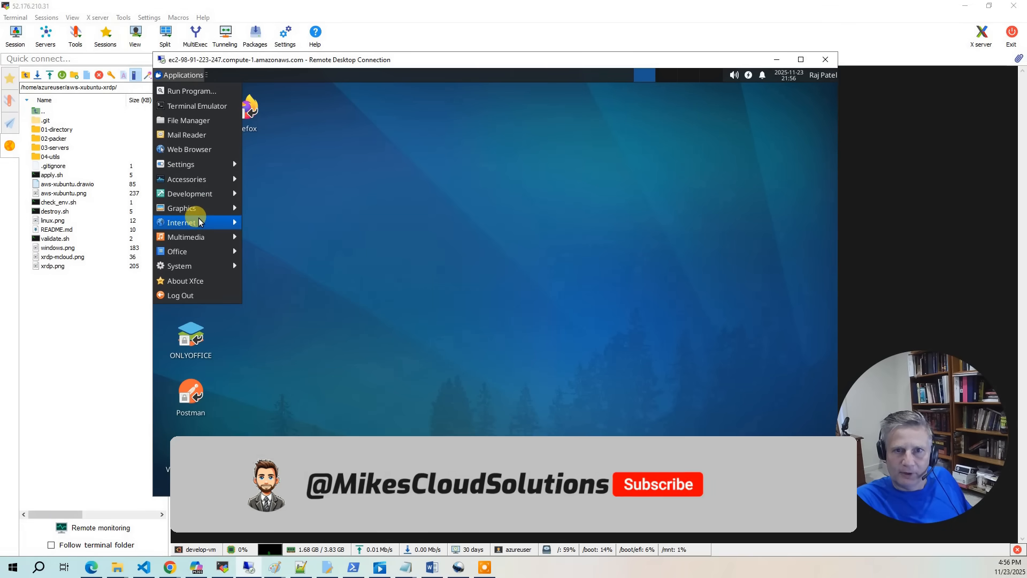
{"action": "left_click", "coordinate": [280, 249]}
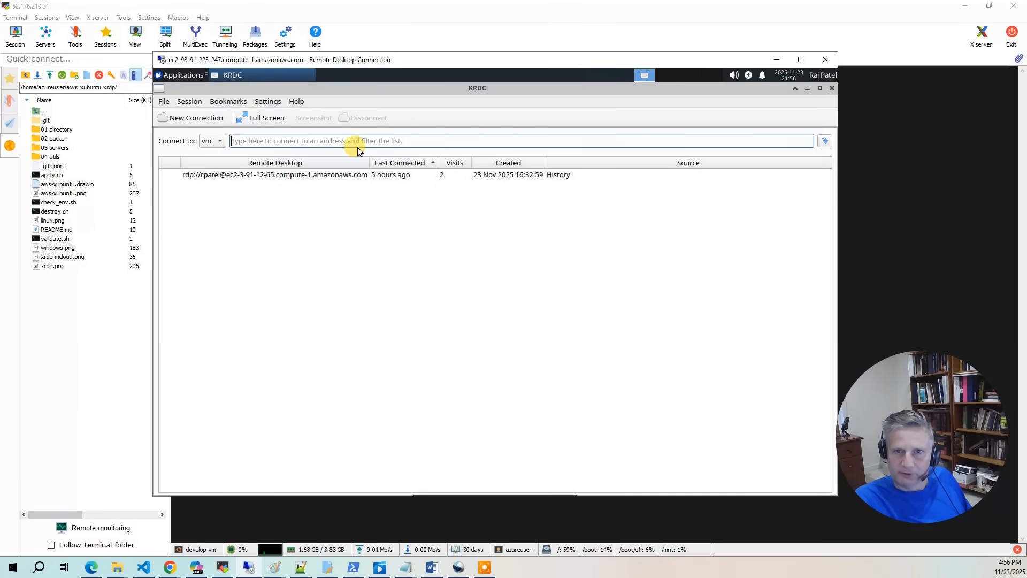
{"action": "left_click", "coordinate": [211, 141]}
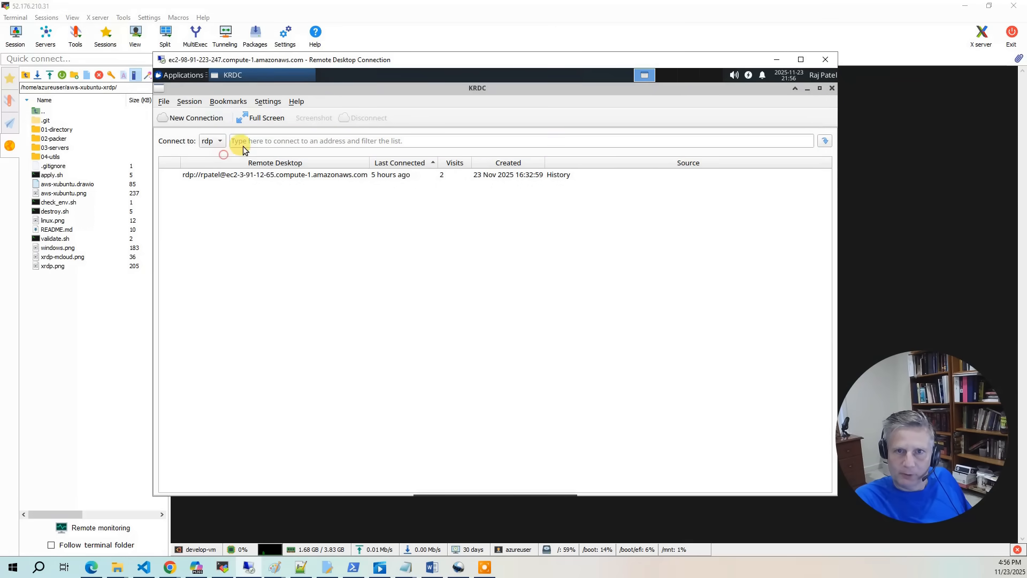
{"action": "type", "text": "ec2-3-91-12-65.compute-1.amazonaws.com"}
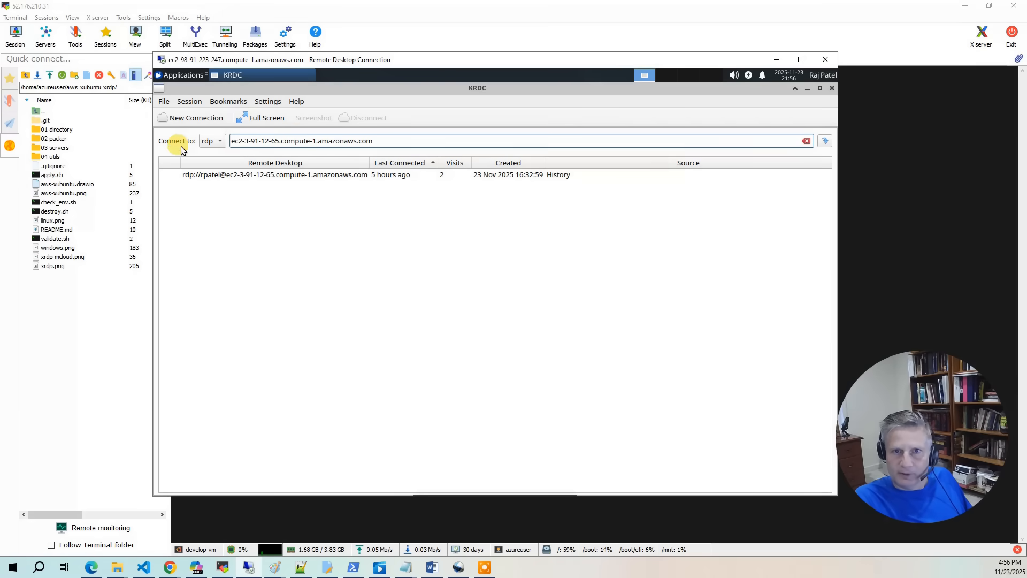
{"action": "mouse_move", "coordinate": [504, 127]}
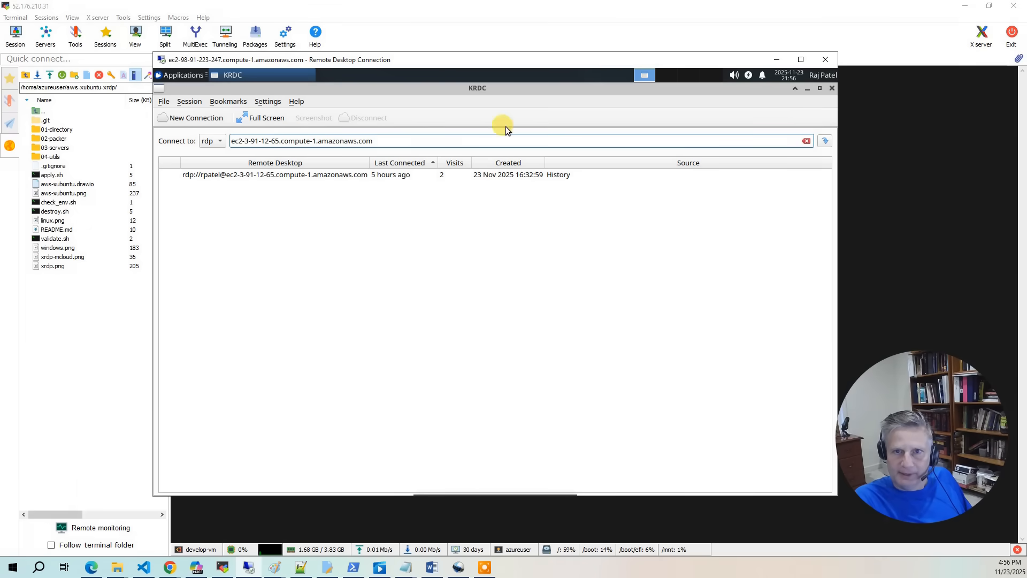
{"action": "left_click", "coordinate": [824, 140]}
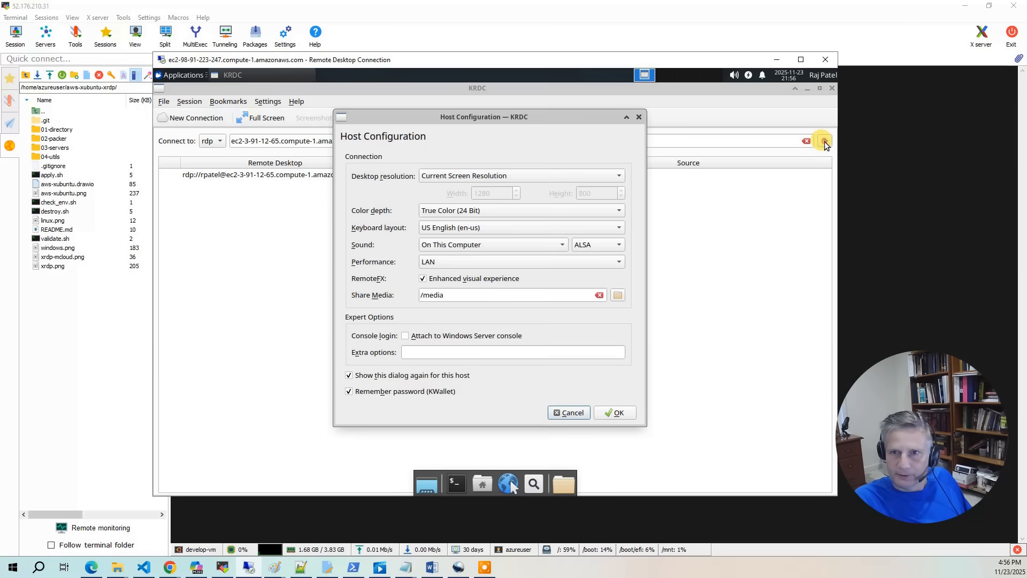
{"action": "mouse_move", "coordinate": [658, 430]}
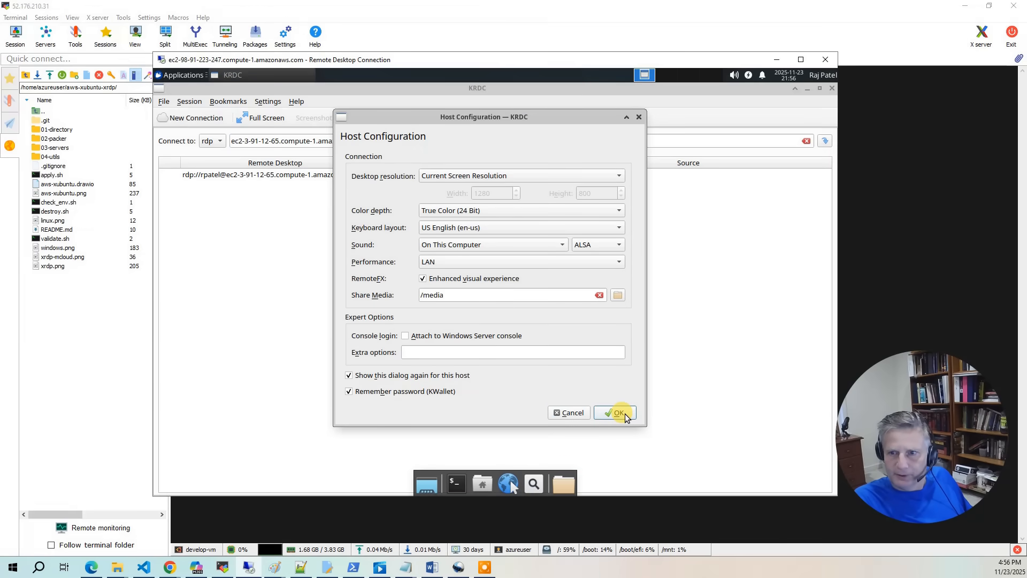
- Accept the default host configuration and log in to the Windows desktop as rpatel
{"action": "left_click", "coordinate": [615, 412]}
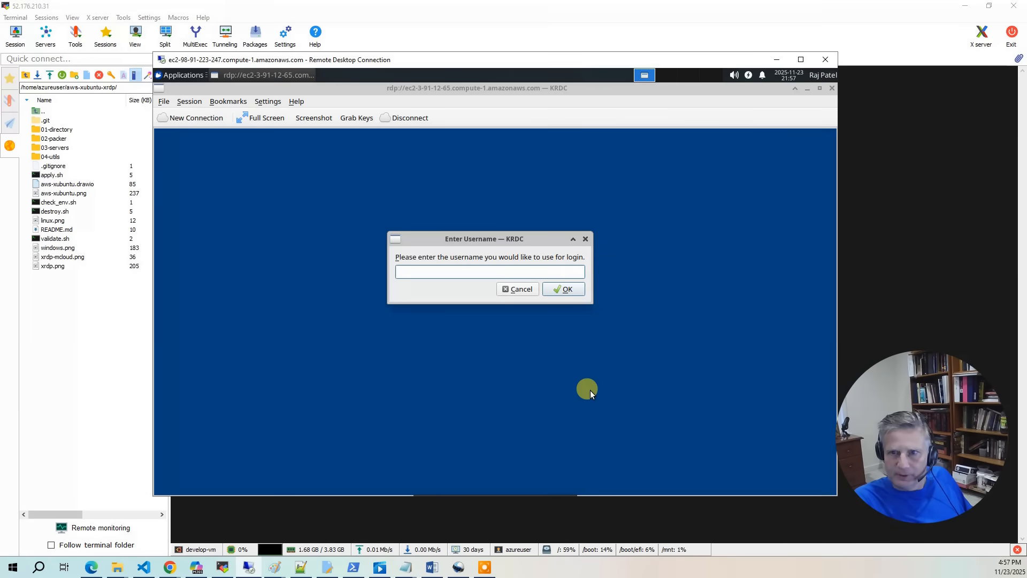
{"action": "type", "text": "rpatel"}
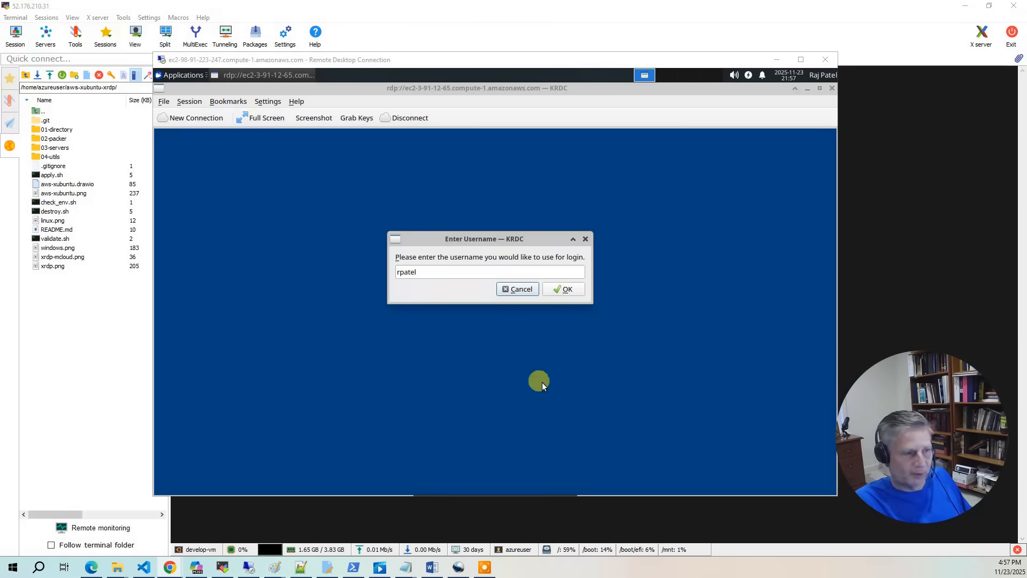
{"action": "left_click", "coordinate": [566, 289]}
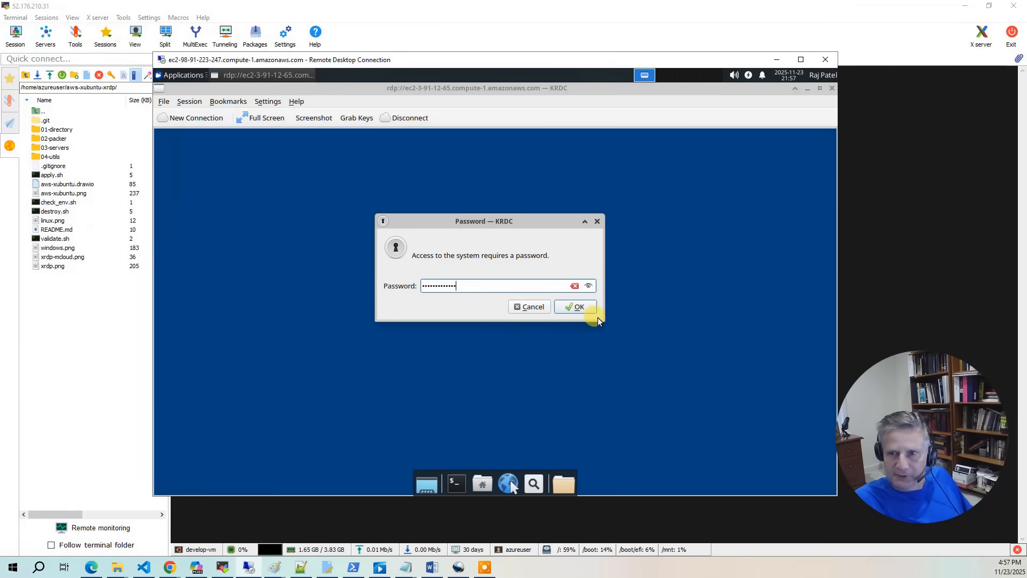
{"action": "left_click", "coordinate": [575, 307]}
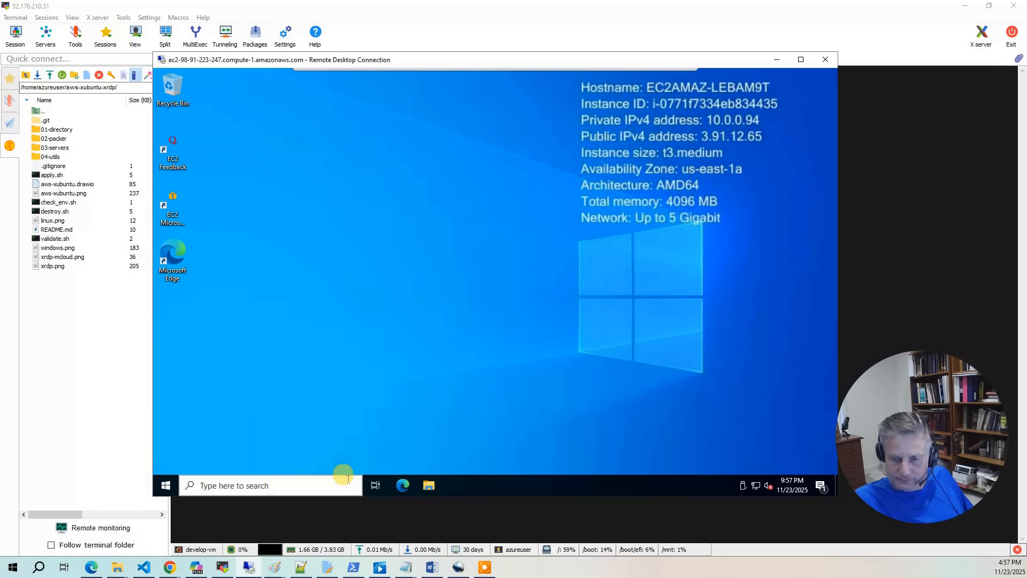
- Browse the efs (Z:) network drive to the aws-xubuntu-xrdp project's 04-utils folder
{"action": "left_click", "coordinate": [428, 486]}
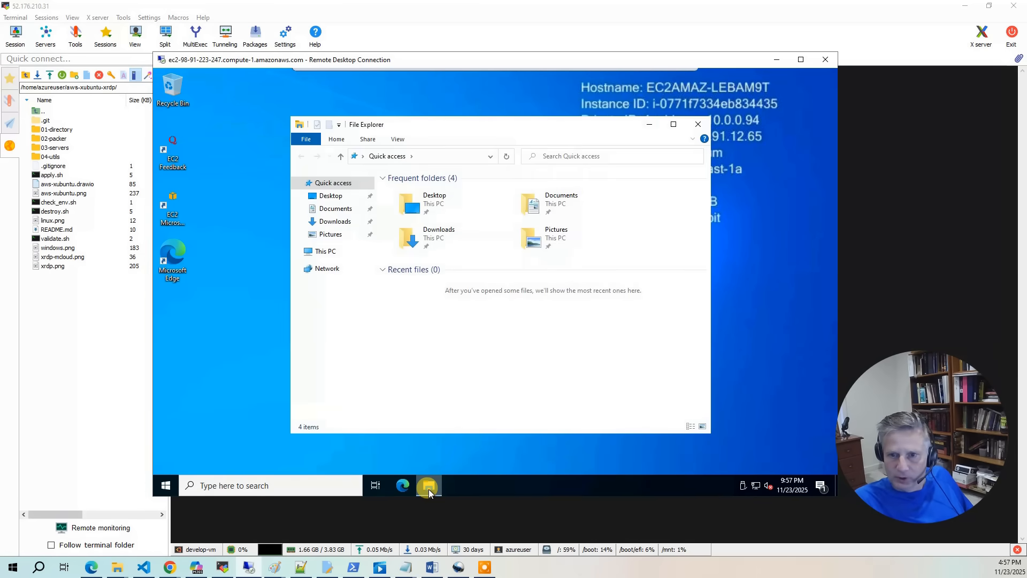
{"action": "left_click", "coordinate": [325, 251]}
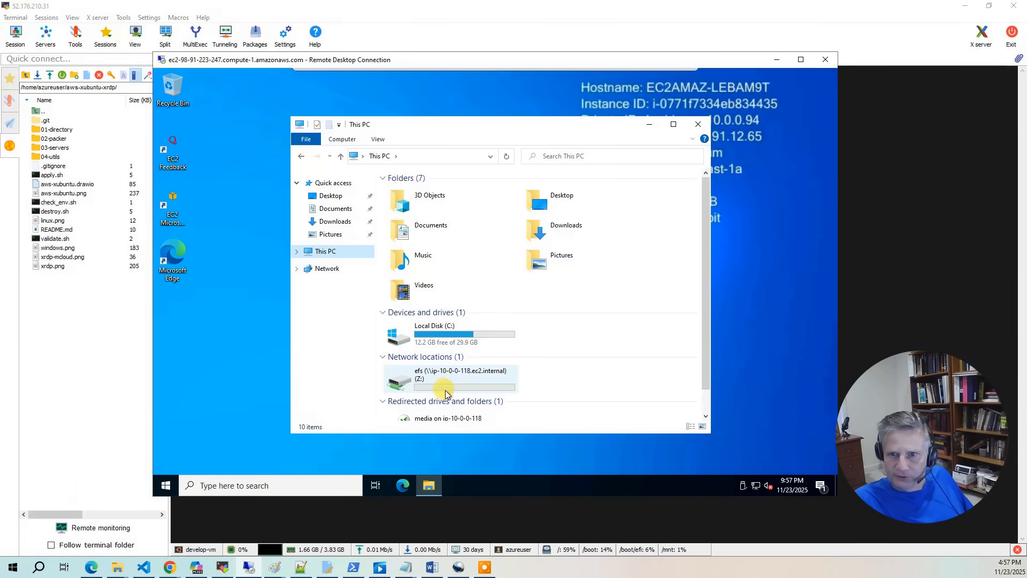
{"action": "left_click", "coordinate": [460, 377]}
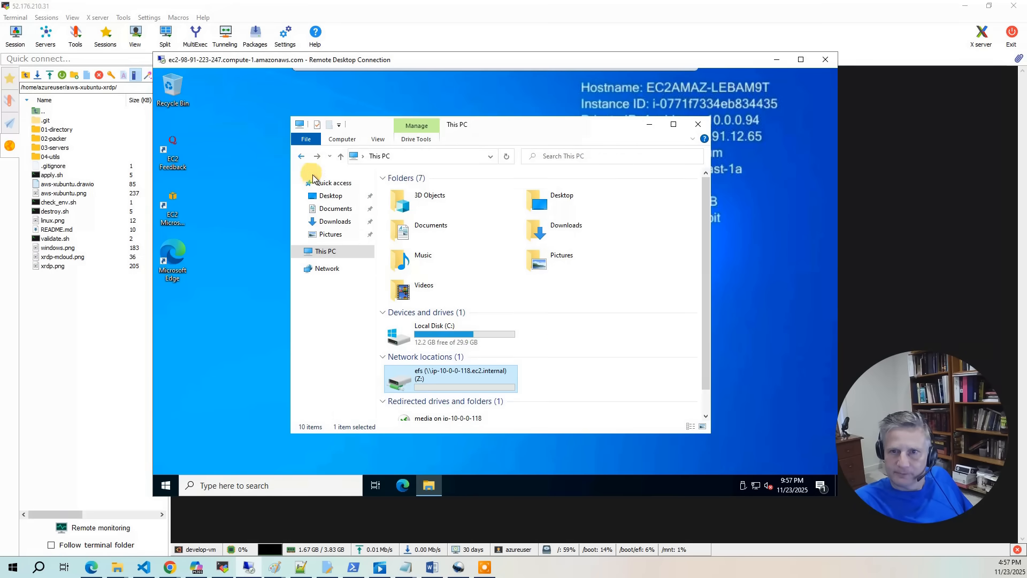
{"action": "mouse_move", "coordinate": [529, 367]}
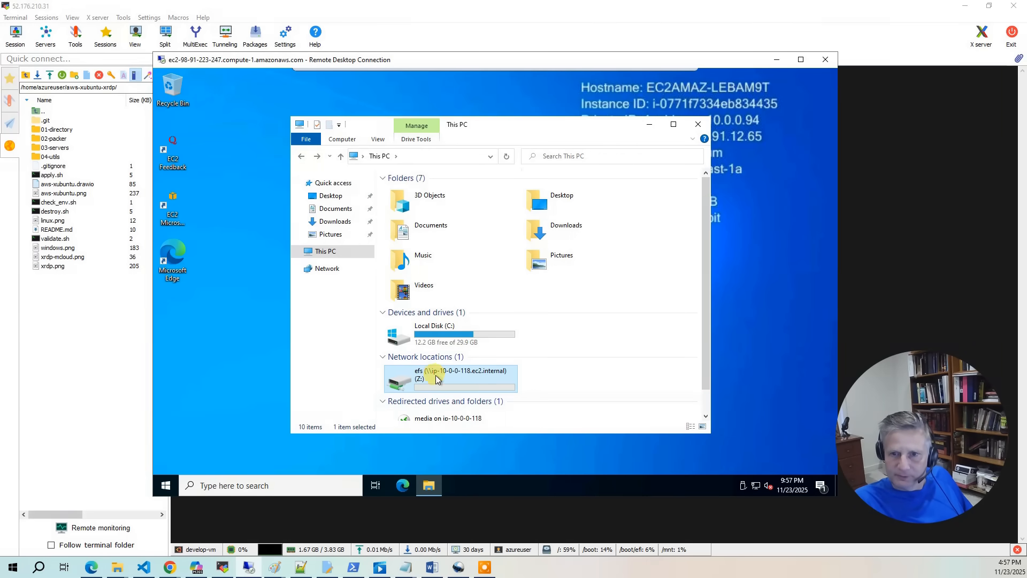
{"action": "double_click", "coordinate": [435, 378]}
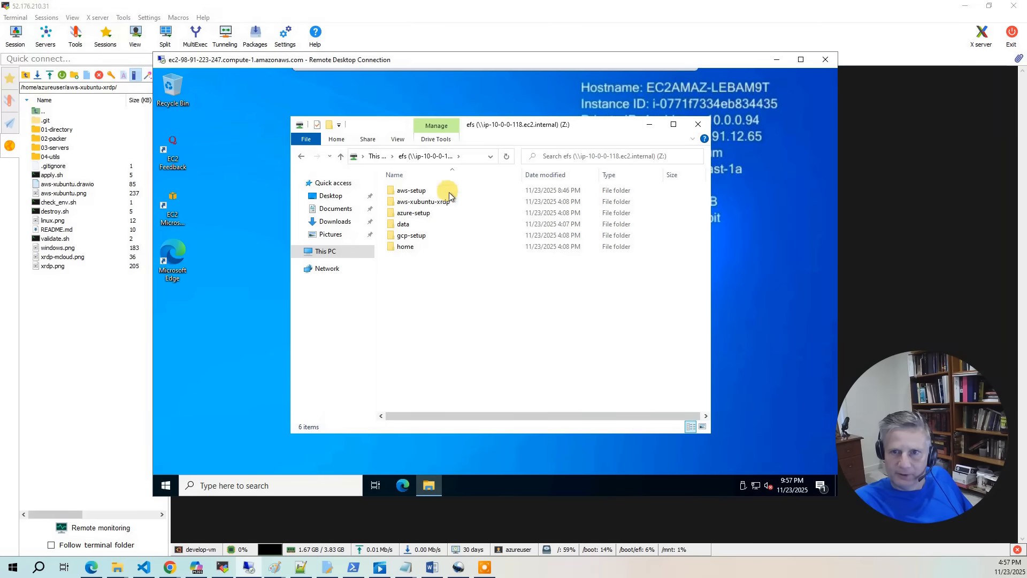
{"action": "double_click", "coordinate": [424, 201]}
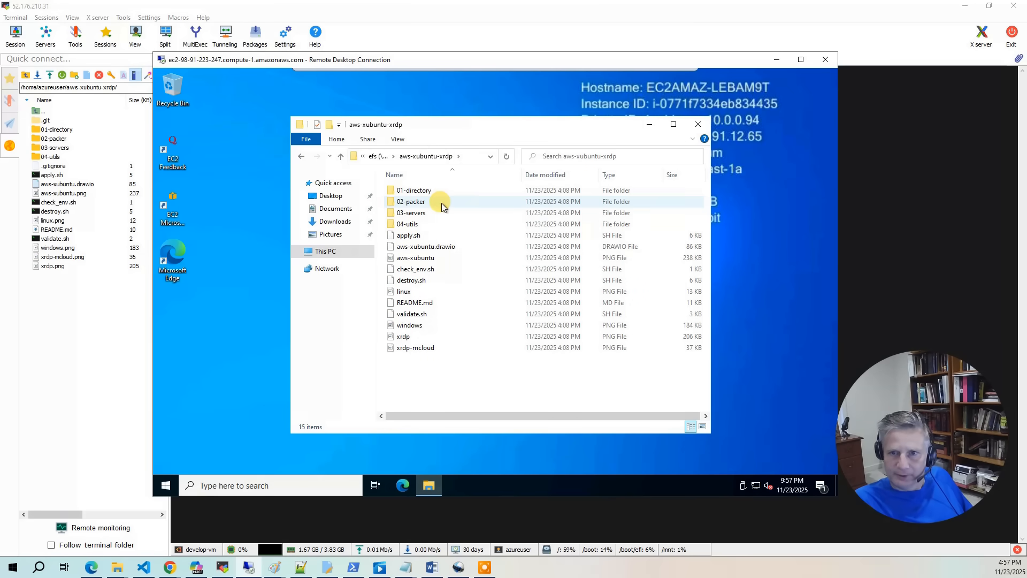
{"action": "double_click", "coordinate": [408, 223]}
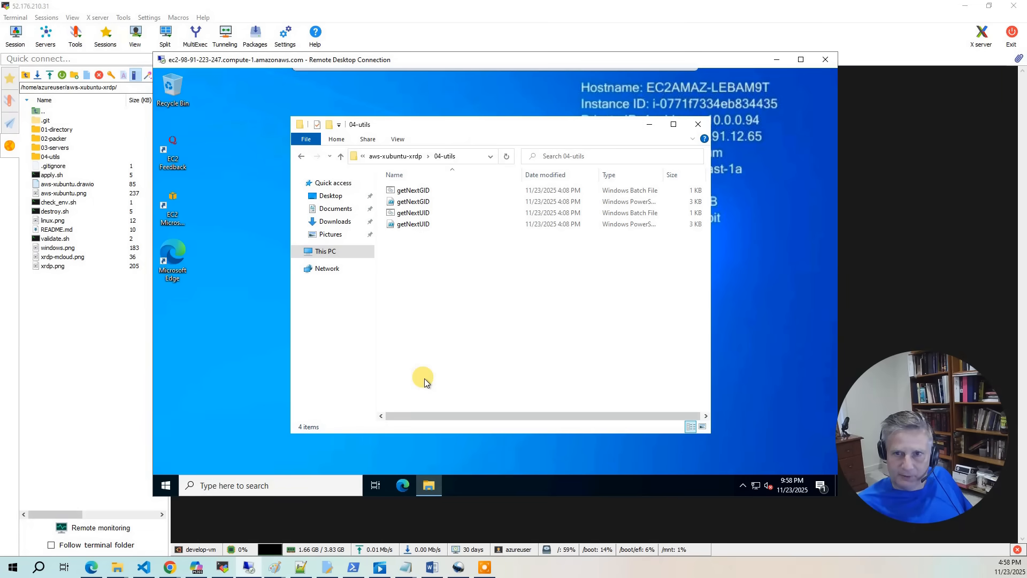
- Run the getNextUID batch script from 04-utils
{"action": "left_click", "coordinate": [413, 212]}
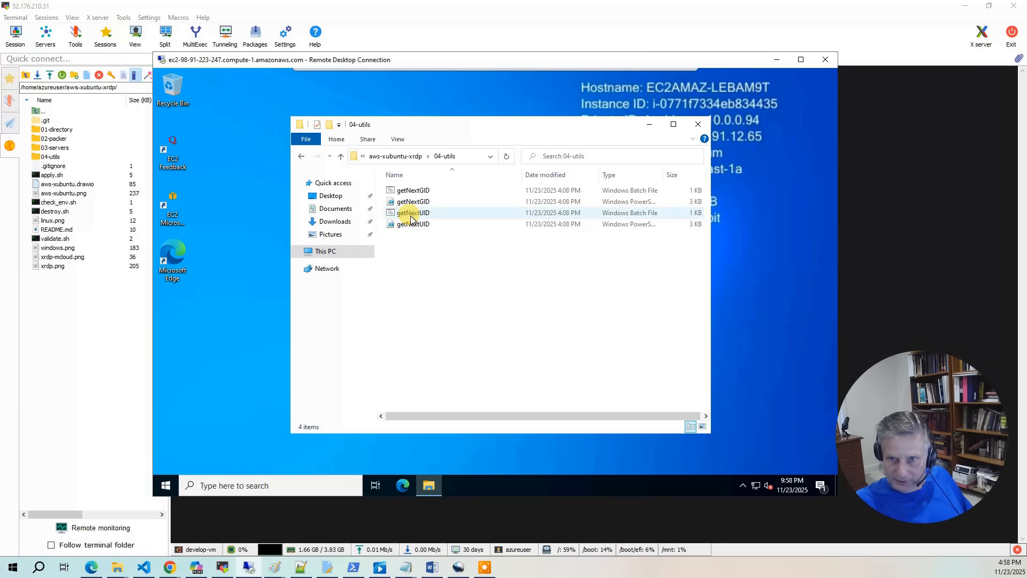
{"action": "double_click", "coordinate": [411, 212]}
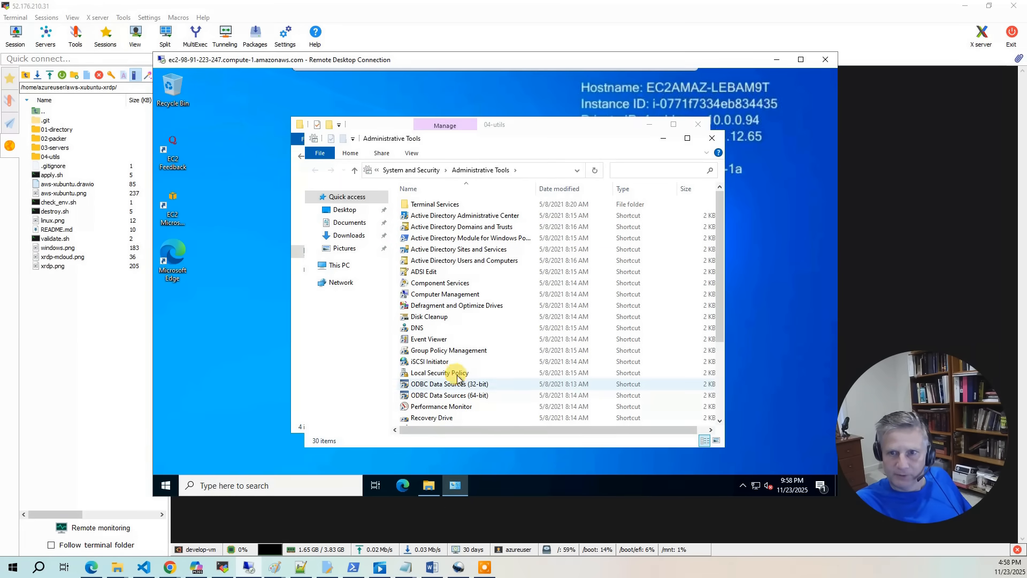
- Launch Active Directory Users and Computers, expand mcloud.mikecloud.com and bring up actions for the Users container
{"action": "left_click", "coordinate": [463, 260]}
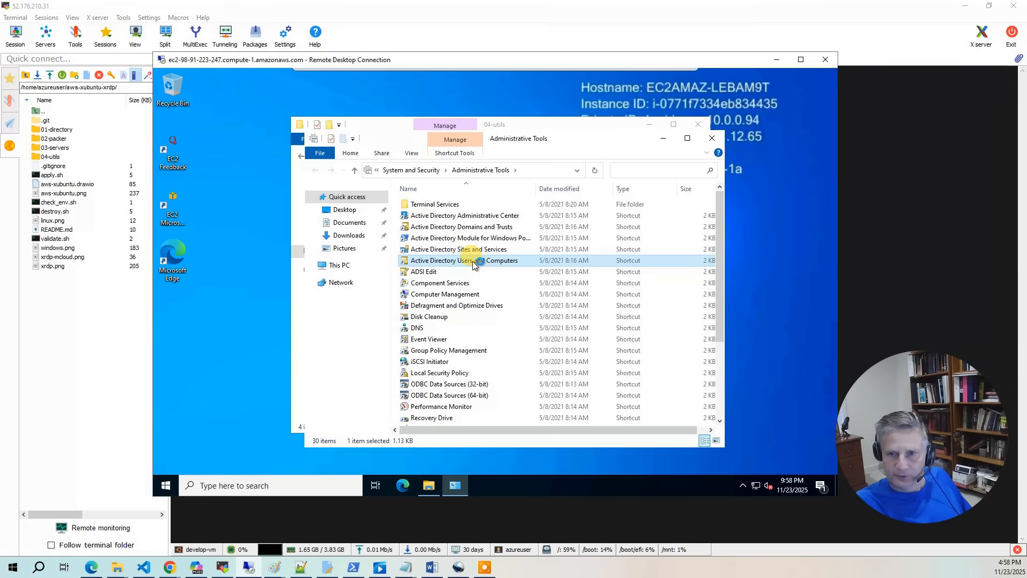
{"action": "double_click", "coordinate": [465, 260]}
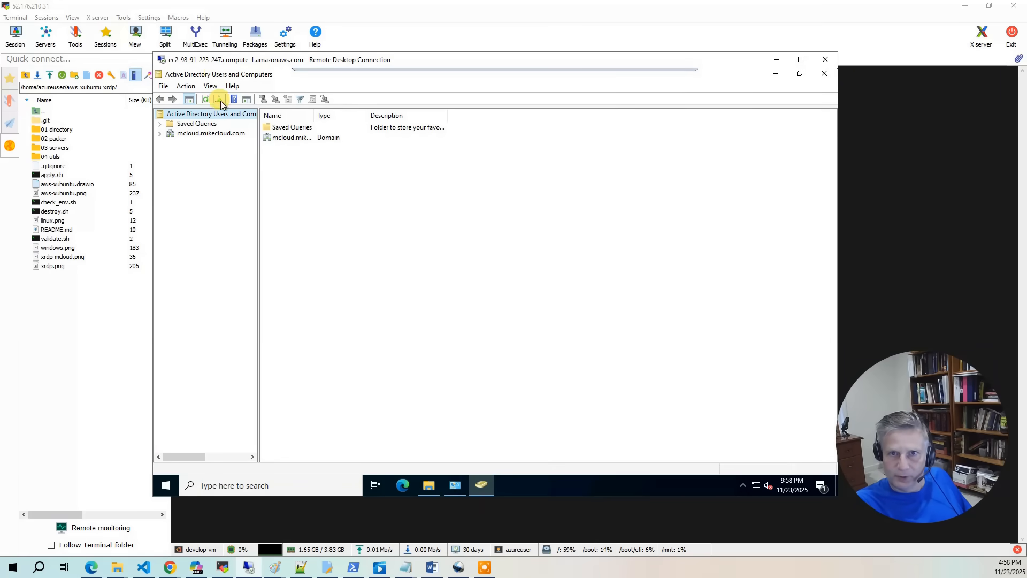
{"action": "left_click", "coordinate": [211, 86]}
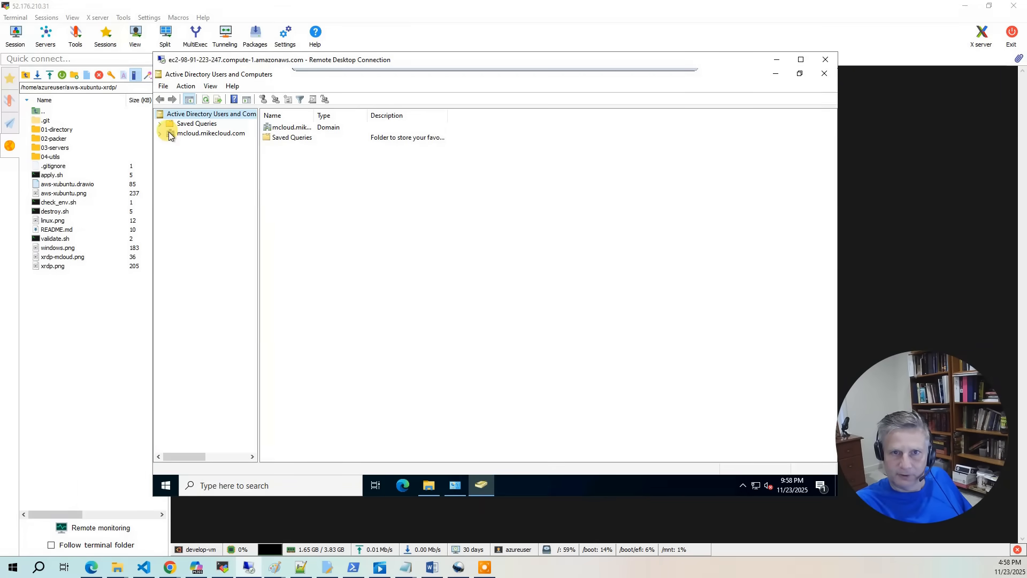
{"action": "left_click", "coordinate": [170, 133]}
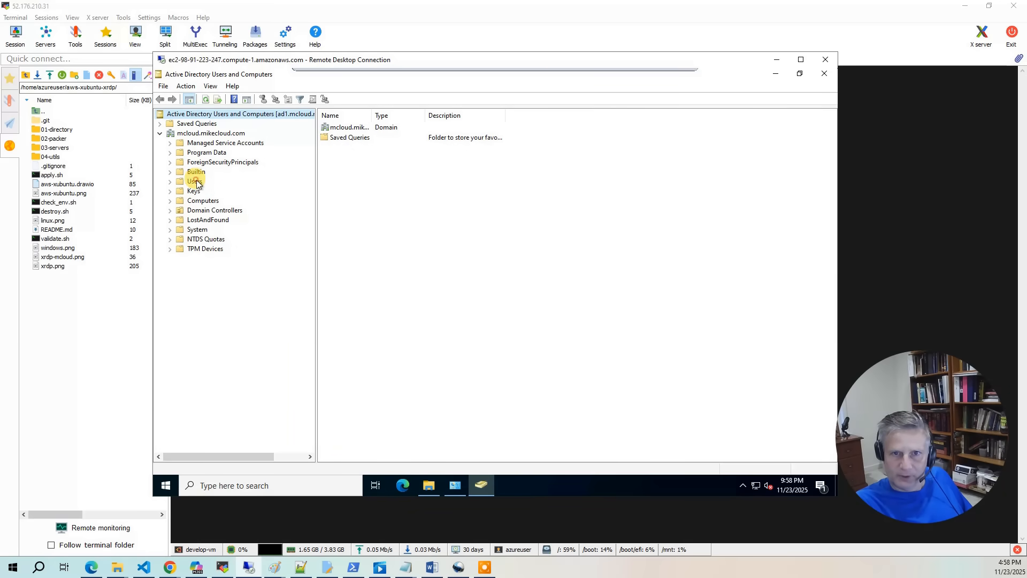
{"action": "right_click", "coordinate": [195, 181]}
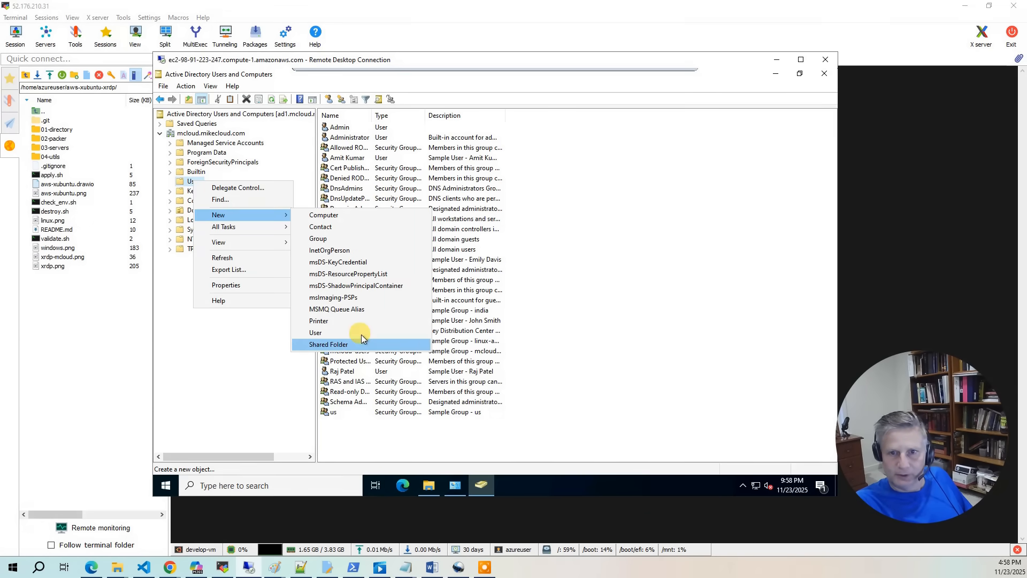
- Create user Mike Cloud, logon name mcloud, with a password that never expires
{"action": "left_click", "coordinate": [314, 332]}
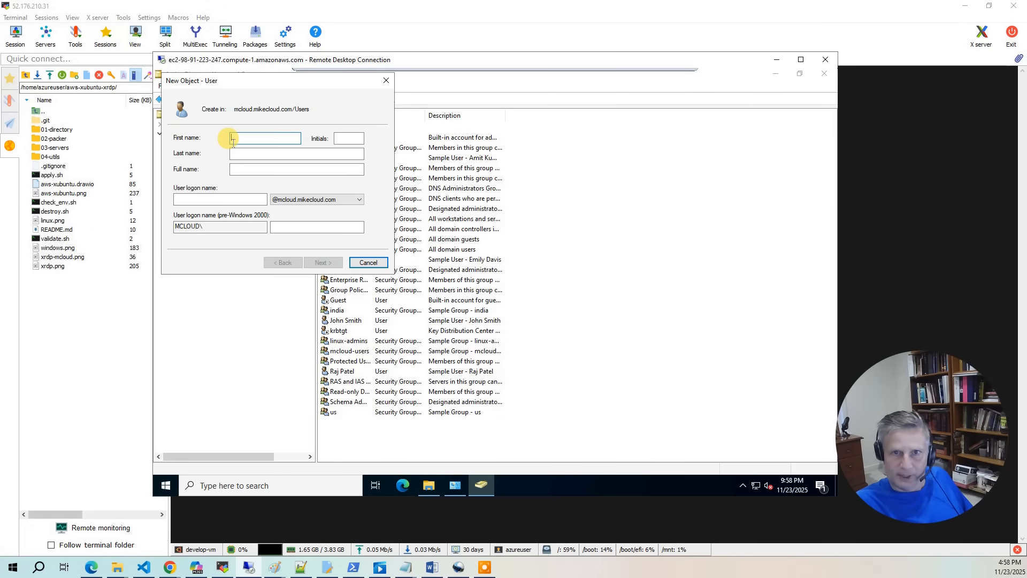
{"action": "type", "text": "Mike"}
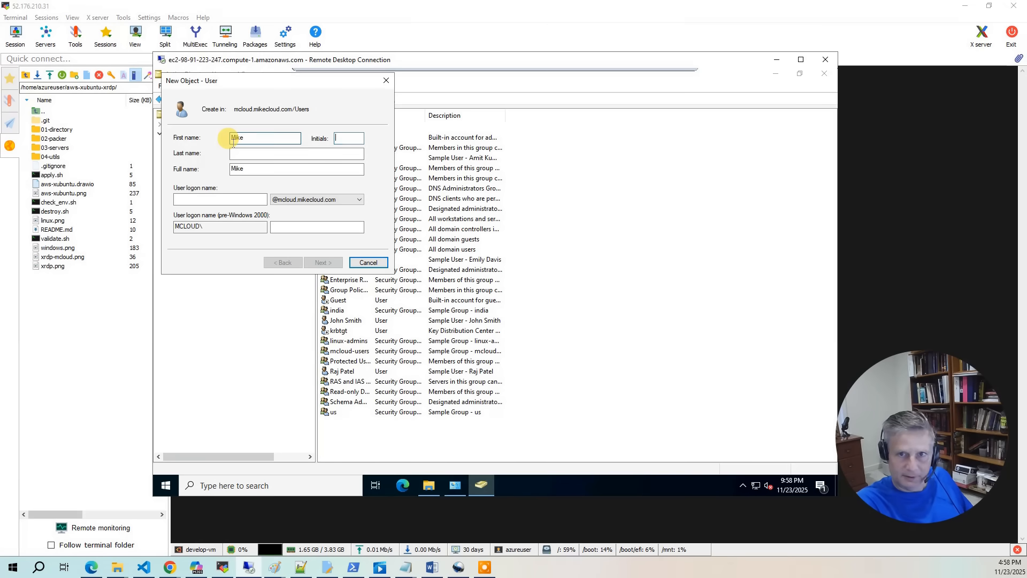
{"action": "type", "text": "Cloud"}
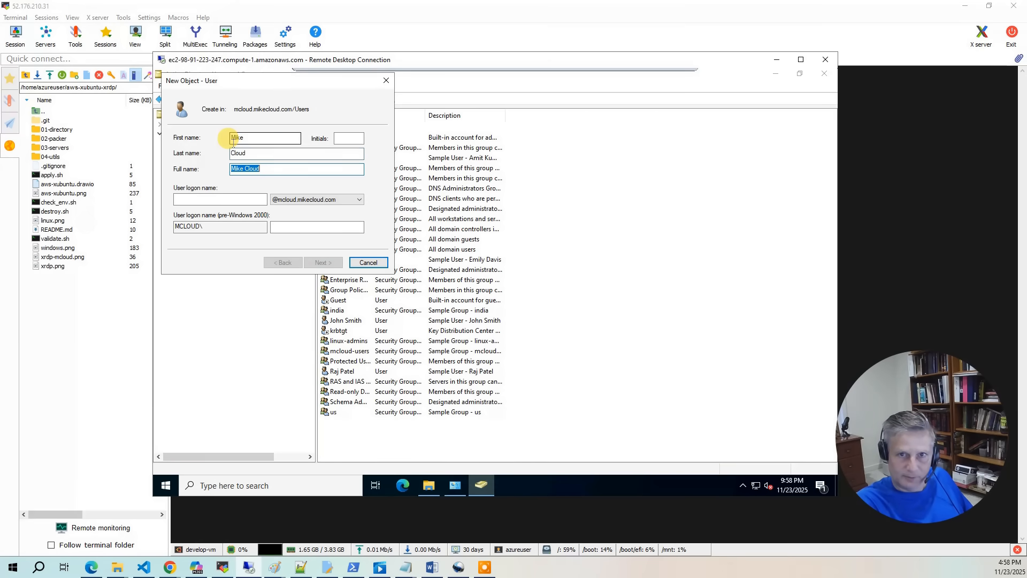
{"action": "type", "text": "mcloud"}
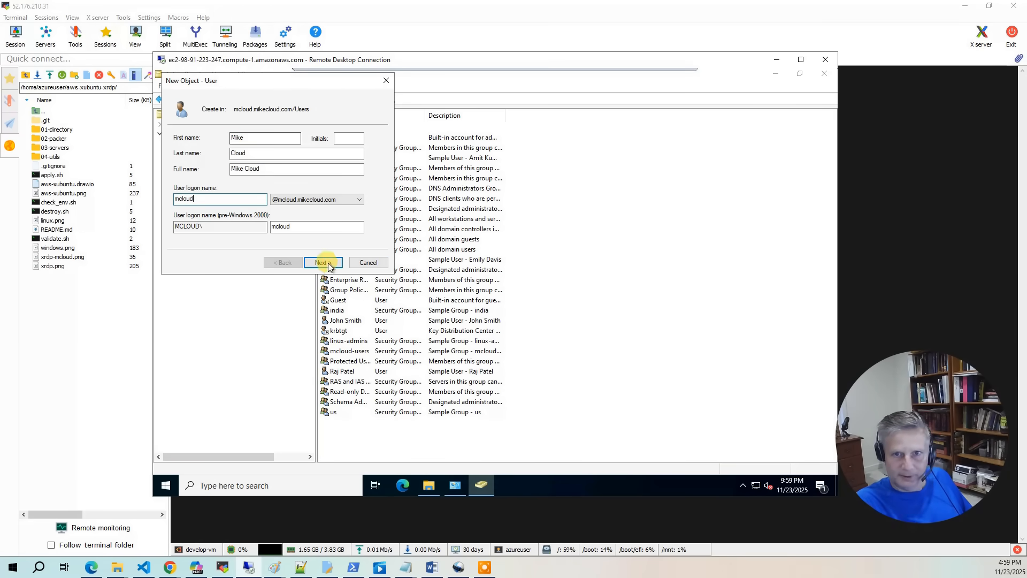
{"action": "left_click", "coordinate": [322, 262]}
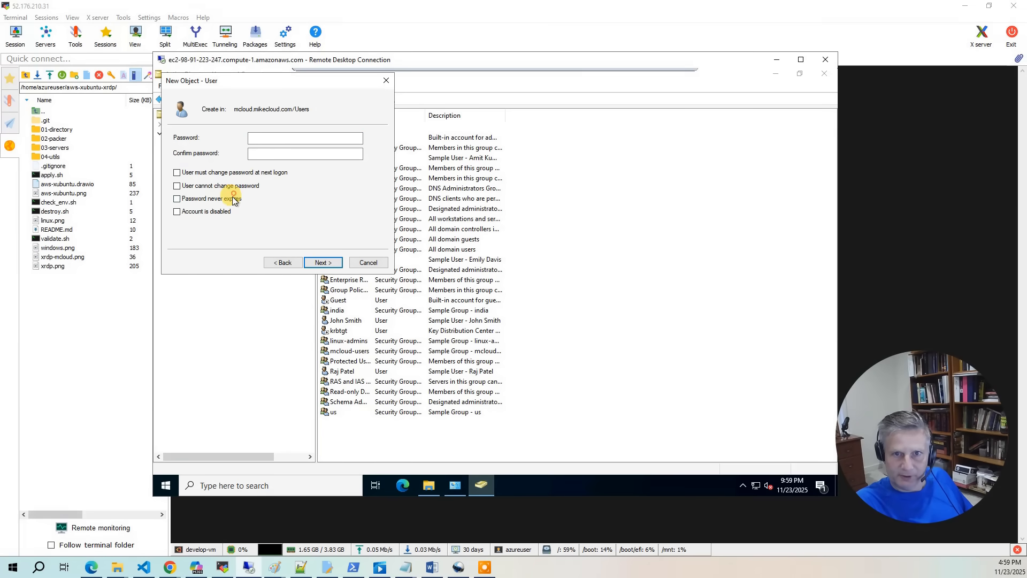
{"action": "left_click", "coordinate": [177, 199]}
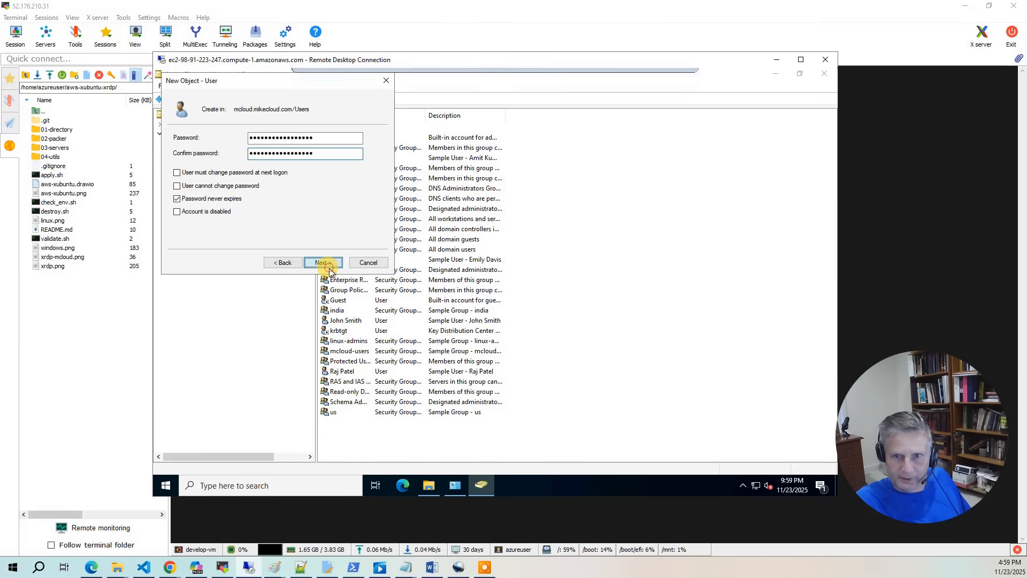
{"action": "left_click", "coordinate": [322, 263]}
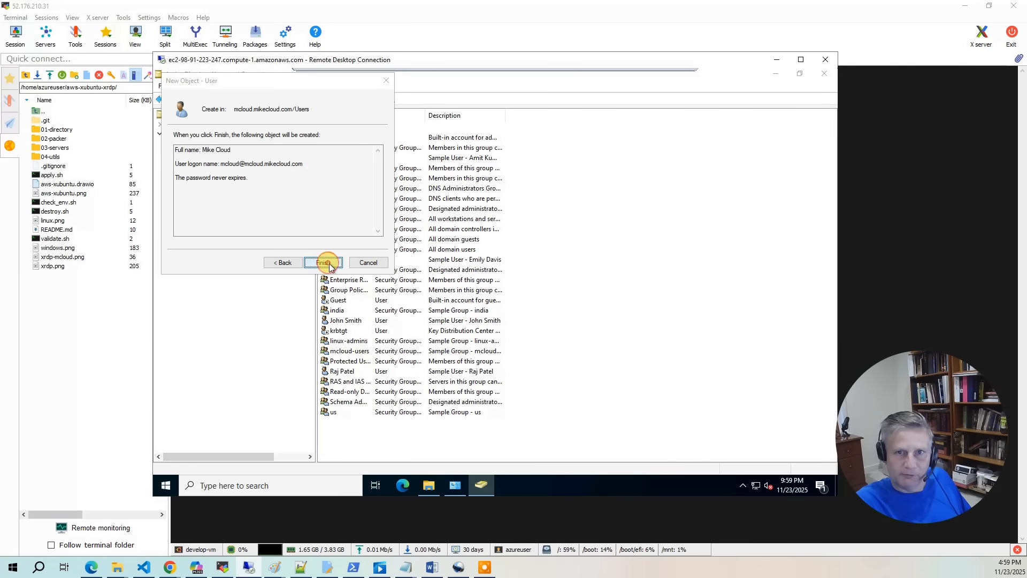
{"action": "left_click", "coordinate": [322, 262]}
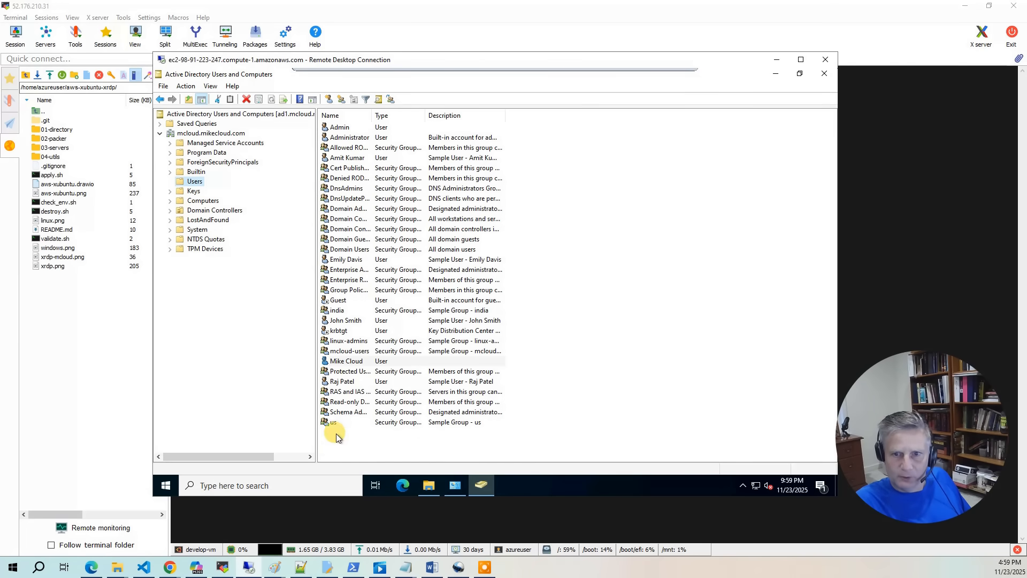
- In Mike Cloud's attribute editor set gidNumber to 10001
{"action": "double_click", "coordinate": [345, 361]}
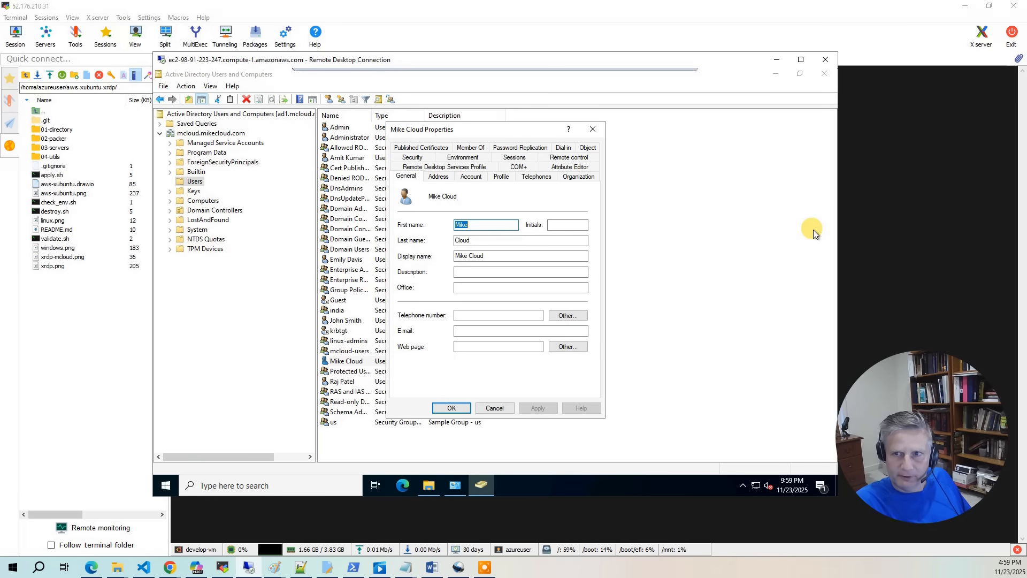
{"action": "left_click", "coordinate": [568, 176]}
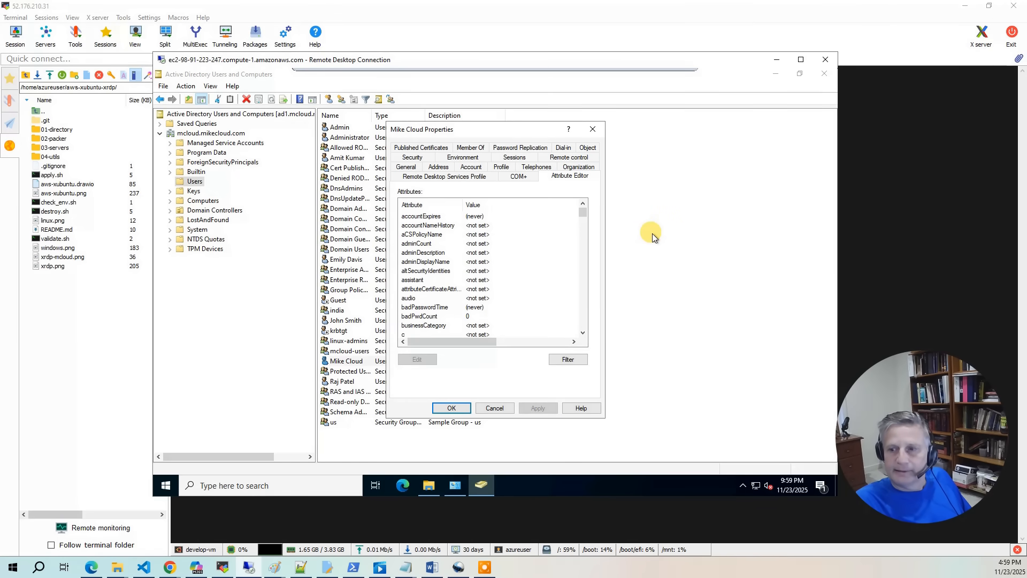
{"action": "mouse_move", "coordinate": [582, 325]}
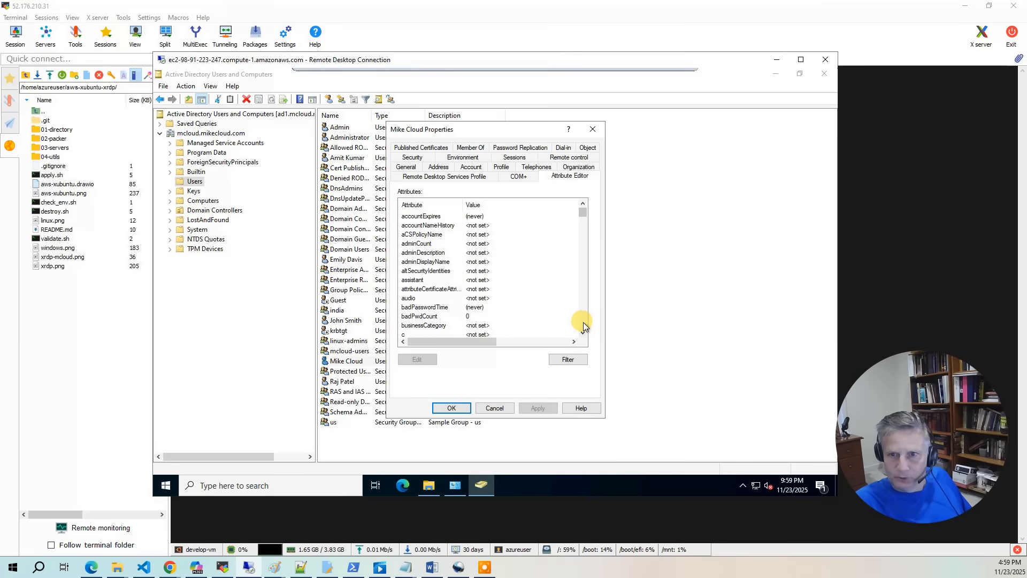
{"action": "scroll", "scroll_direction": "down", "scroll_amount": 3}
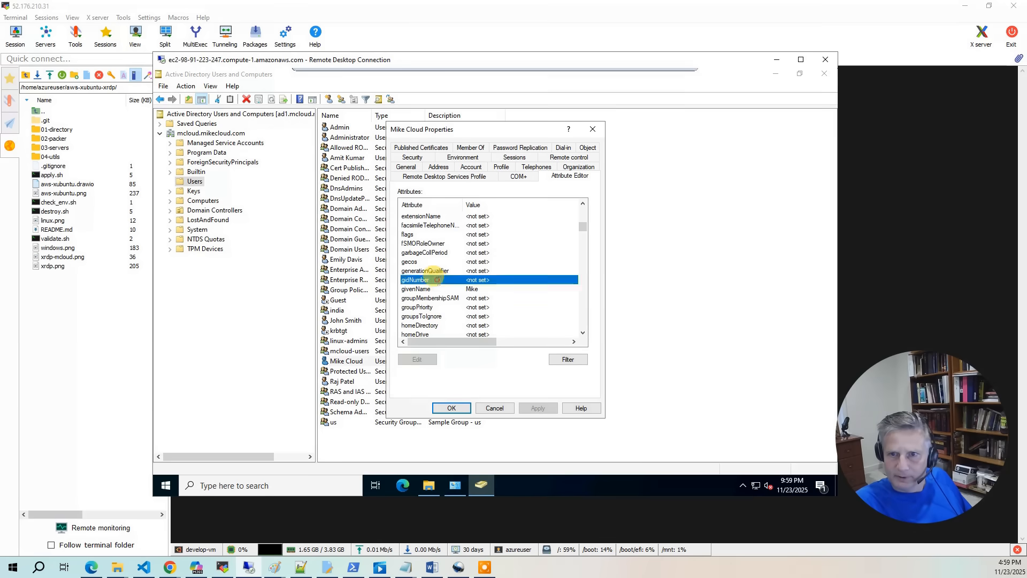
{"action": "left_click", "coordinate": [416, 360]}
{"action": "type", "text": "10001"}
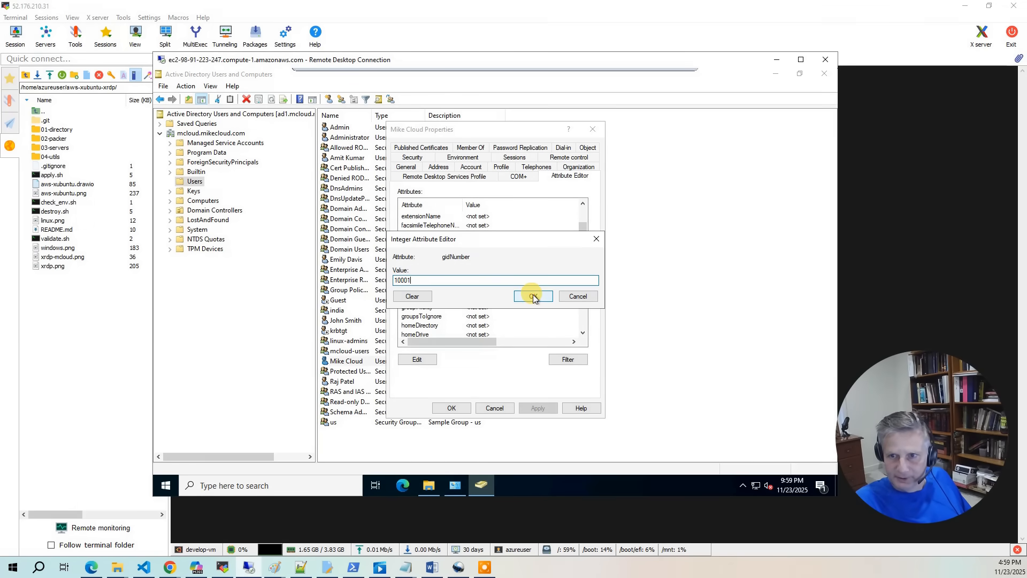
{"action": "left_click", "coordinate": [532, 296]}
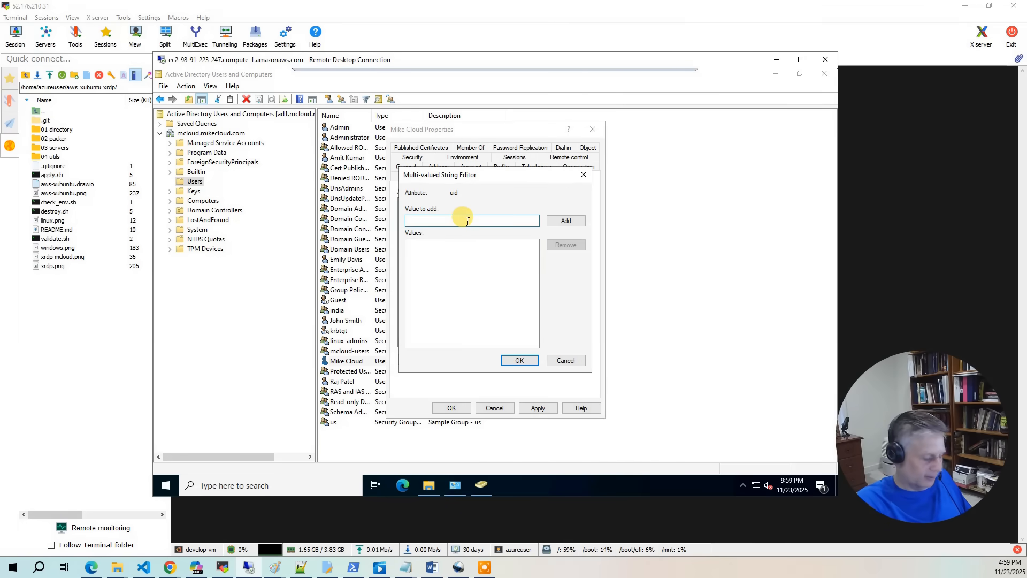
- Set uid to mcloud and uidNumber to 10005, then apply the attributes
{"action": "type", "text": "mcloud"}
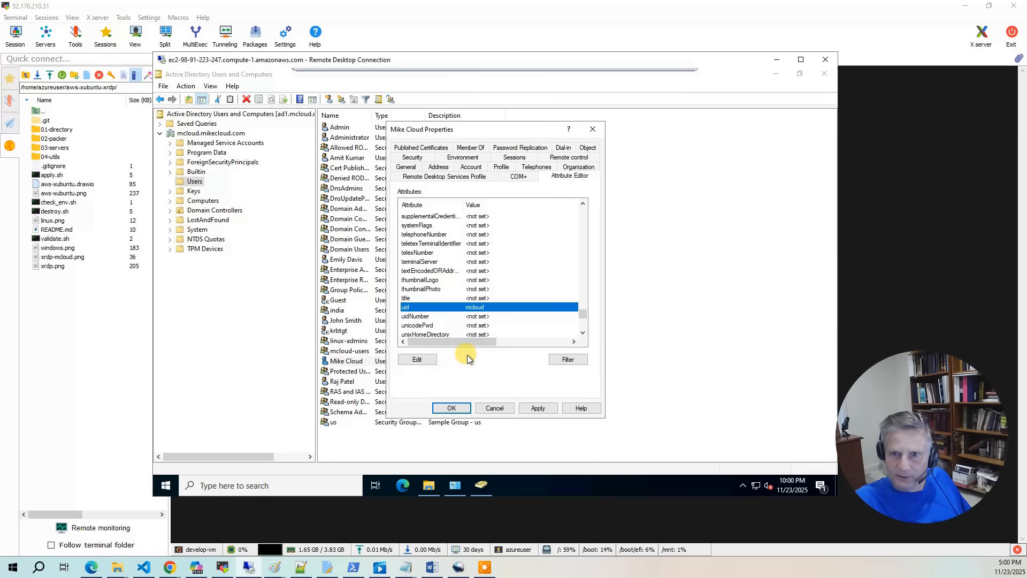
{"action": "left_click", "coordinate": [416, 316]}
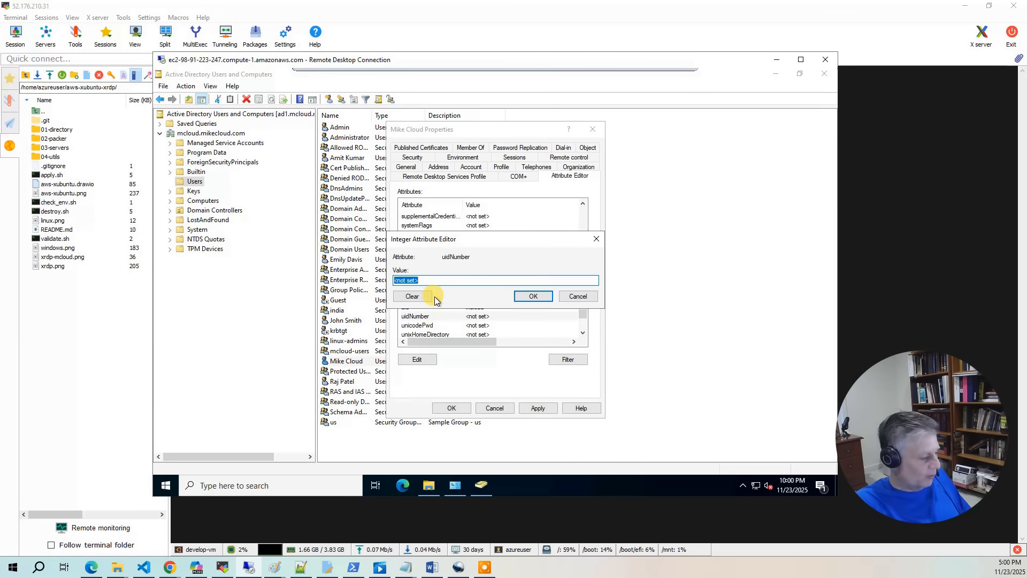
{"action": "type", "text": "10005"}
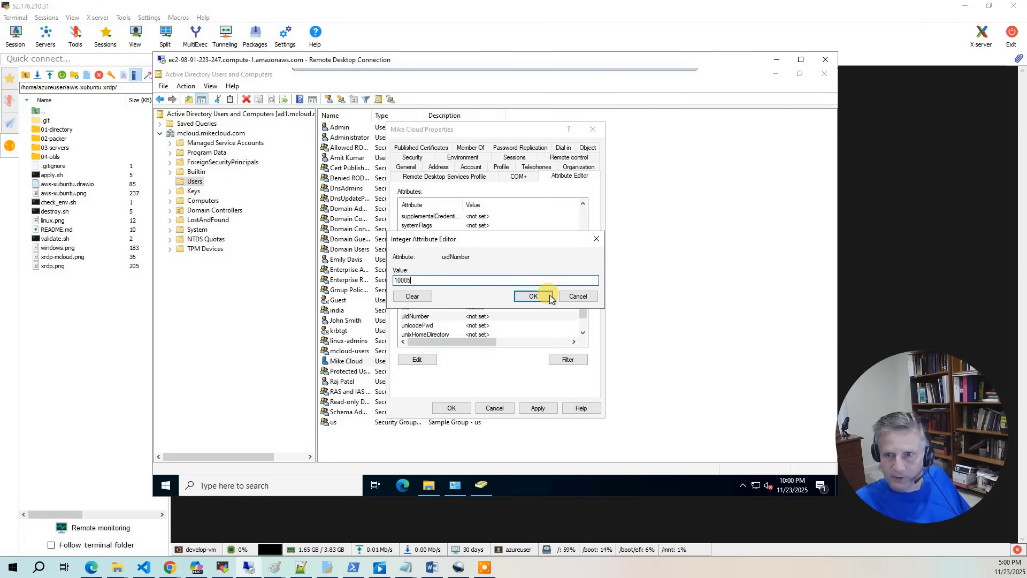
{"action": "left_click", "coordinate": [533, 296]}
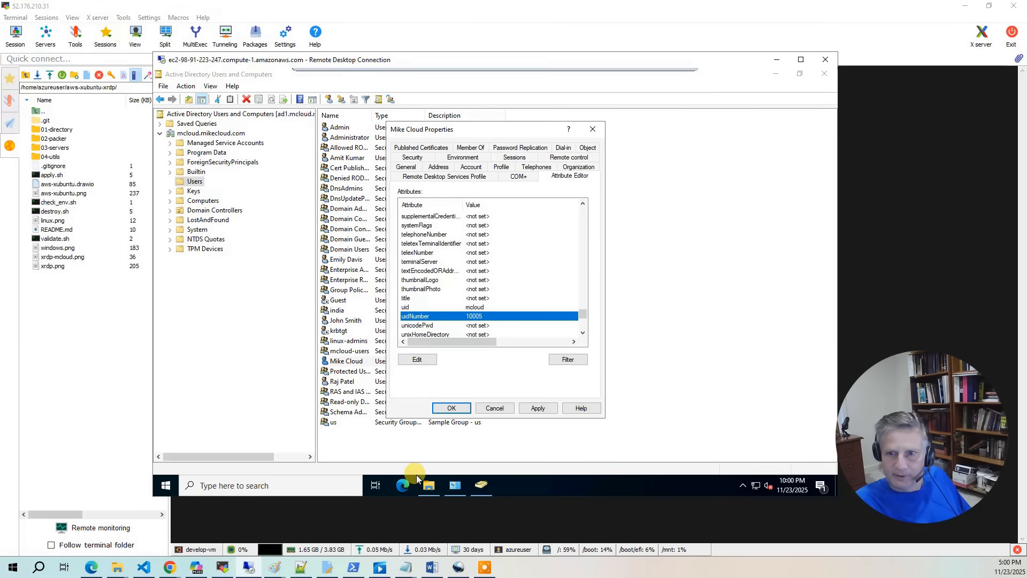
{"action": "left_click", "coordinate": [451, 407]}
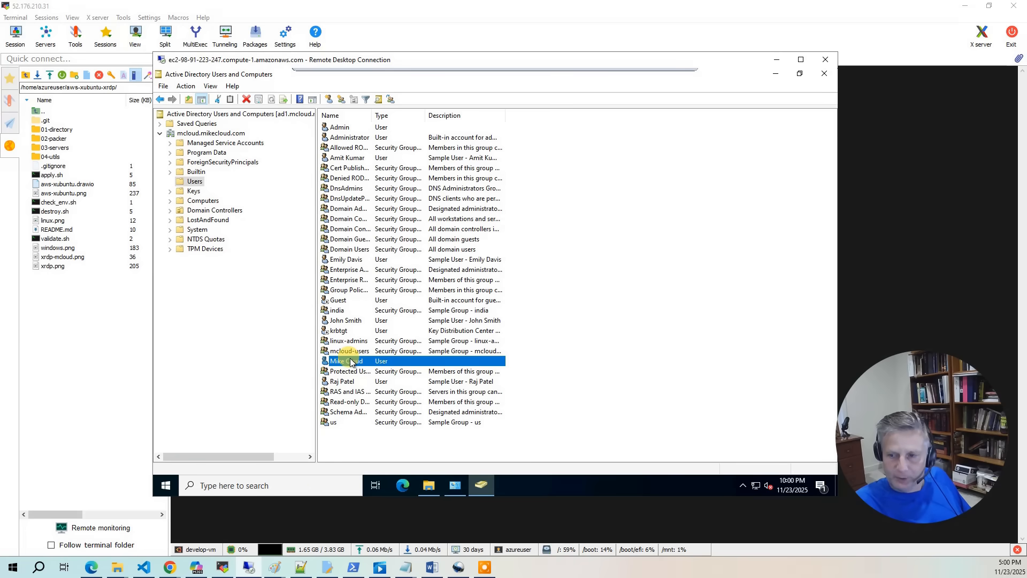
- In Mike Cloud's Member Of list add the mcloud-users group
{"action": "right_click", "coordinate": [346, 360]}
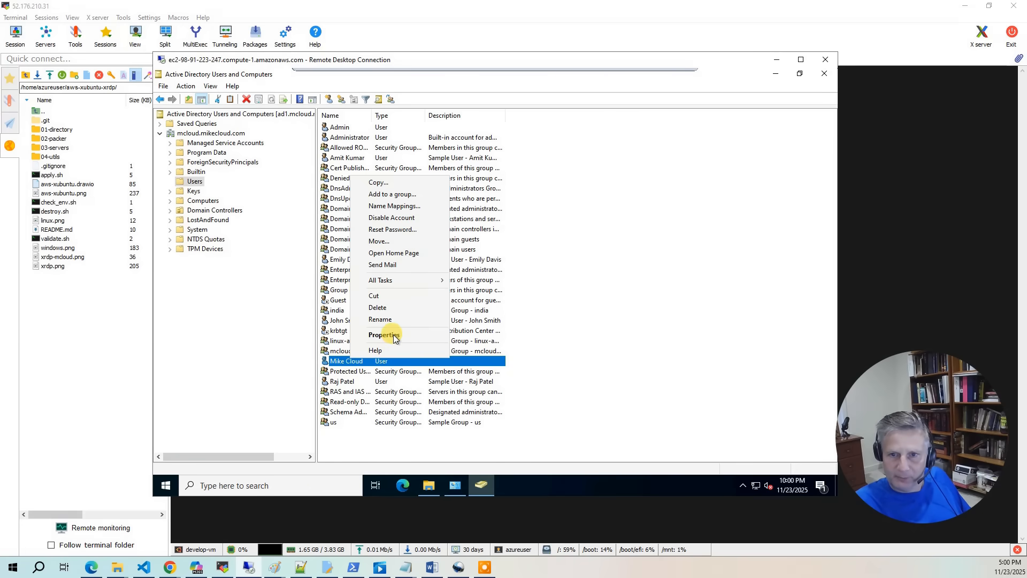
{"action": "left_click", "coordinate": [385, 335]}
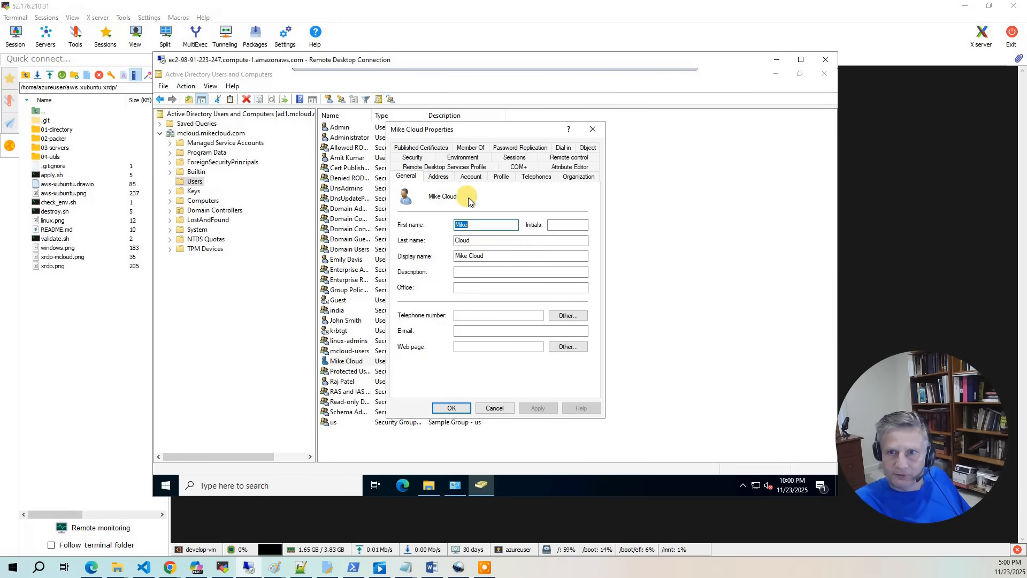
{"action": "left_click", "coordinate": [470, 176]}
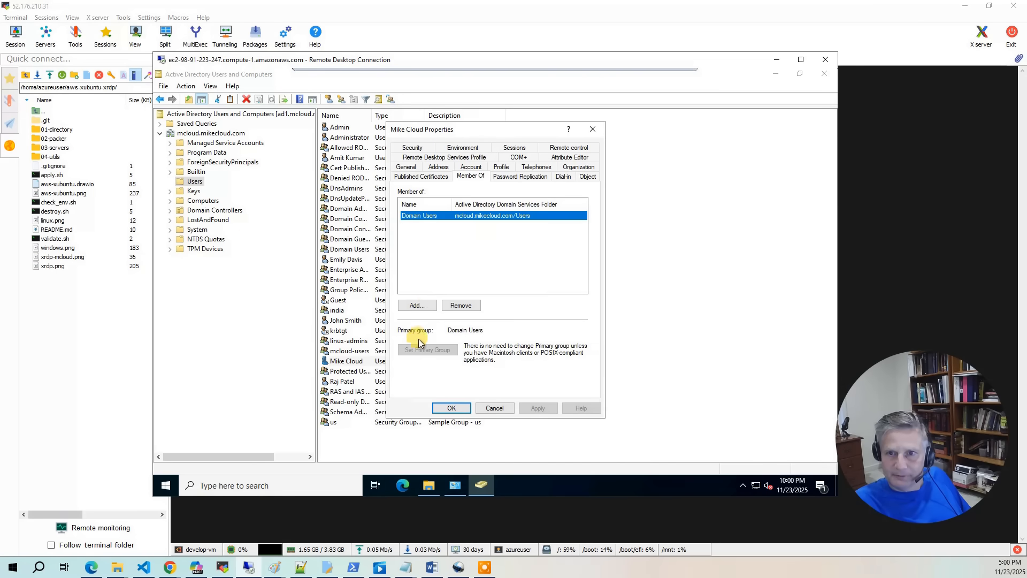
{"action": "left_click", "coordinate": [416, 305]}
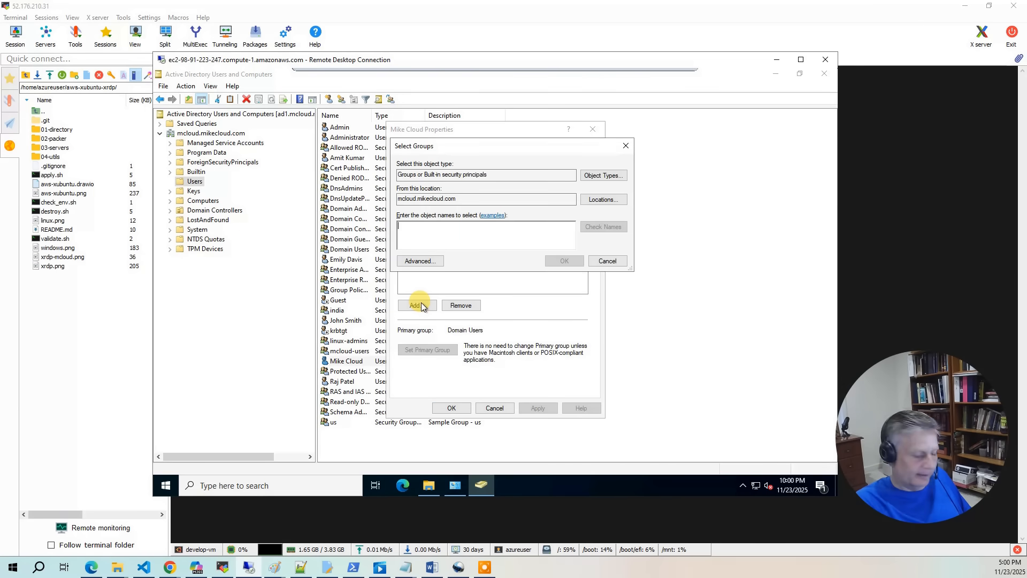
{"action": "left_click", "coordinate": [562, 262]}
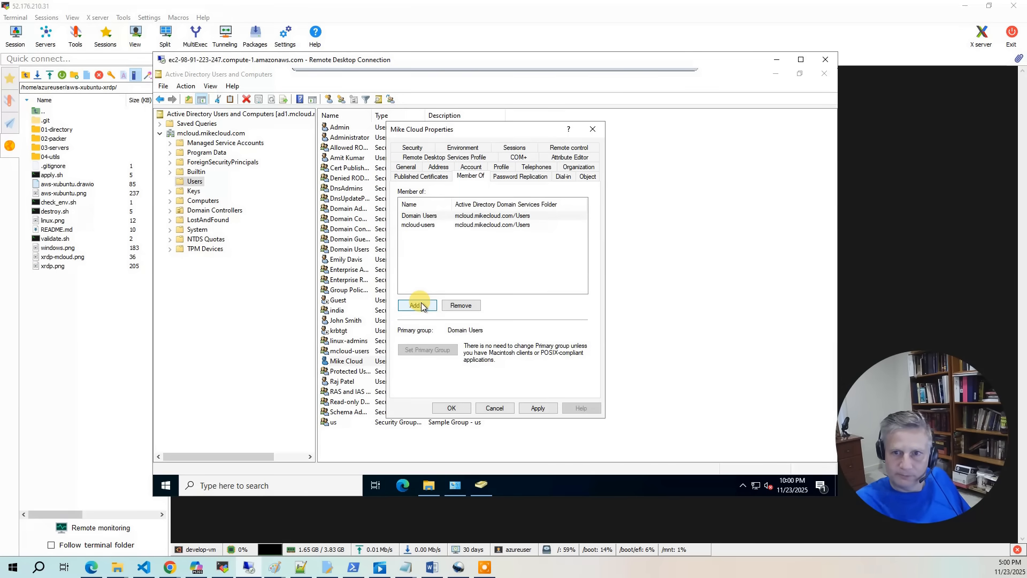
- Add the us and linux-admins groups and save the memberships
{"action": "left_click", "coordinate": [415, 305]}
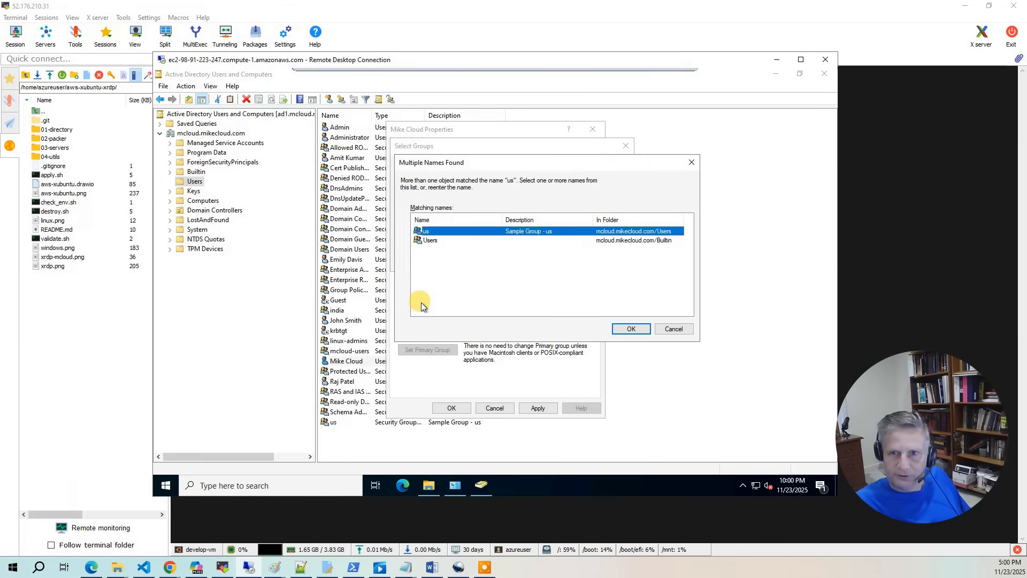
{"action": "left_click", "coordinate": [630, 328]}
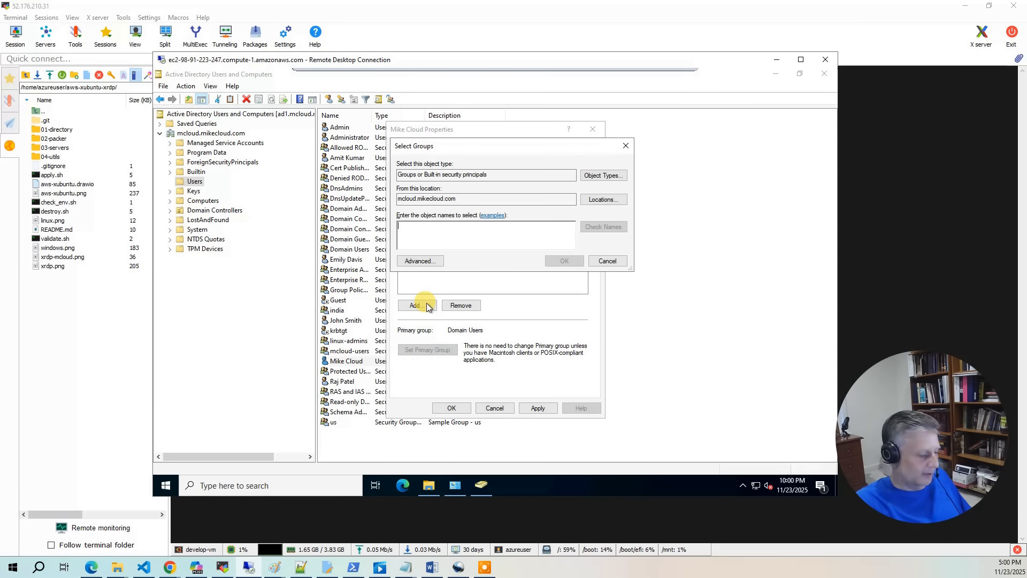
{"action": "type", "text": "linux-admins"}
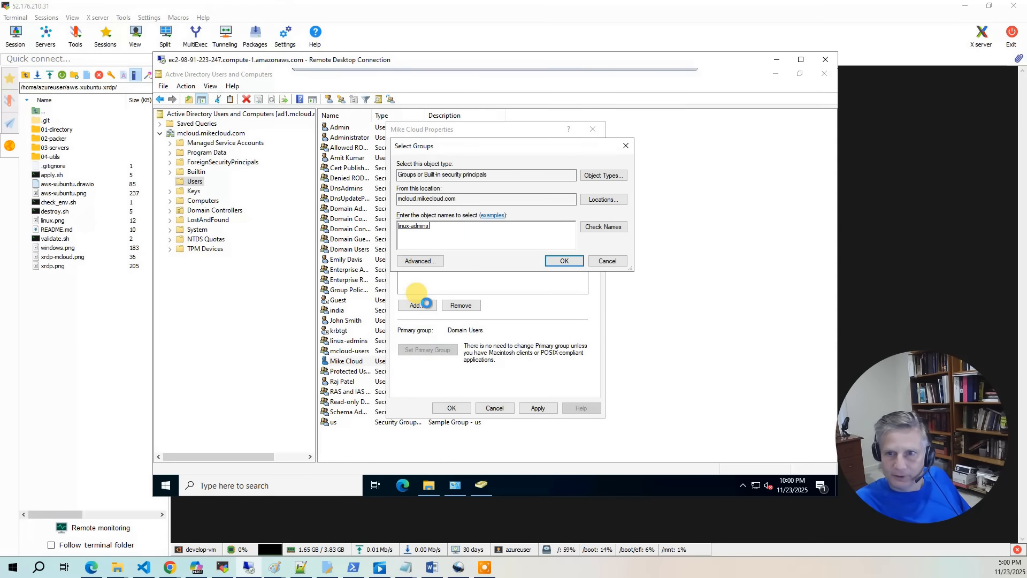
{"action": "left_click", "coordinate": [563, 261]}
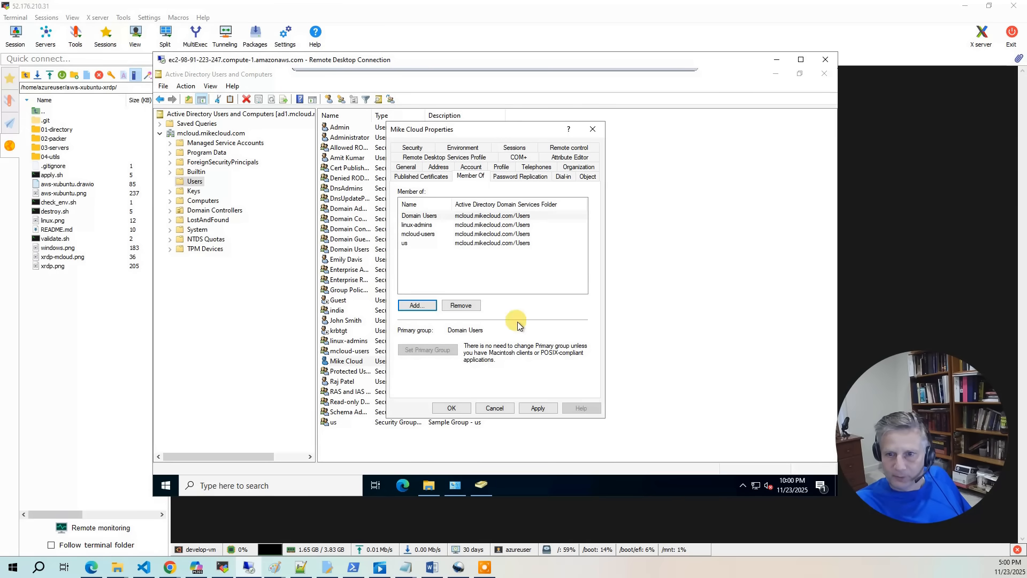
{"action": "left_click", "coordinate": [494, 408]}
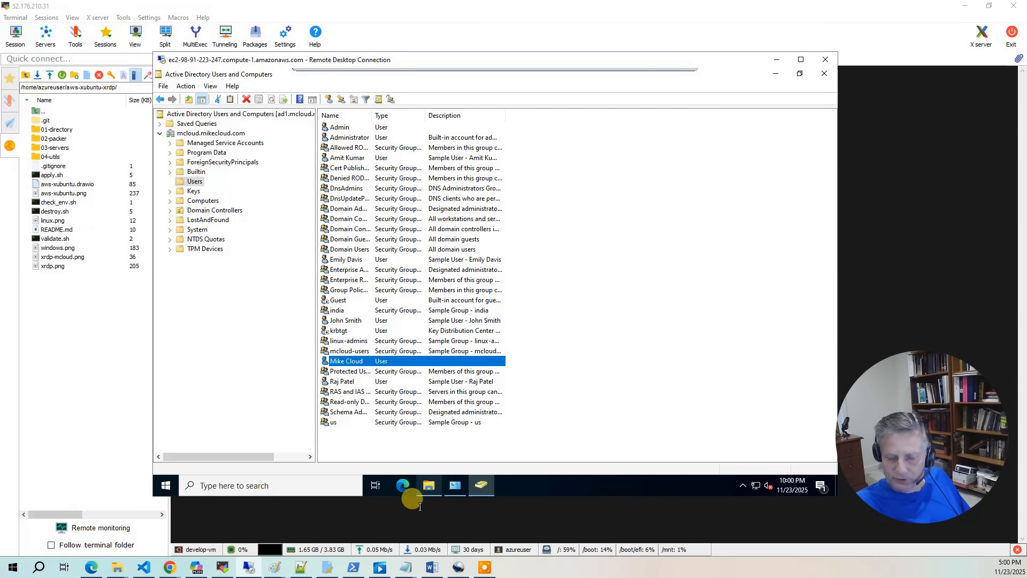
- Rerun getNextUID from 04-utils past the security warning; it reports next uidNumber 10006
{"action": "left_click", "coordinate": [428, 485]}
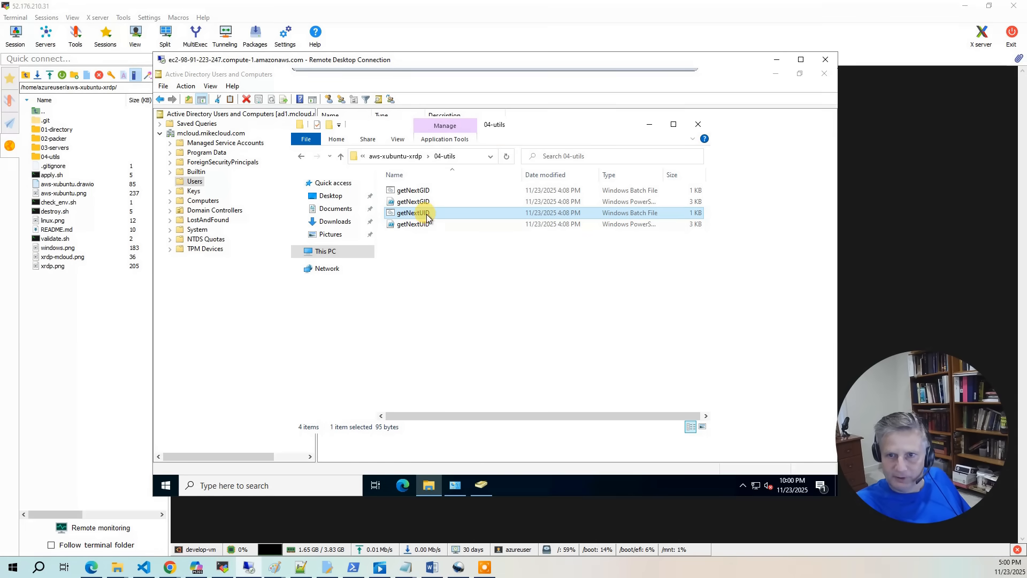
{"action": "double_click", "coordinate": [413, 212]}
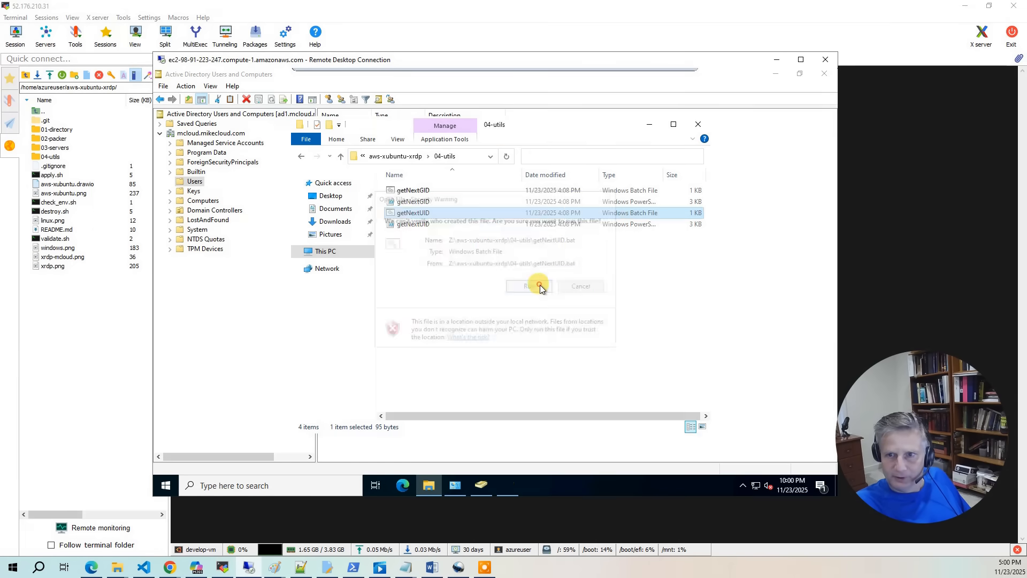
{"action": "left_click", "coordinate": [527, 285]}
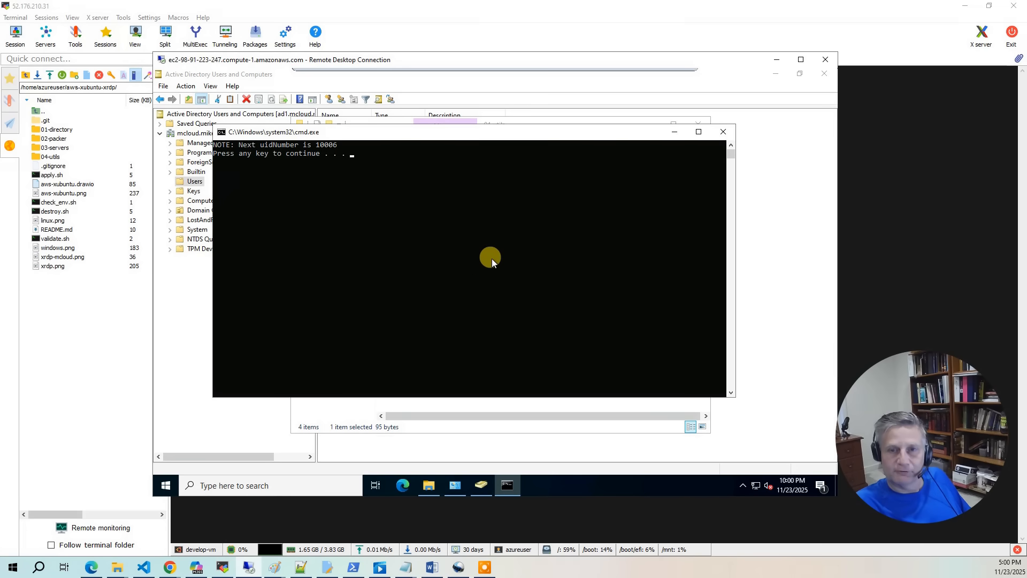
{"action": "mouse_move", "coordinate": [327, 201]}
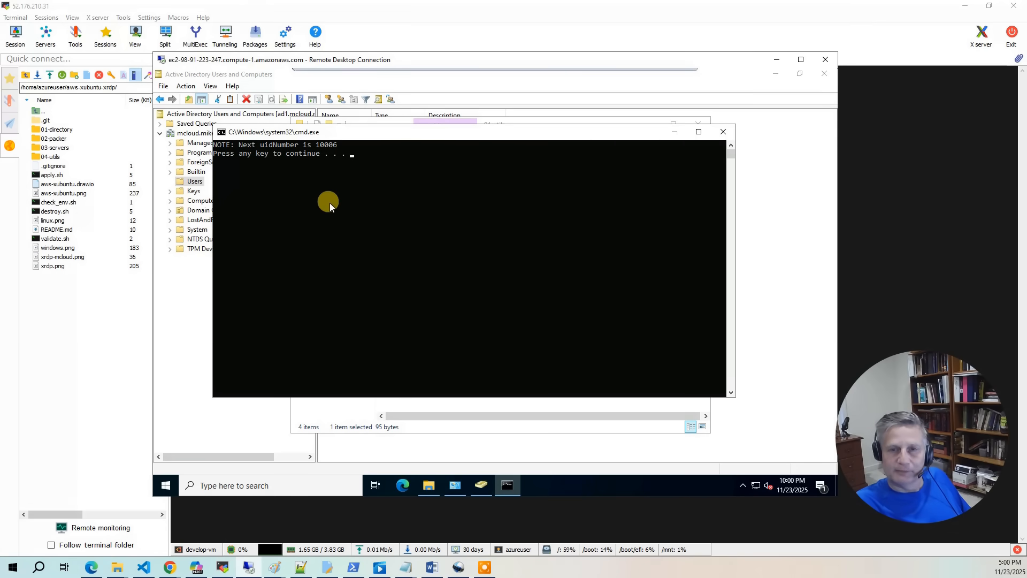
{"action": "mouse_move", "coordinate": [600, 308]}
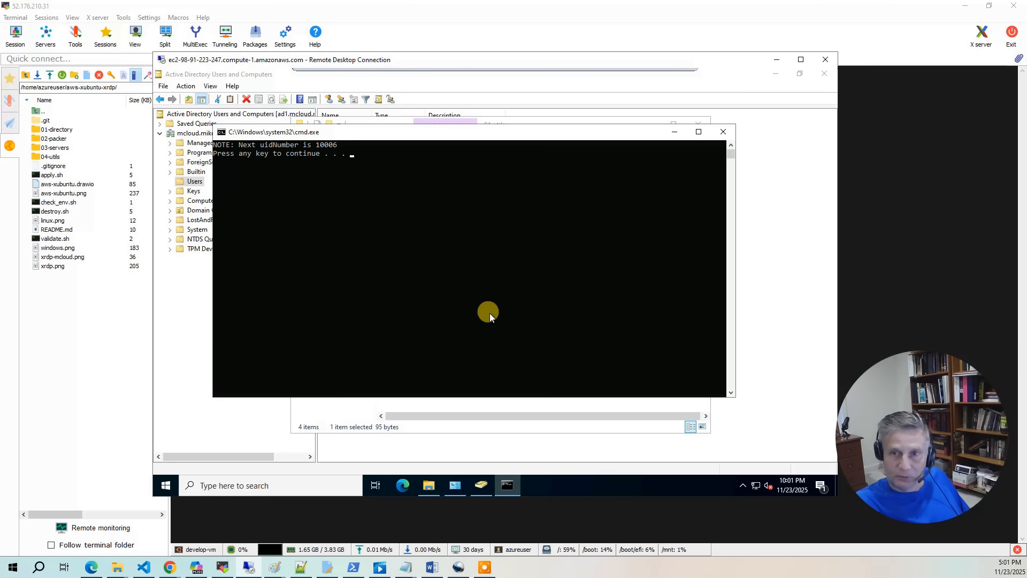
{"action": "mouse_move", "coordinate": [620, 160]}
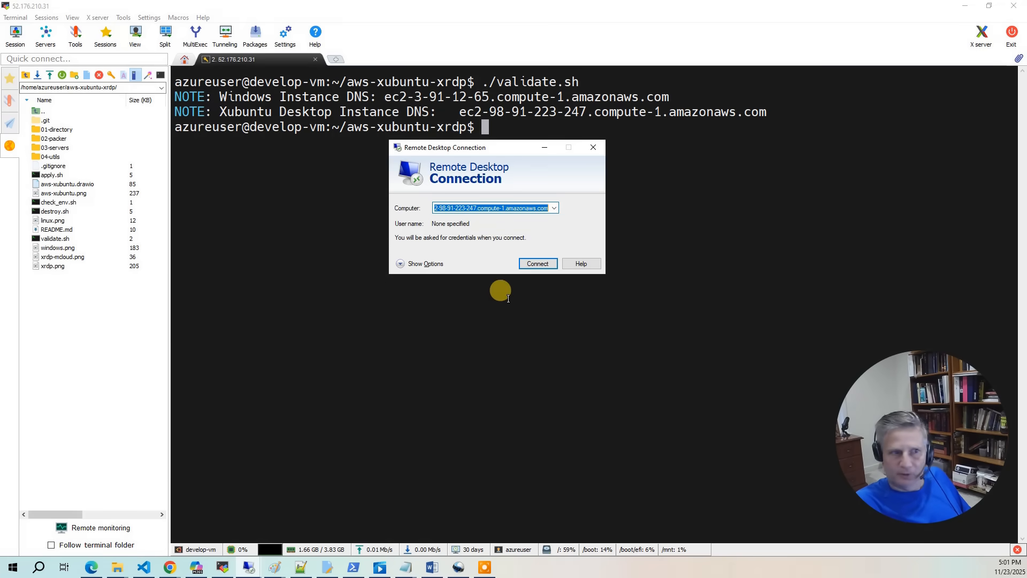
- Connect and log in to the xrdp session as user mcloud, landing on Mike Cloud's XFCE desktop
{"action": "left_click", "coordinate": [537, 263]}
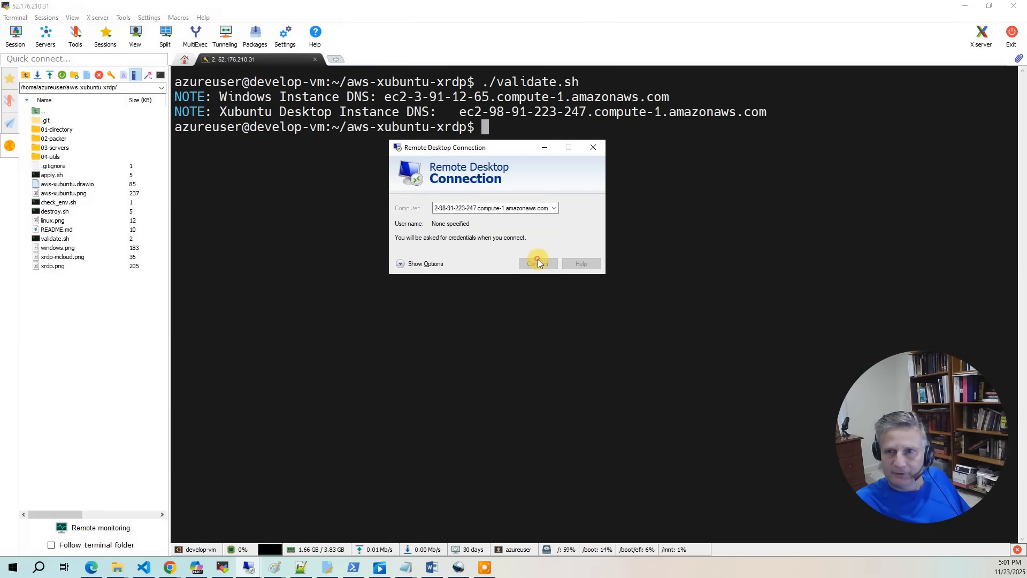
{"action": "left_click", "coordinate": [536, 263]}
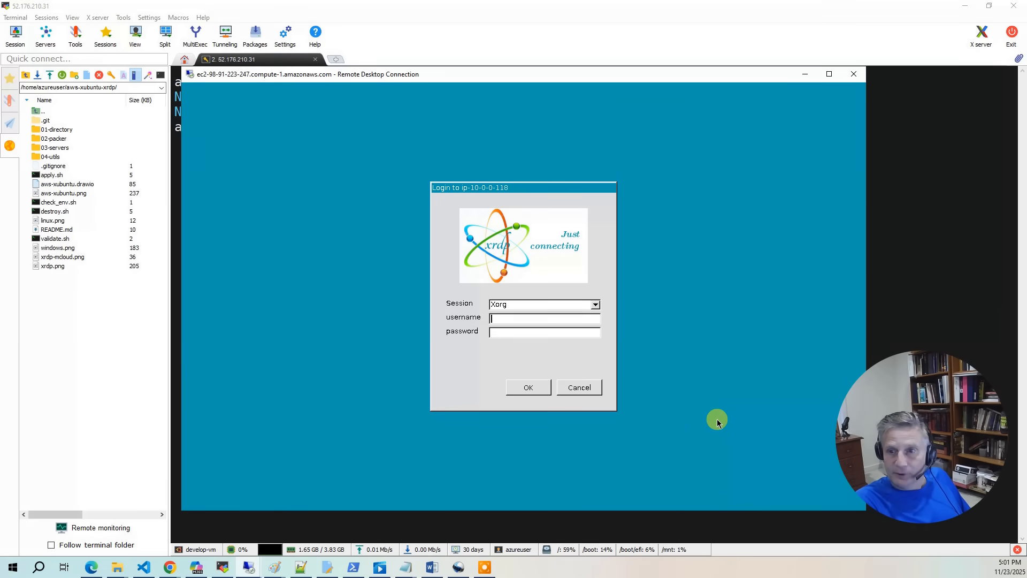
{"action": "type", "text": "m"}
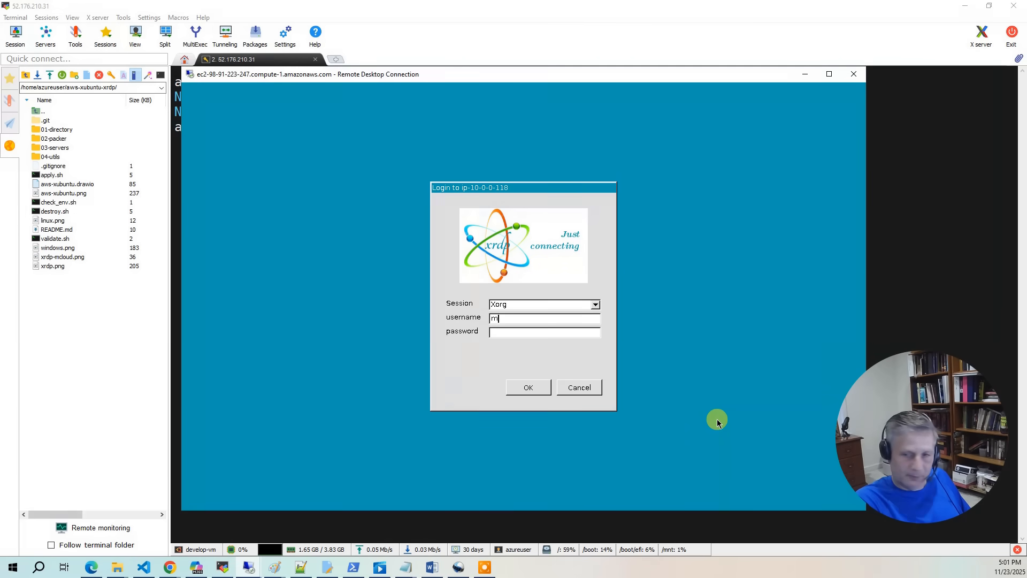
{"action": "type", "text": "cloud"}
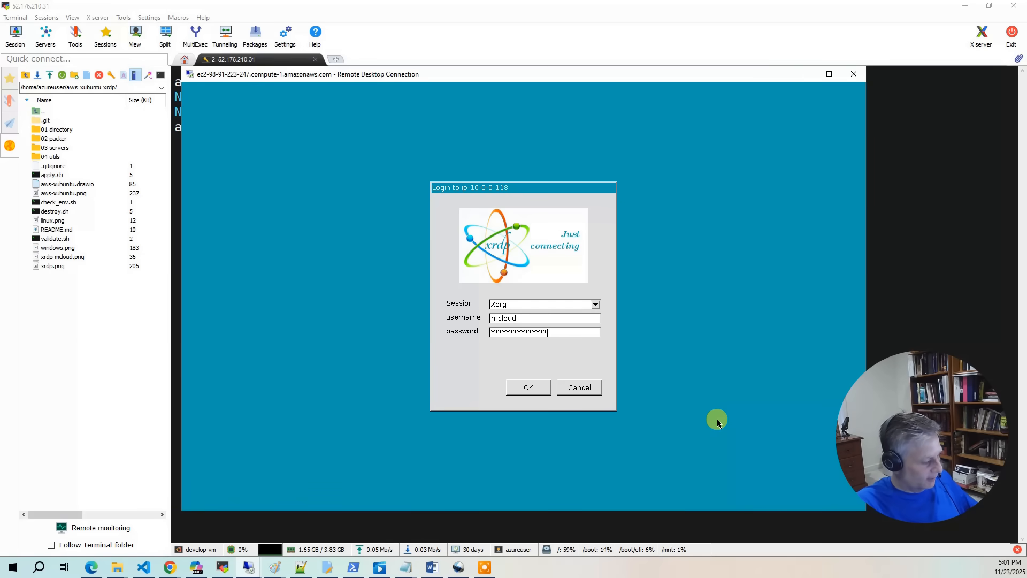
{"action": "left_click", "coordinate": [527, 387]}
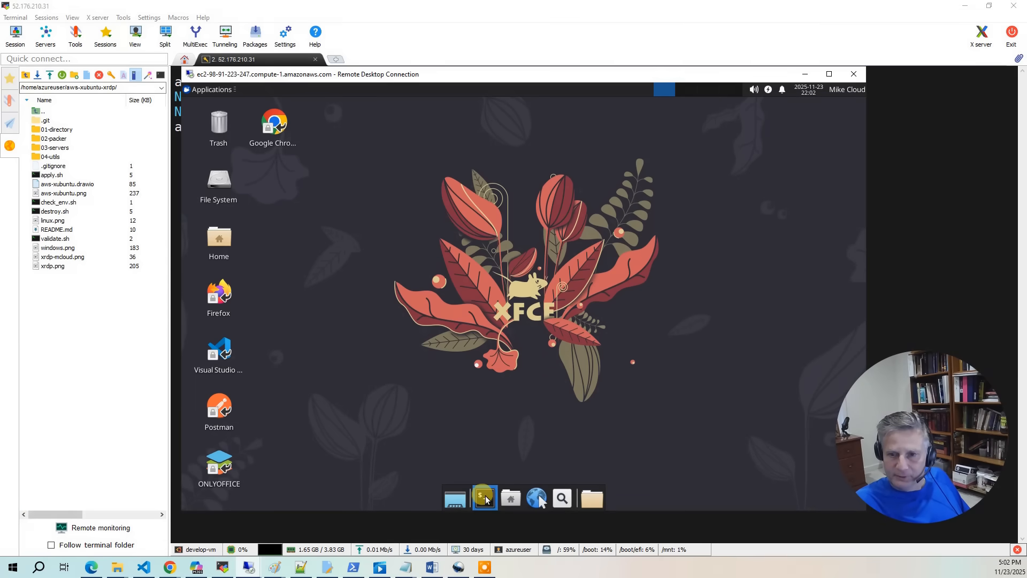
- Run id in a terminal and confirm uid 10005 with mcloud-users, us and linux-admins groups
{"action": "left_click", "coordinate": [484, 497]}
{"action": "type", "text": "id"}
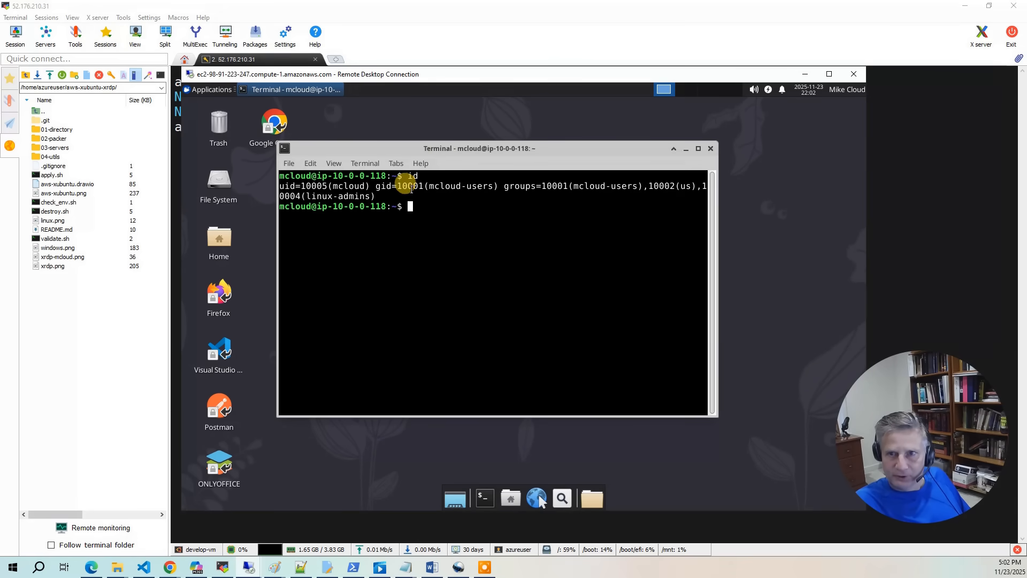
{"action": "double_click", "coordinate": [462, 186]}
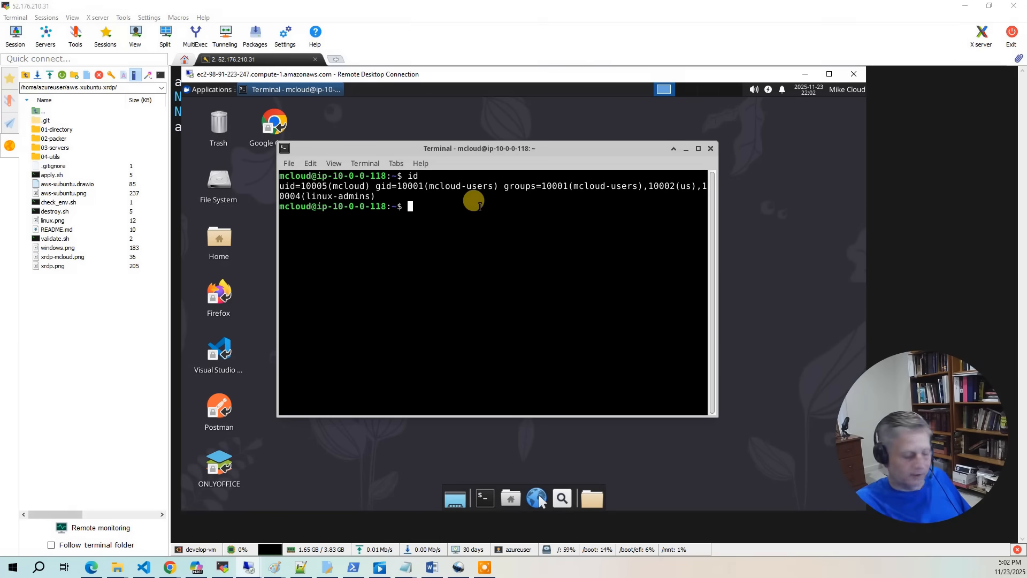
- Escalate with sudo bash and verify whoami reports root
{"action": "type", "text": "sudo"}
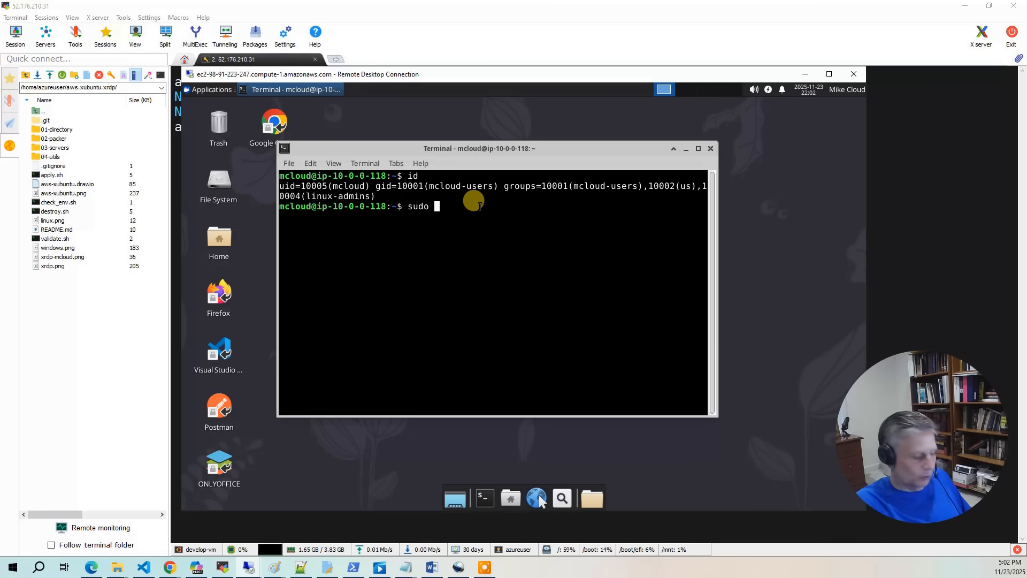
{"action": "type", "text": "bash"}
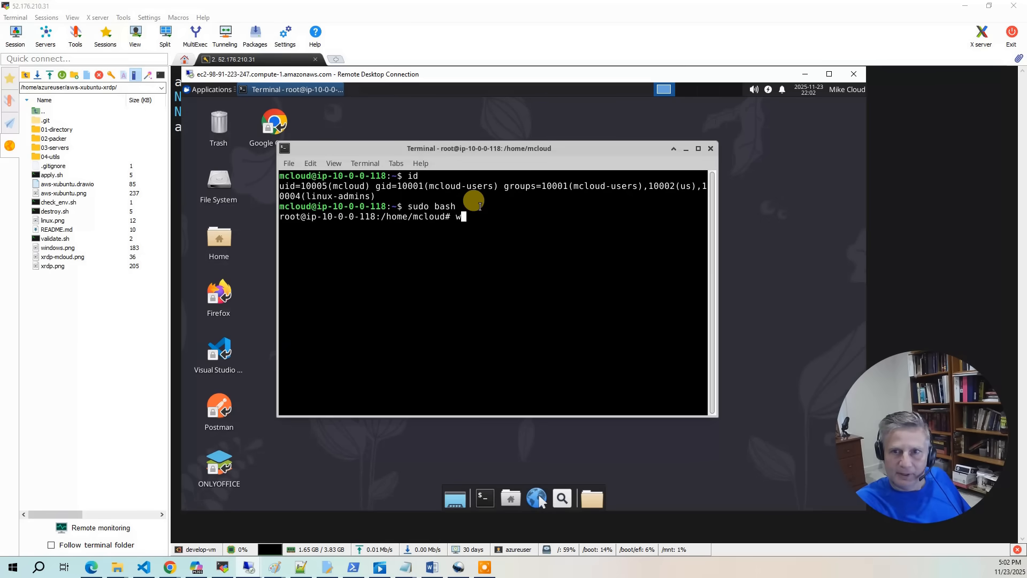
{"action": "type", "text": "whoami"}
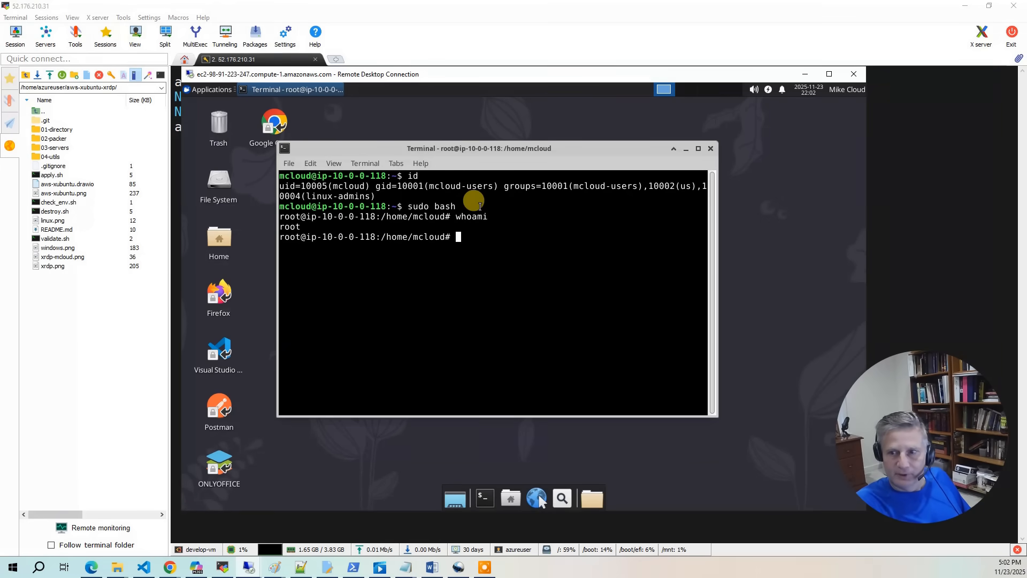